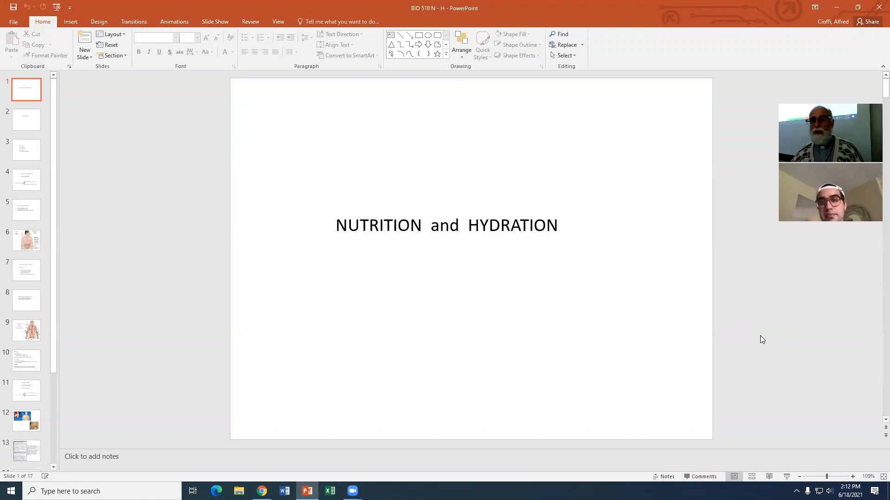
mouse_move(761, 308)
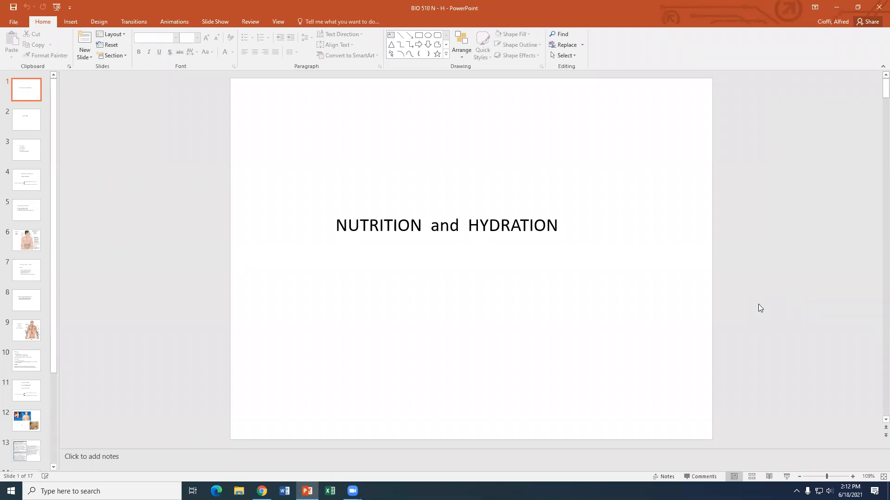
mouse_move(828, 291)
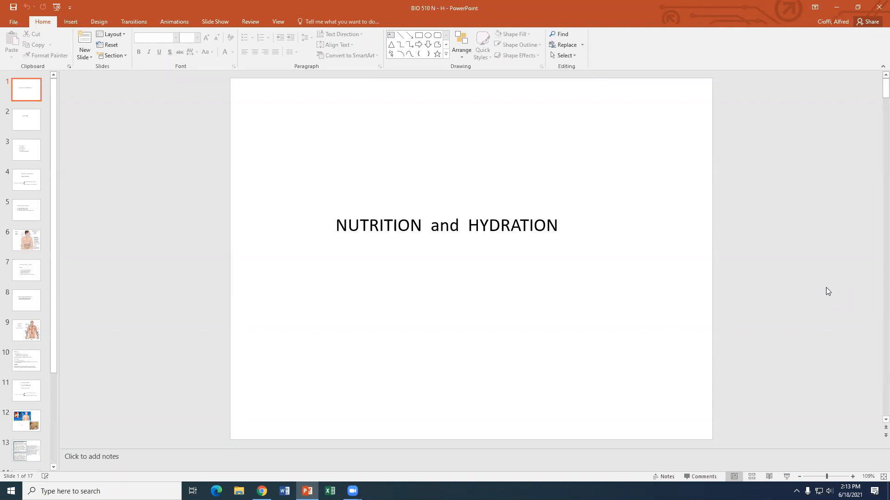
mouse_move(877, 358)
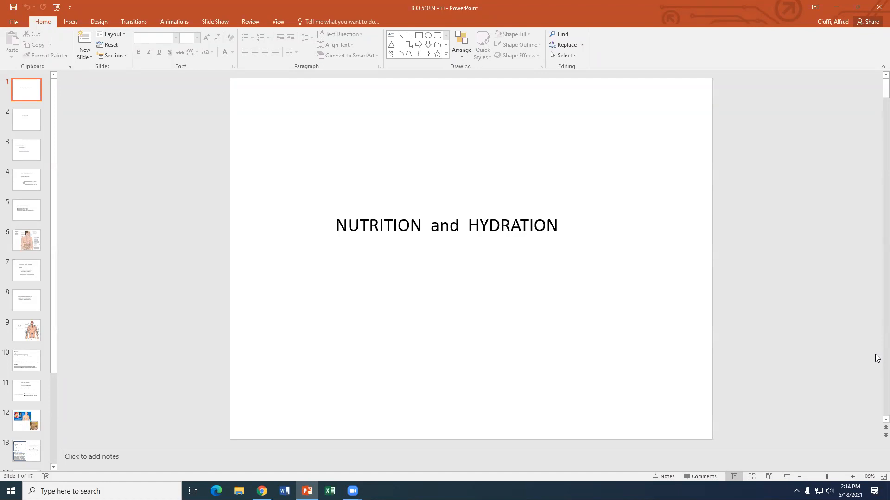
- Display slide 2, titled Cure / Care, from the slide pane
click(26, 120)
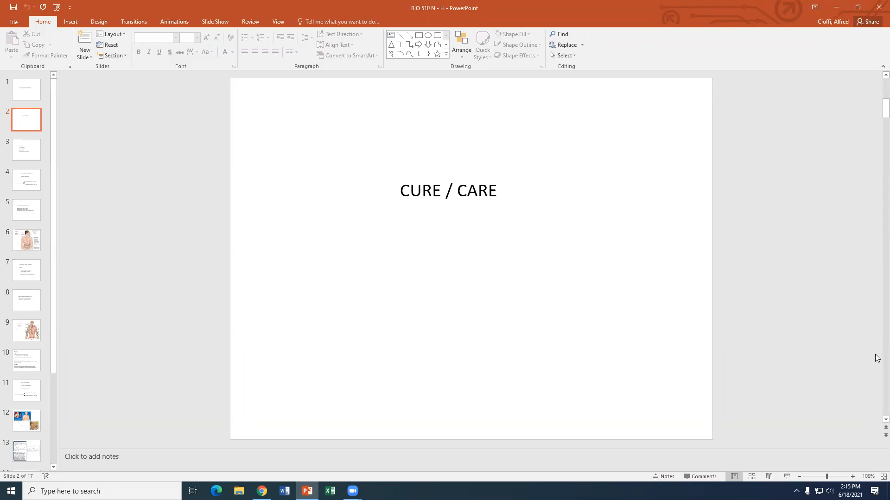
- Show slide 3, listing nutrition, hydration, shelter and human interaction
click(26, 150)
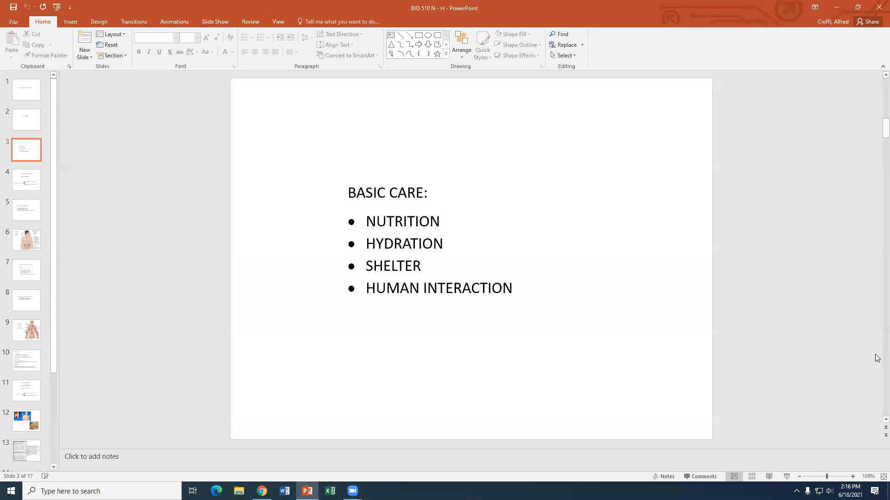
- Display slide 4 on swallow tests and enteral versus parenteral nutrition, briefly revisiting slide 3
click(25, 180)
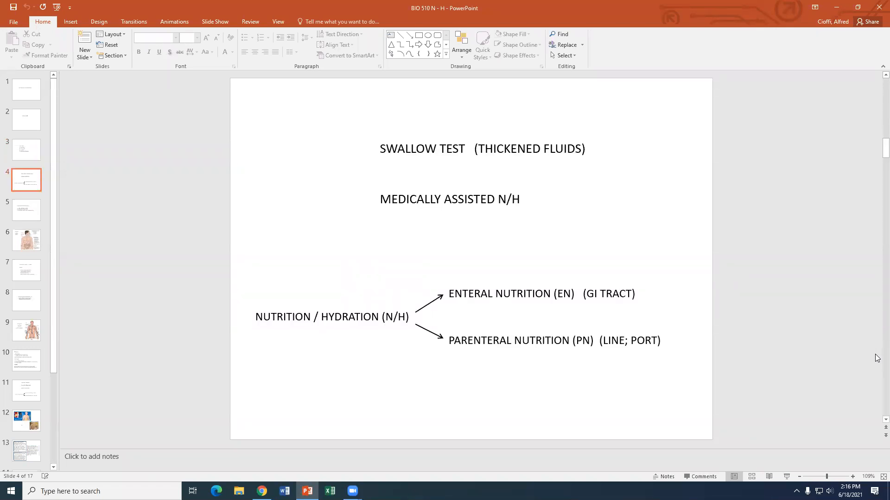
click(26, 149)
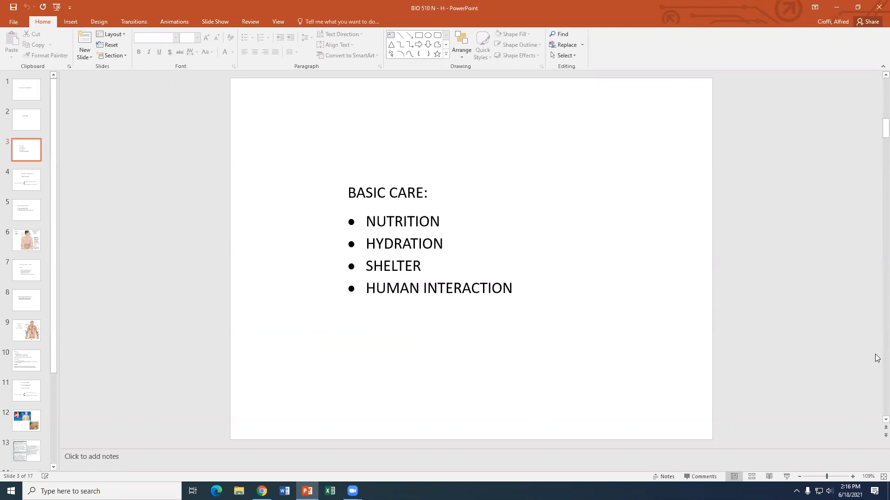
click(26, 179)
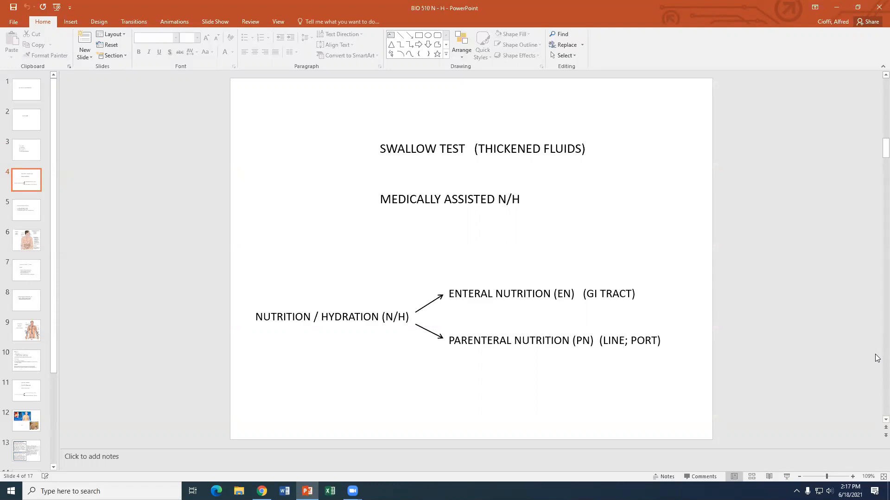
- Go back to slide 3's four-item Basic Care list
click(26, 150)
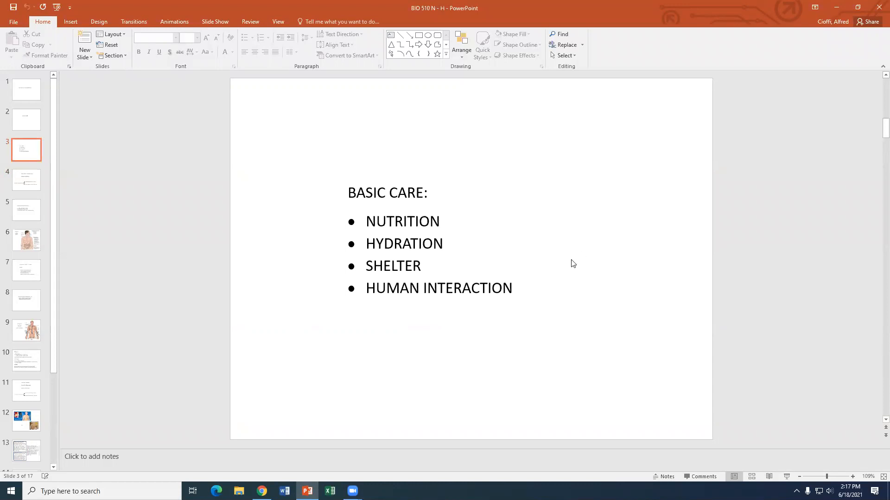
mouse_move(538, 236)
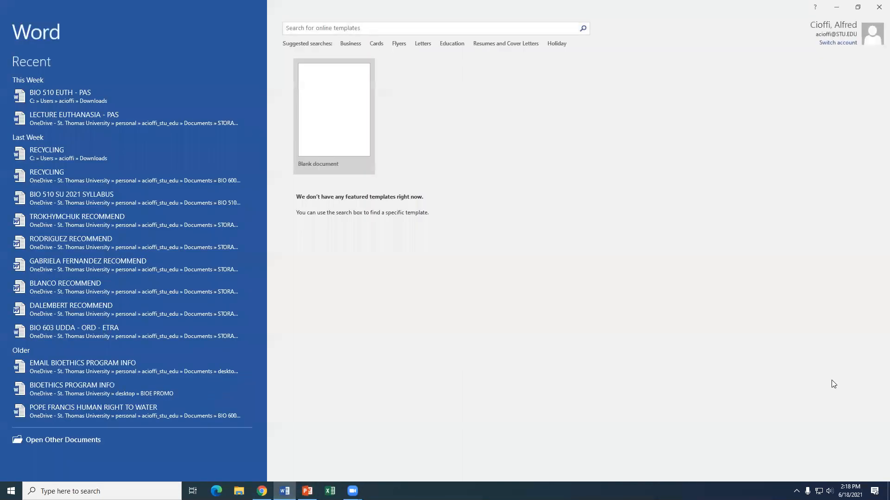
mouse_move(338, 115)
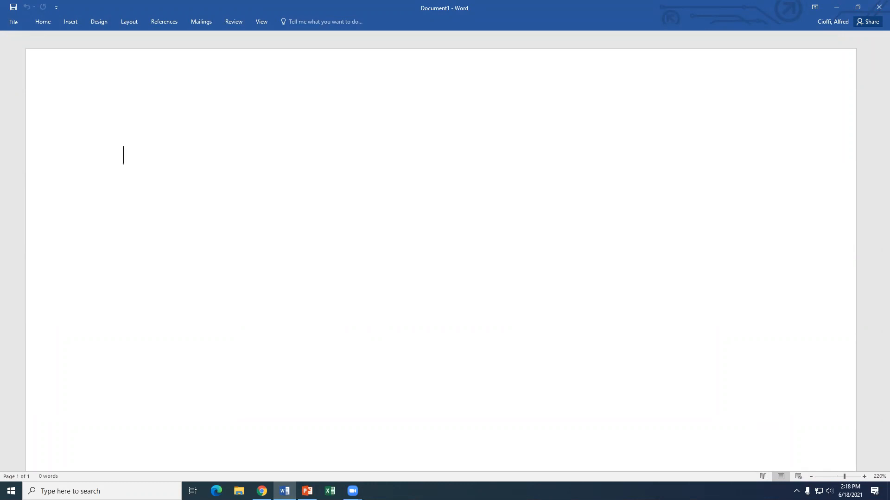
- Type 'peristalsis' as the first line of the new blank document
text(peristal)
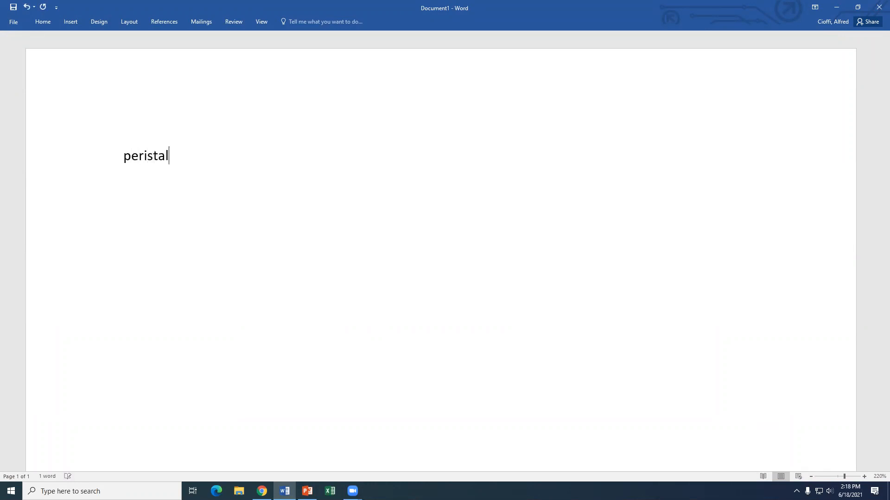
text(sis)
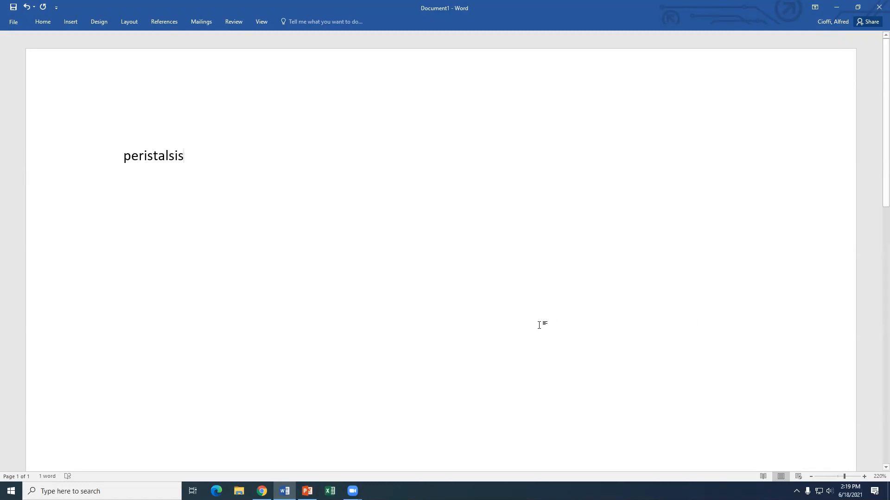
mouse_move(386, 409)
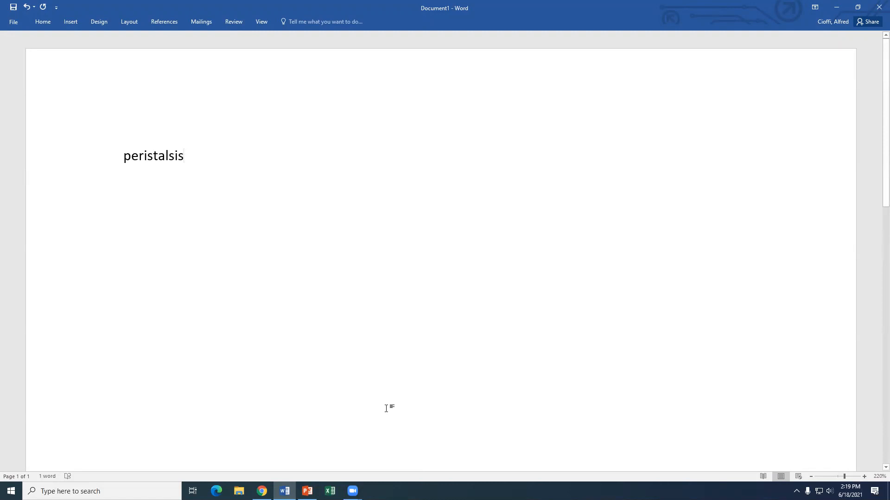
- Switch to the BIO 510 presentation showing the Basic Care slide
click(307, 491)
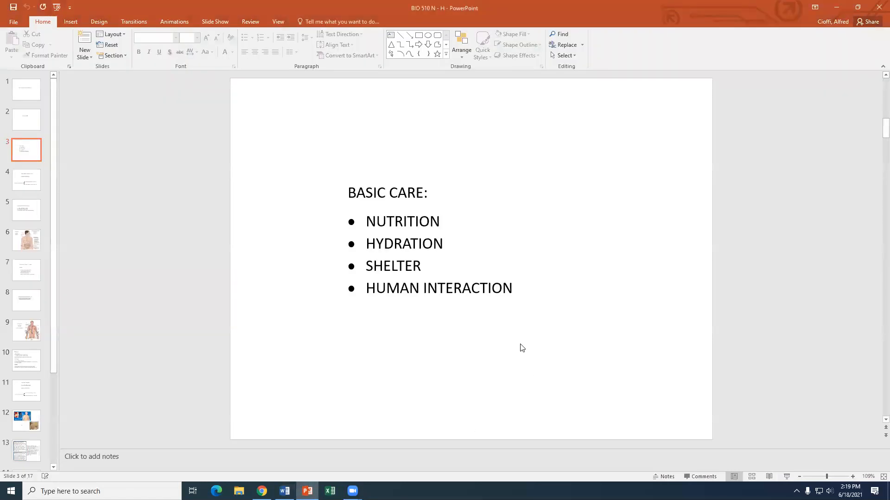
mouse_move(479, 228)
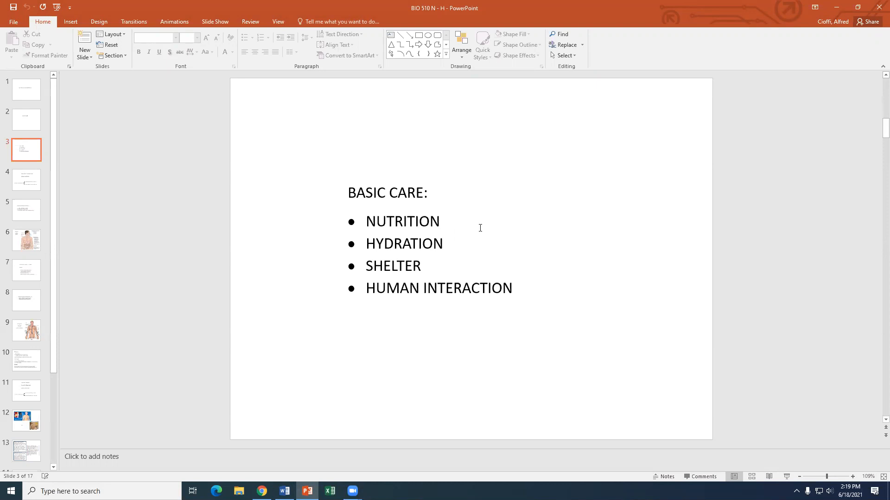
mouse_move(450, 338)
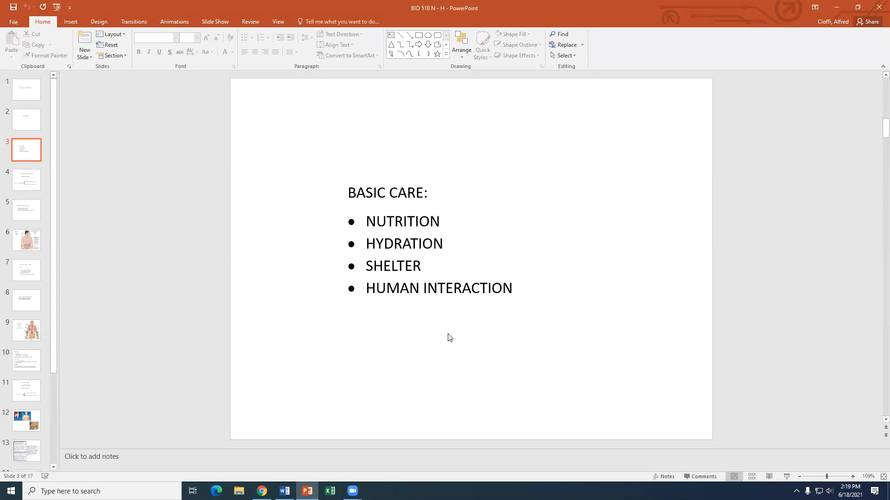
mouse_move(98, 205)
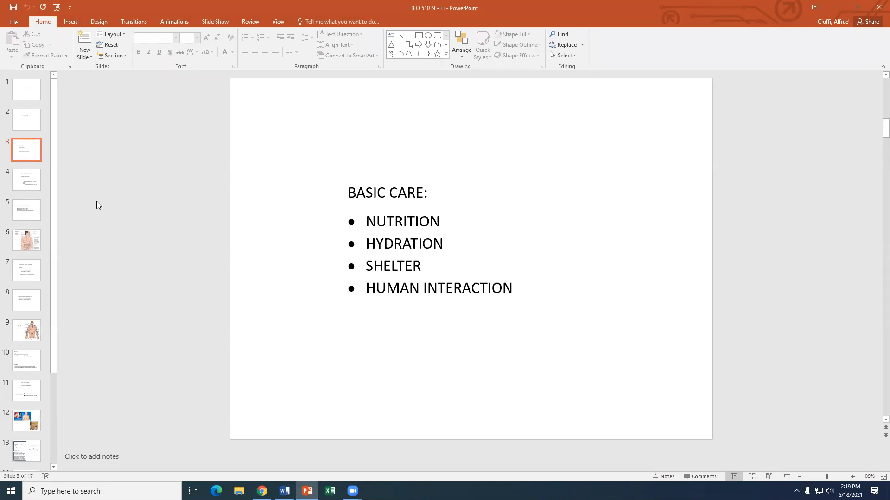
- Advance to slide 4 on the swallow test and enteral versus parenteral nutrition
click(26, 179)
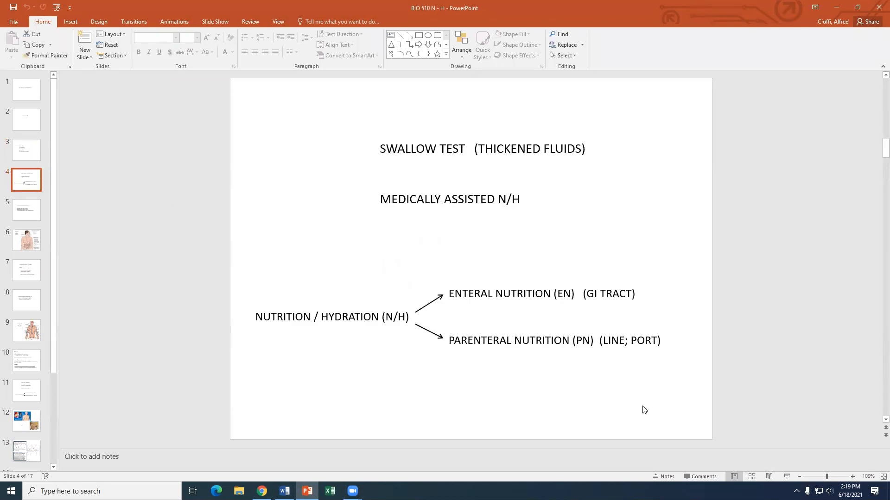
mouse_move(639, 416)
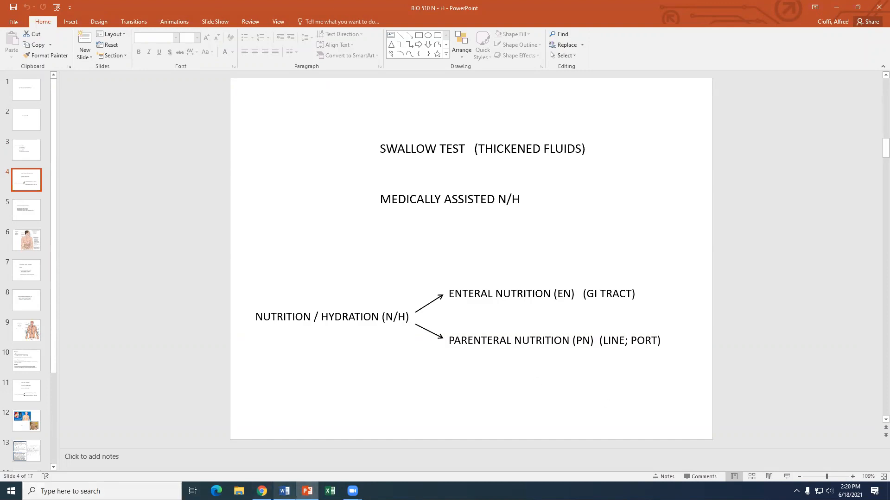
- Return to the Word document and type 'Eustacian tubes' below Peristalsis
click(284, 491)
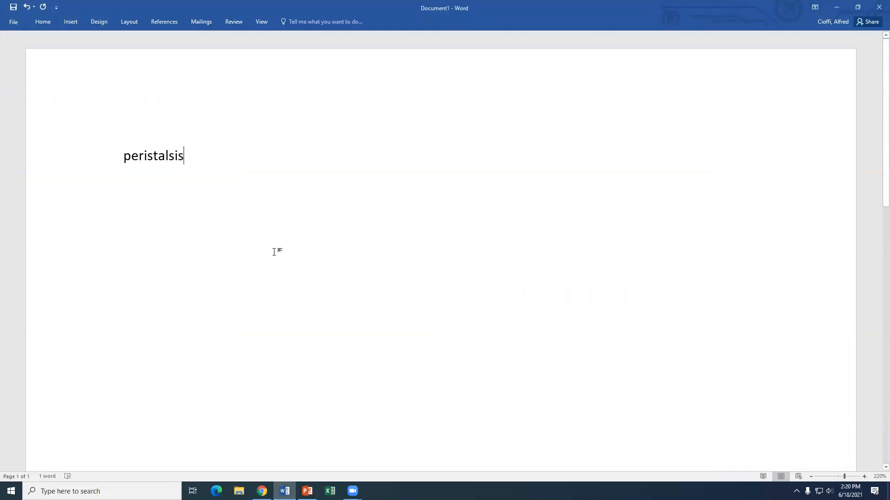
text(eu)
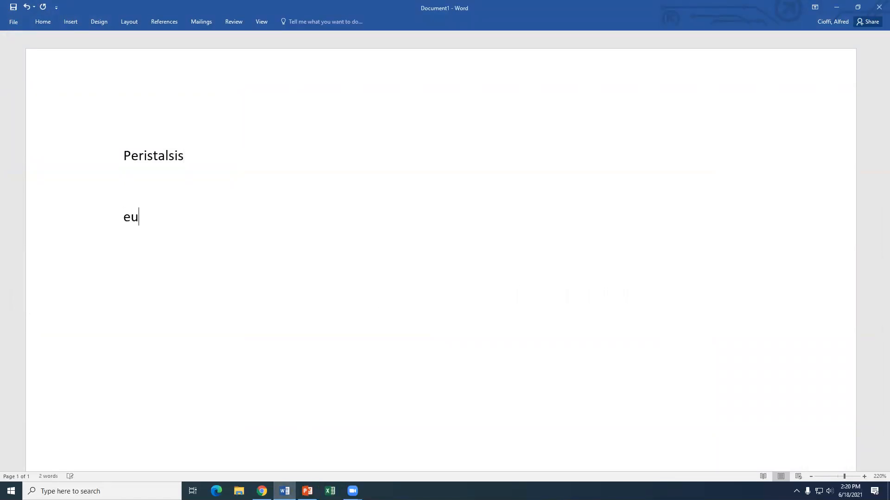
text(stacia)
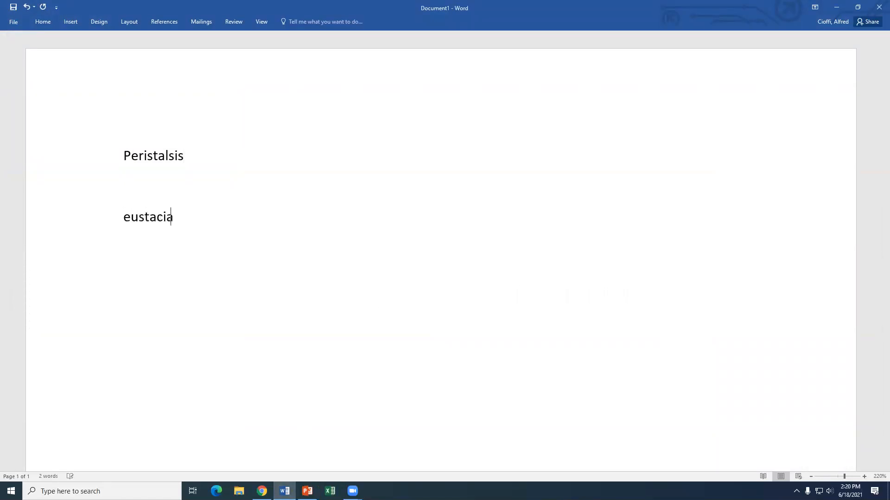
text(Eustacian tub)
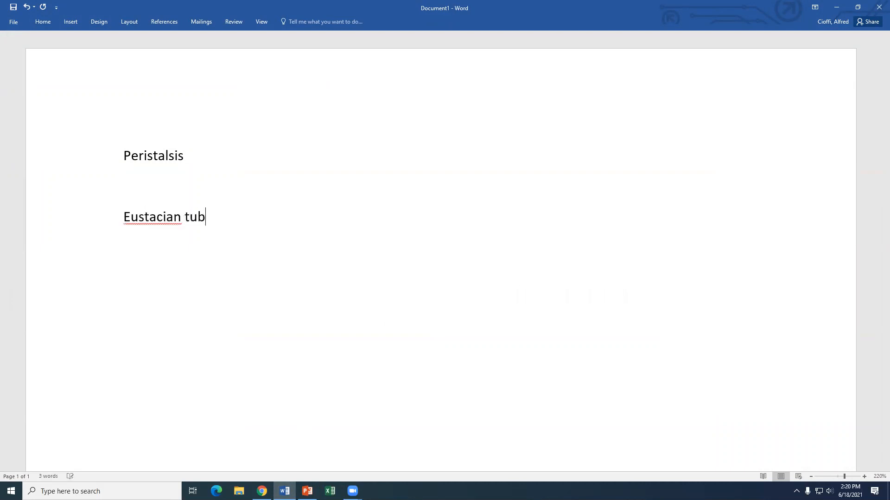
text(es)
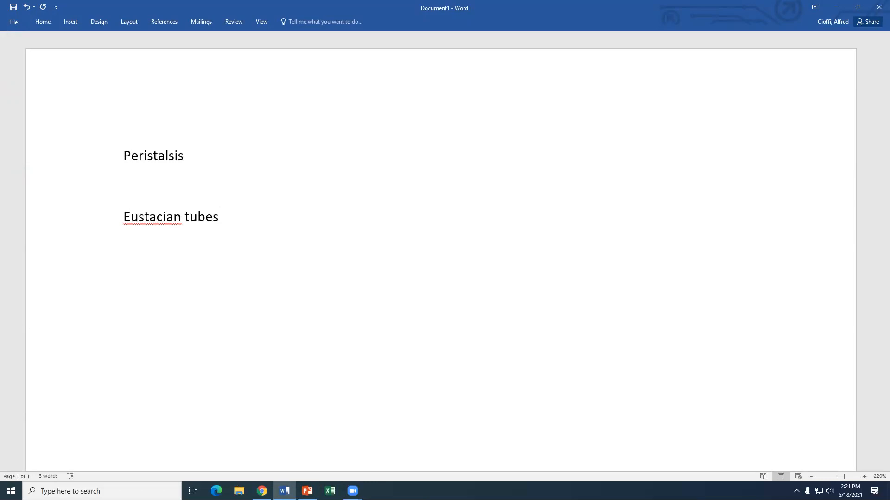
click(219, 217)
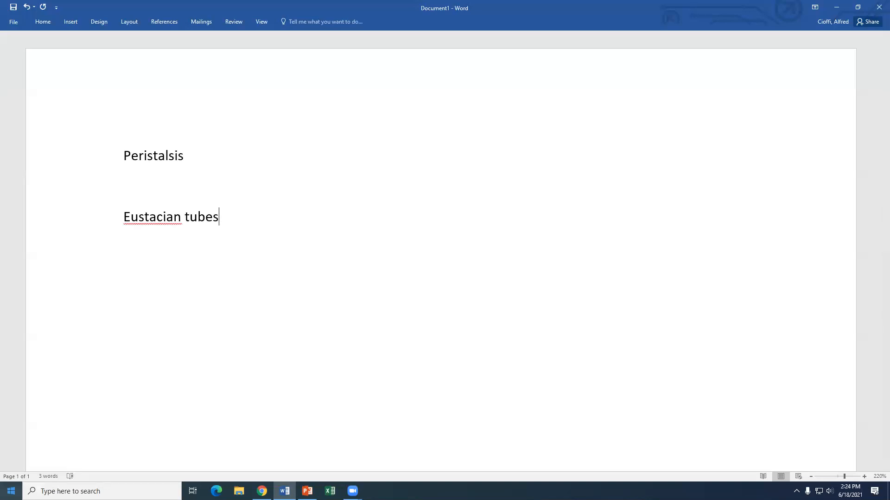
mouse_move(215, 362)
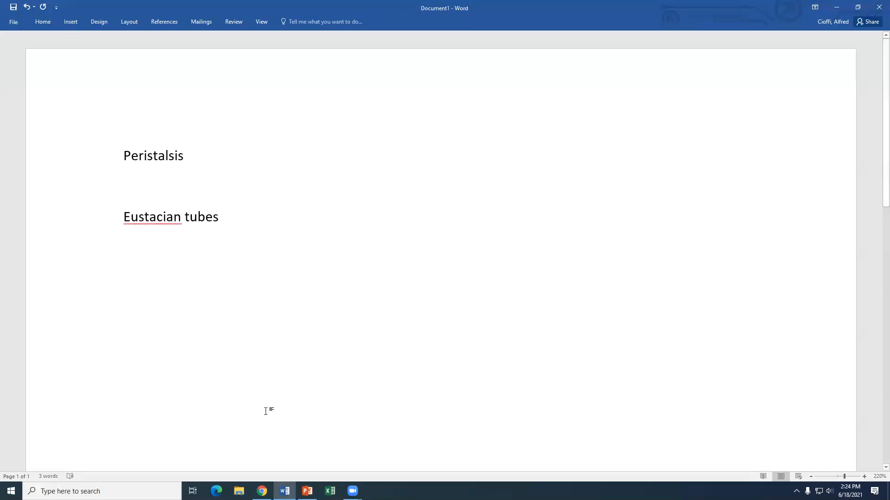
- Switch back to PowerPoint at slide 4 on nutrition and hydration
click(306, 491)
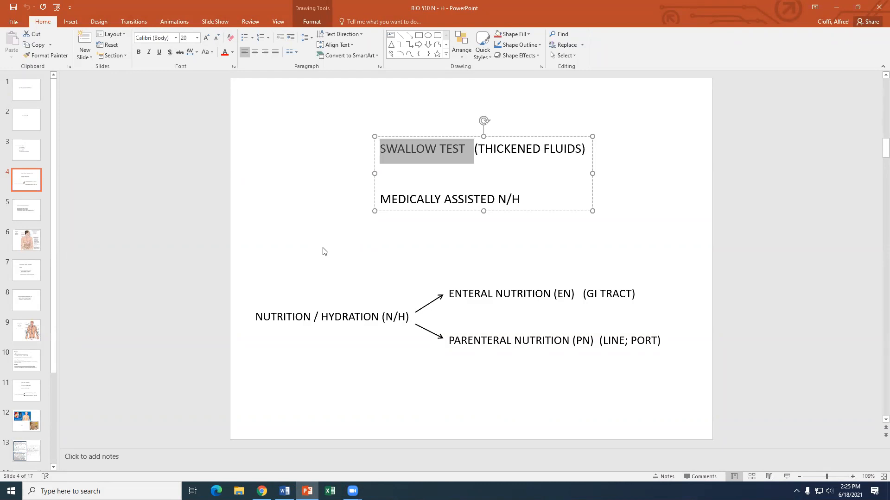
mouse_move(26, 219)
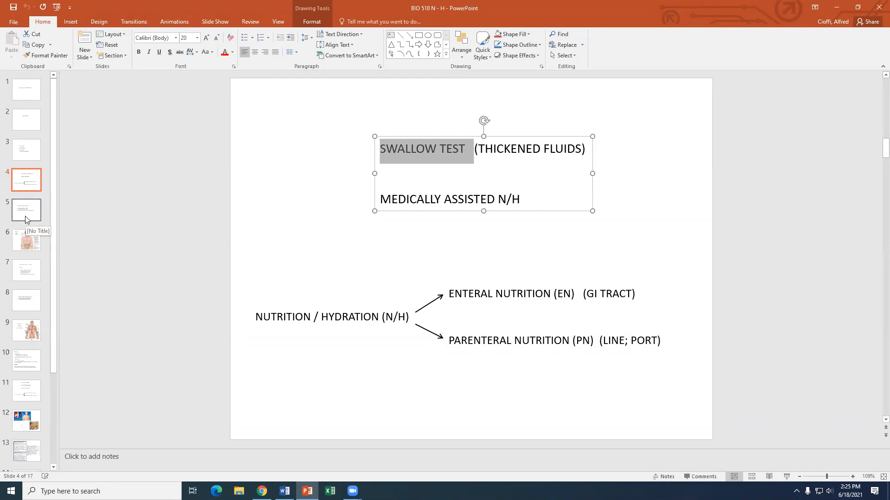
- Jump via slide 5 to slide 7 on NPO and highlight the words NPO and ORAL
click(25, 210)
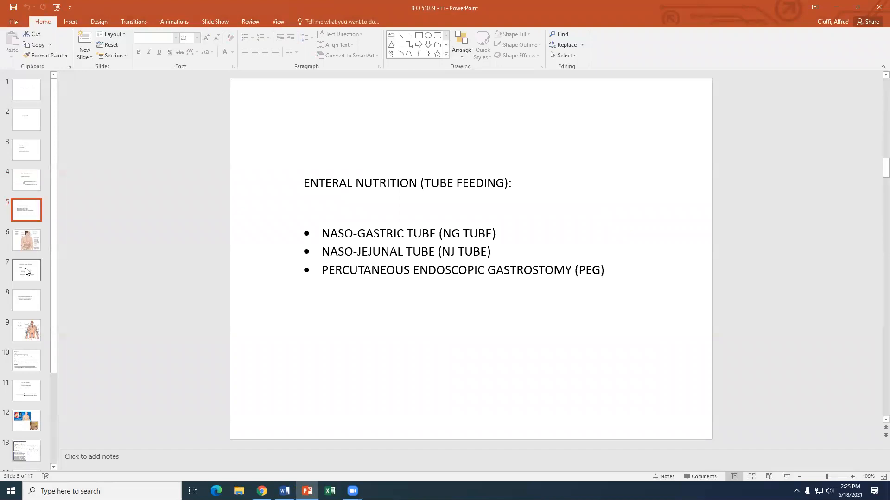
click(26, 270)
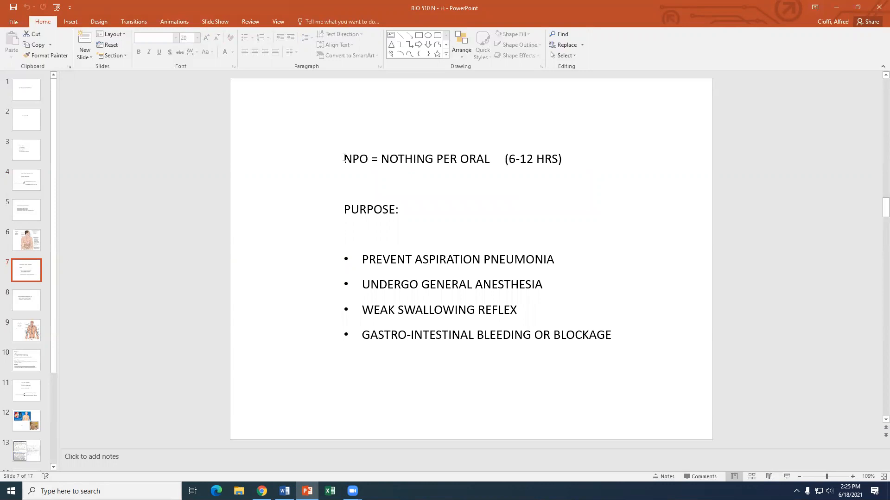
double_click(355, 159)
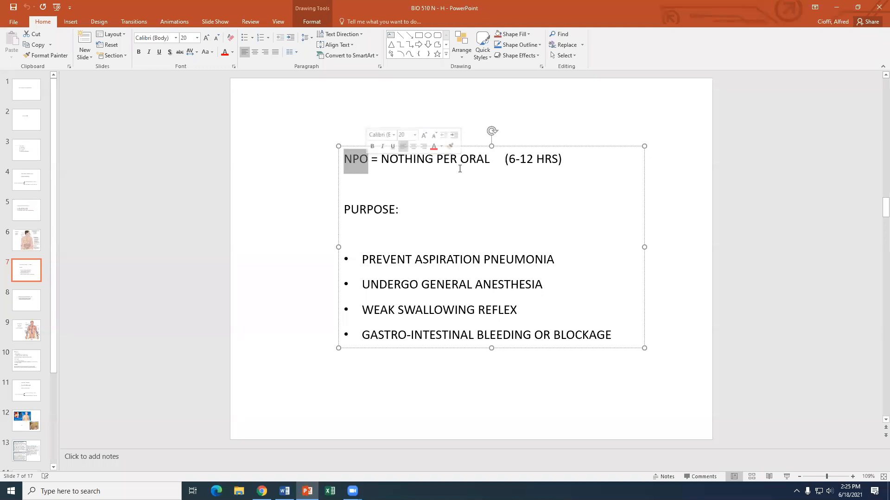
click(459, 159)
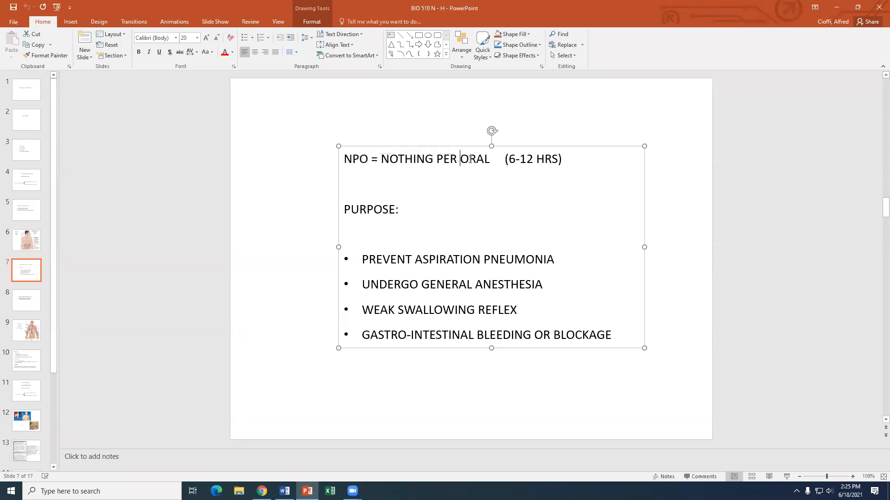
double_click(474, 159)
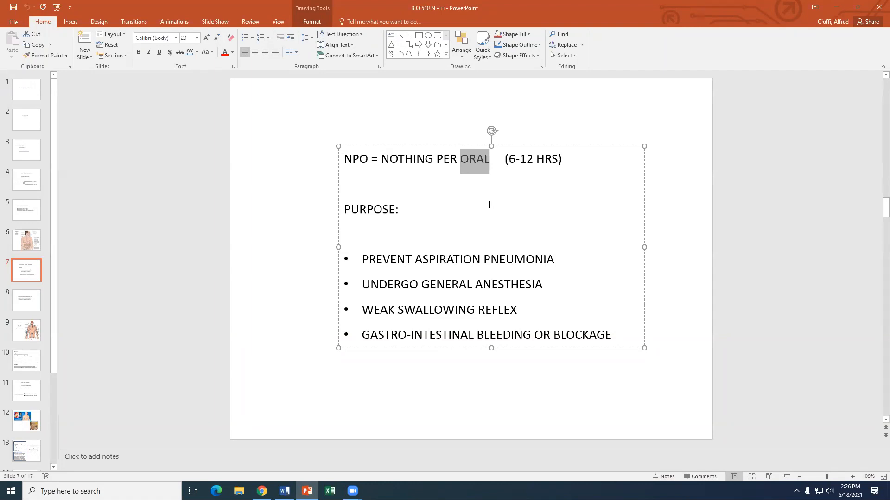
mouse_move(364, 164)
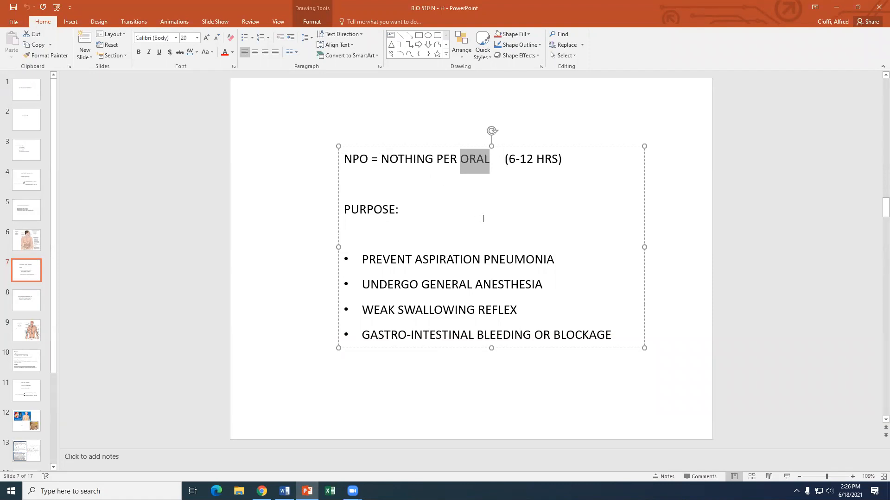
mouse_move(435, 284)
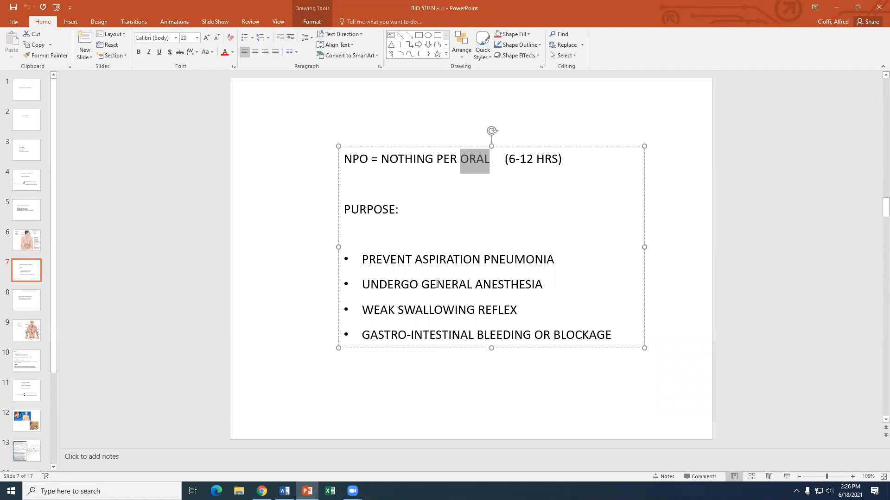
mouse_move(508, 260)
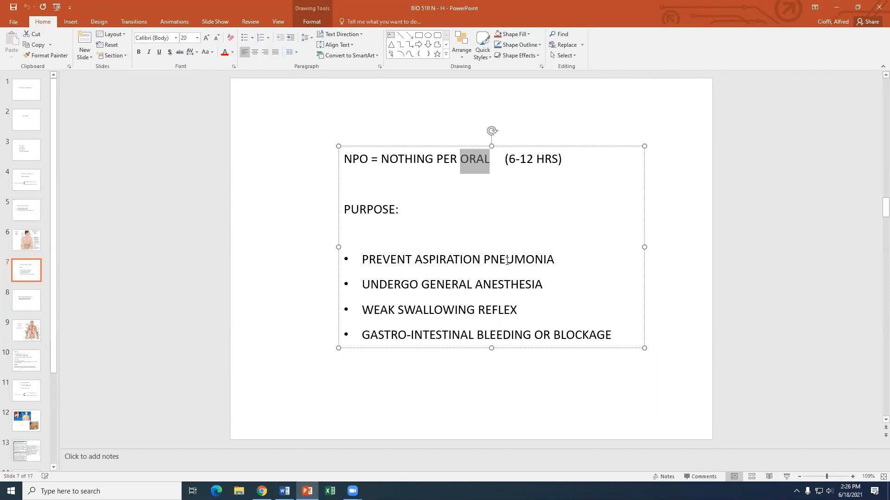
mouse_move(509, 379)
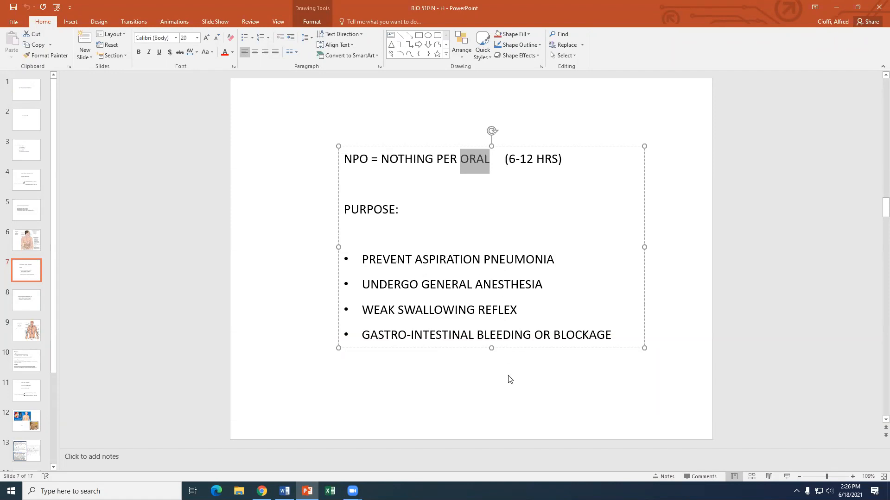
mouse_move(508, 288)
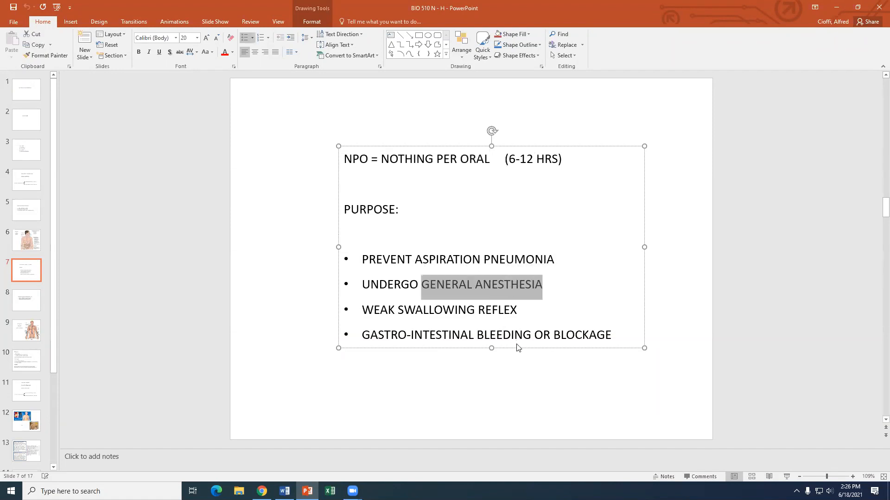
mouse_move(523, 385)
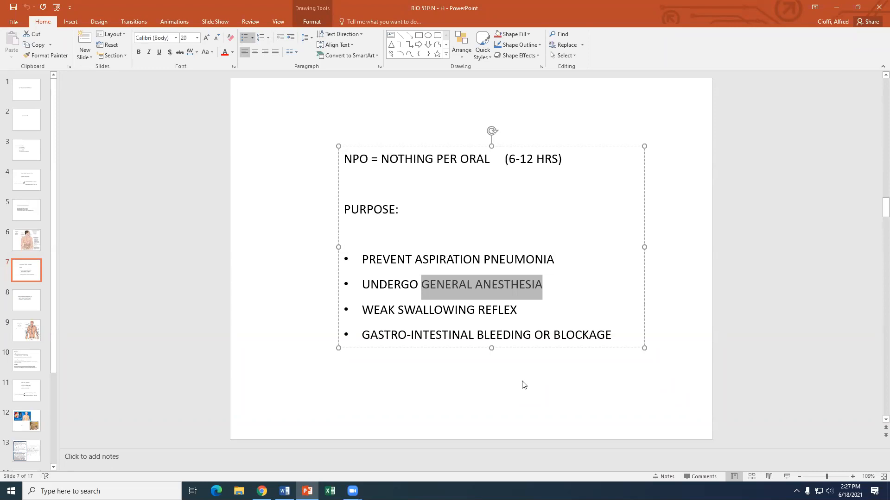
mouse_move(524, 378)
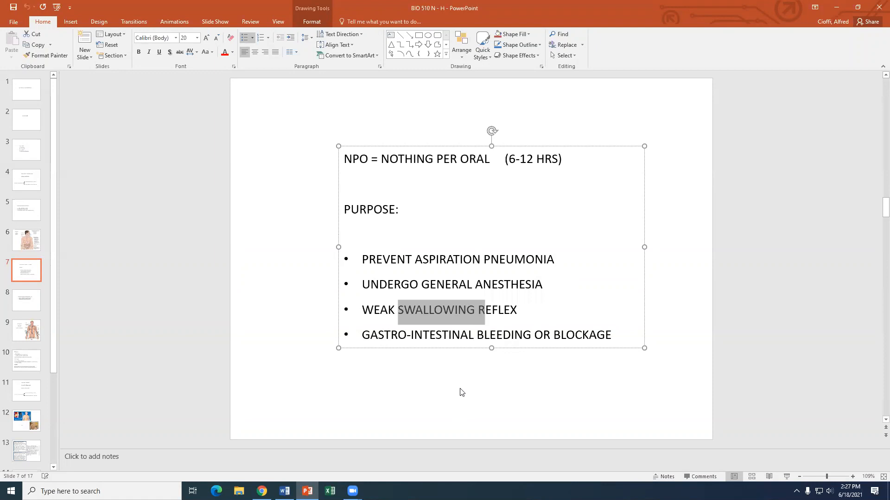
- Highlight words like BLEEDING on slide 7, then select NUTRITION and HYDRATION on slide 3
click(462, 392)
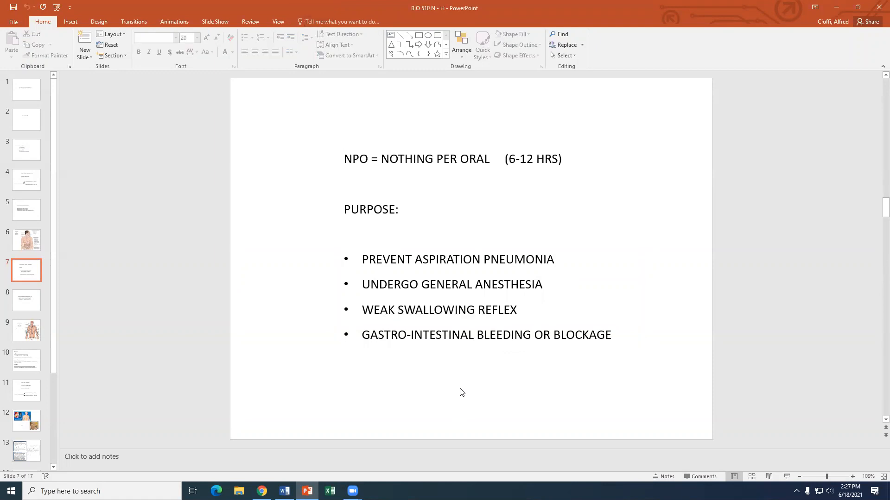
mouse_move(510, 346)
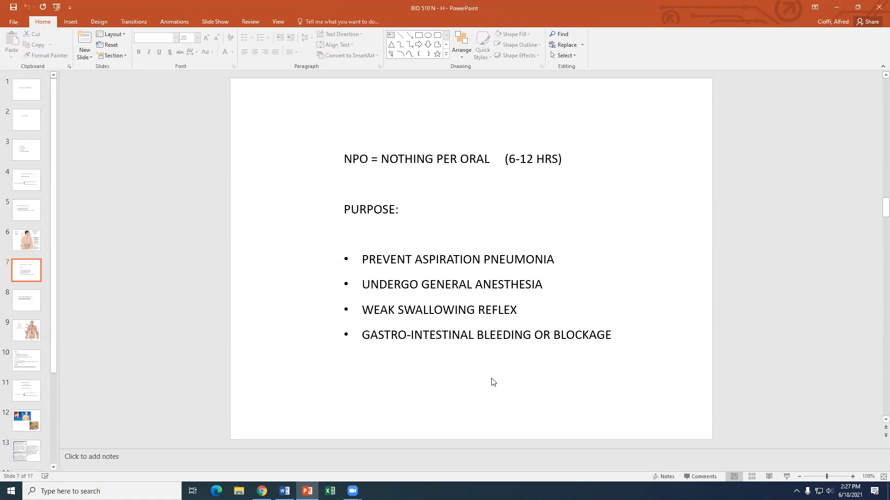
double_click(493, 335)
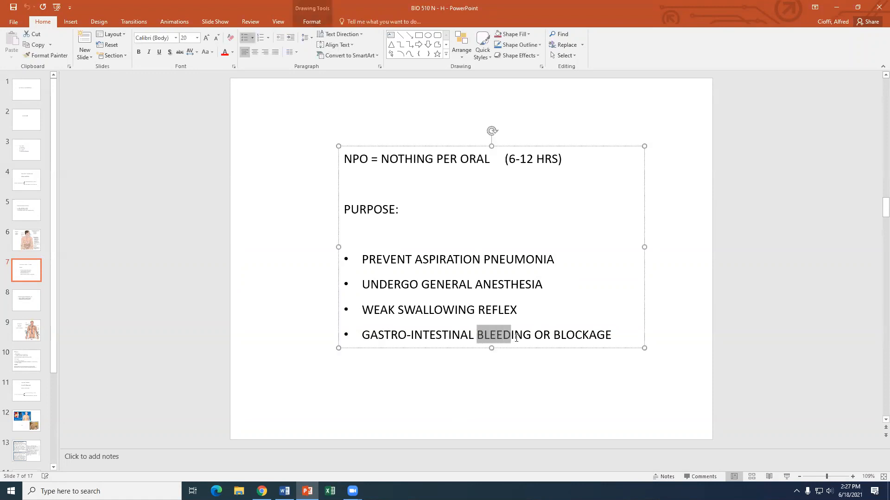
click(533, 351)
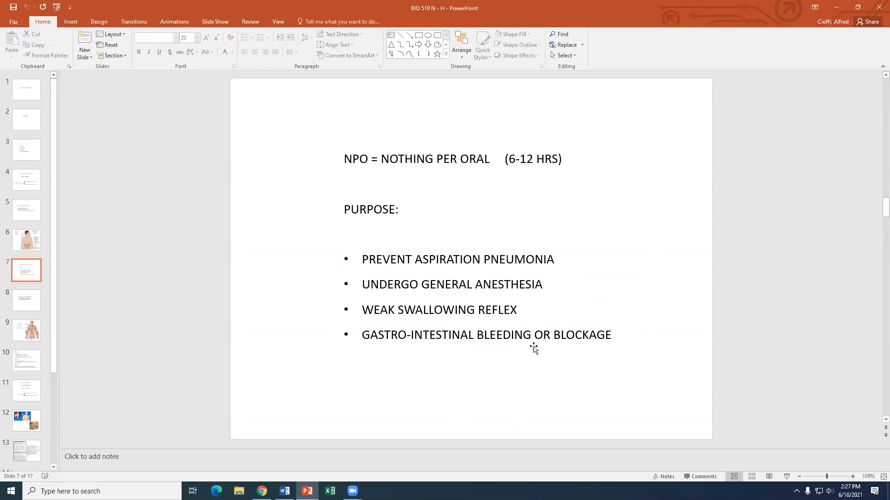
double_click(581, 335)
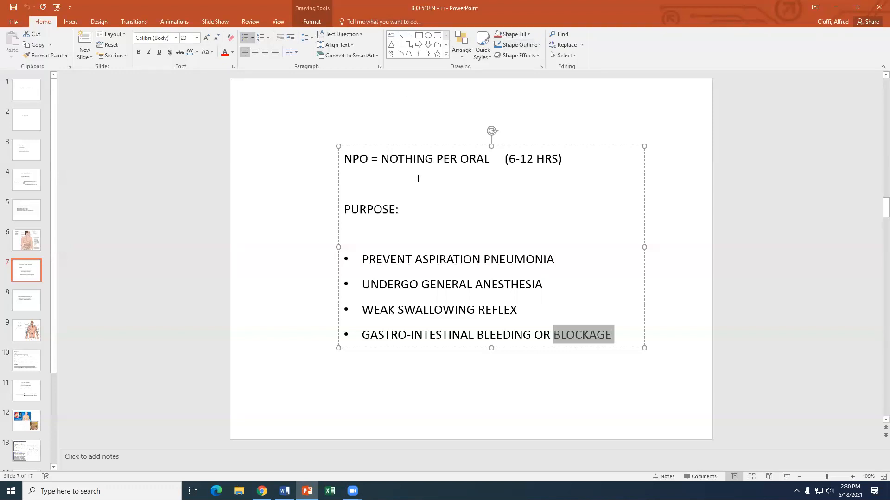
mouse_move(467, 230)
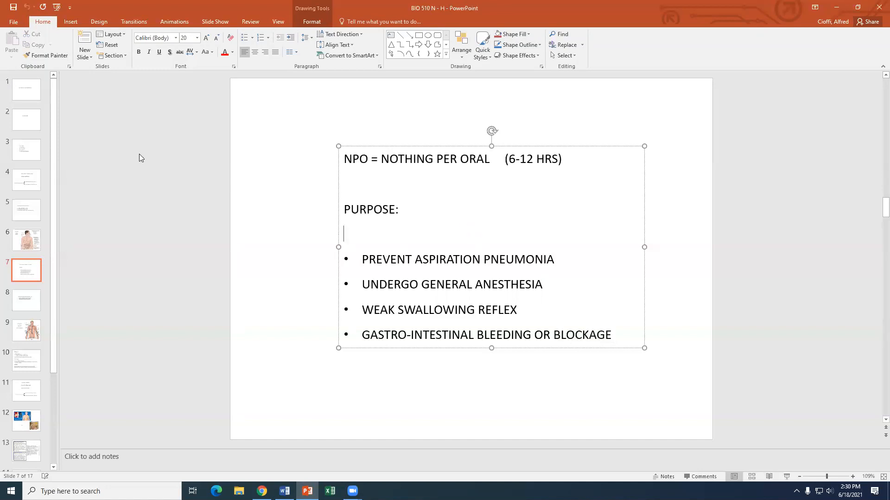
click(25, 150)
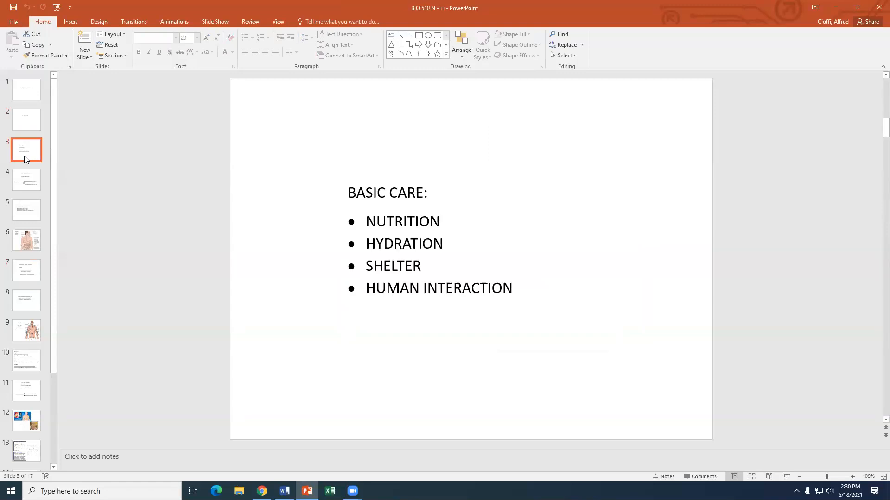
drag(366, 222, 443, 243)
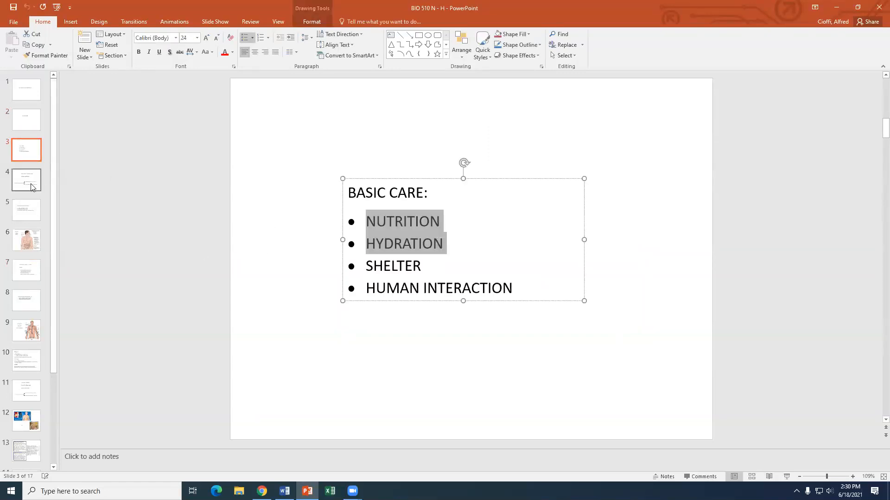
- Show slide 4 and highlight the word ASSISTED in its medically assisted N/H line
click(26, 180)
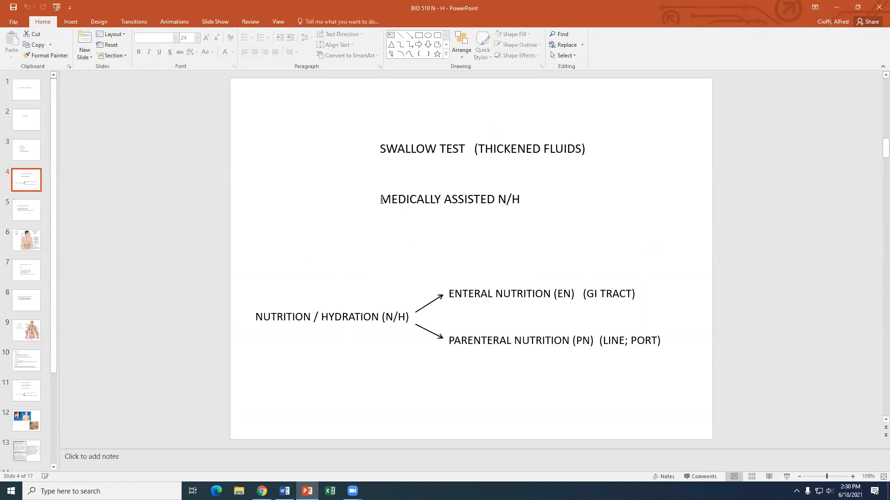
triple_click(450, 199)
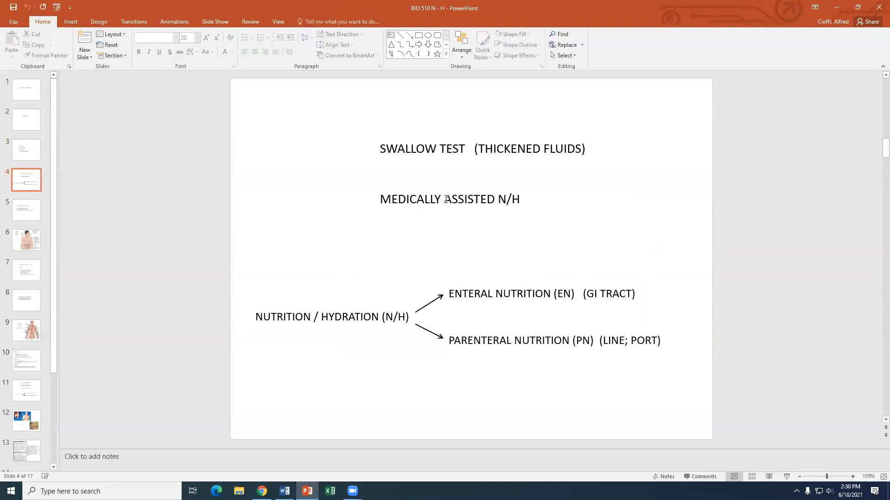
double_click(468, 199)
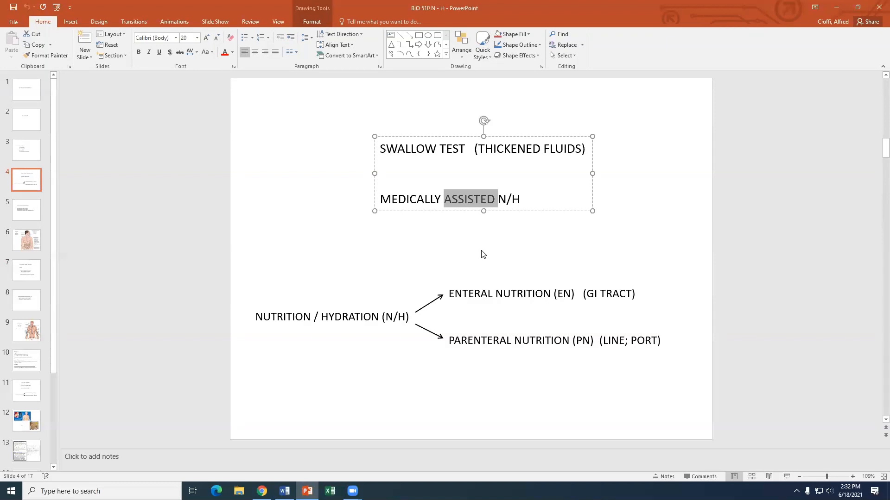
mouse_move(430, 332)
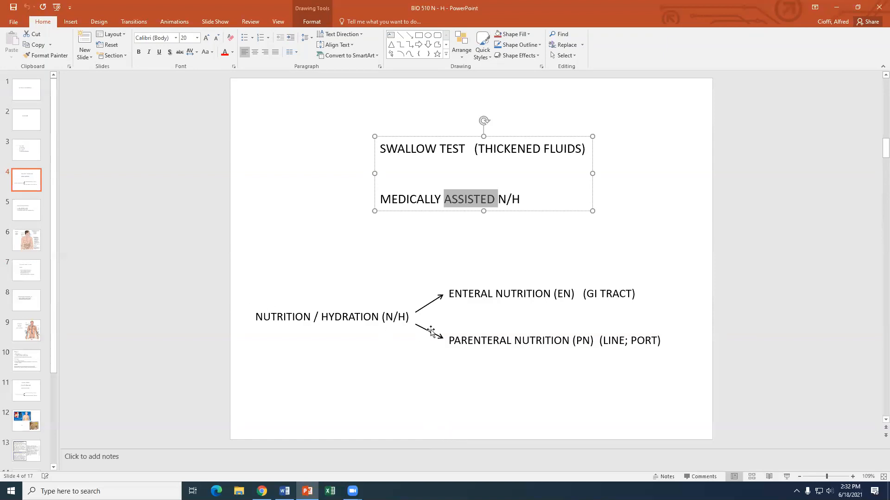
mouse_move(458, 356)
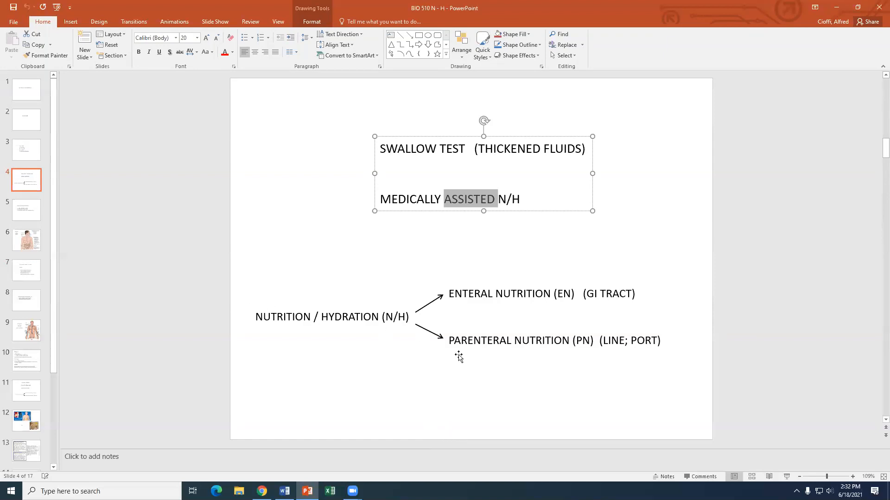
mouse_move(456, 295)
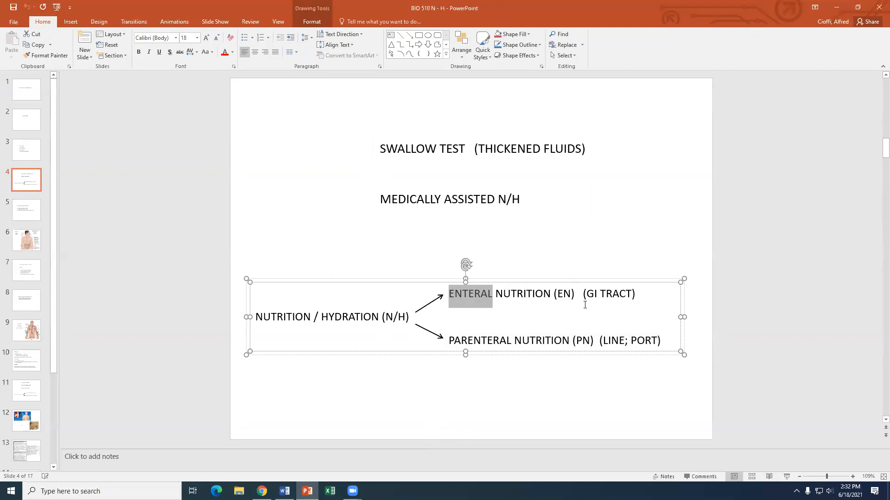
click(591, 293)
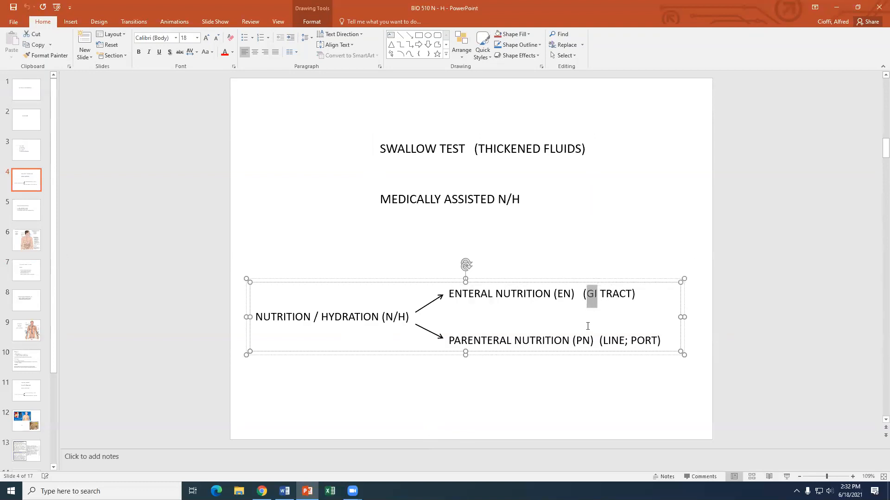
mouse_move(612, 311)
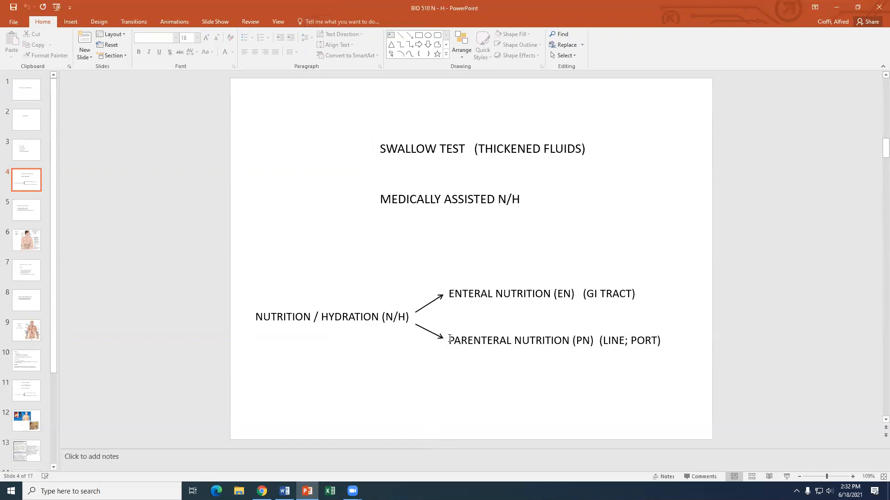
double_click(479, 341)
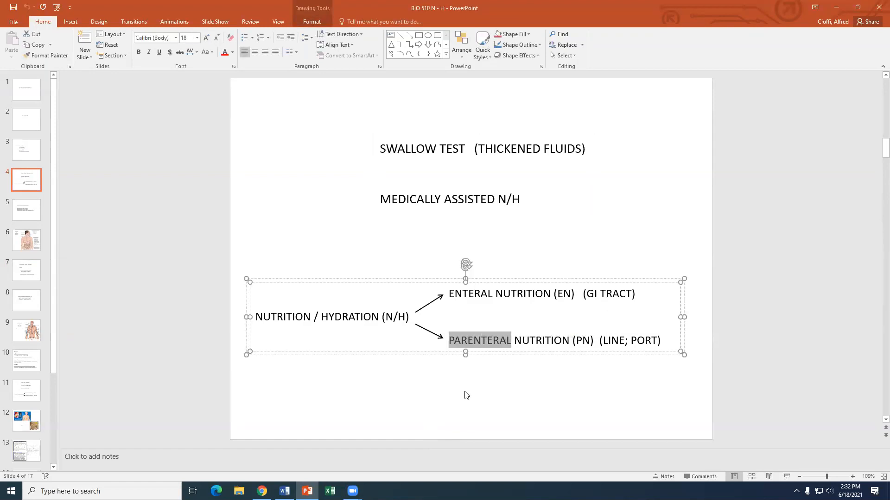
click(469, 341)
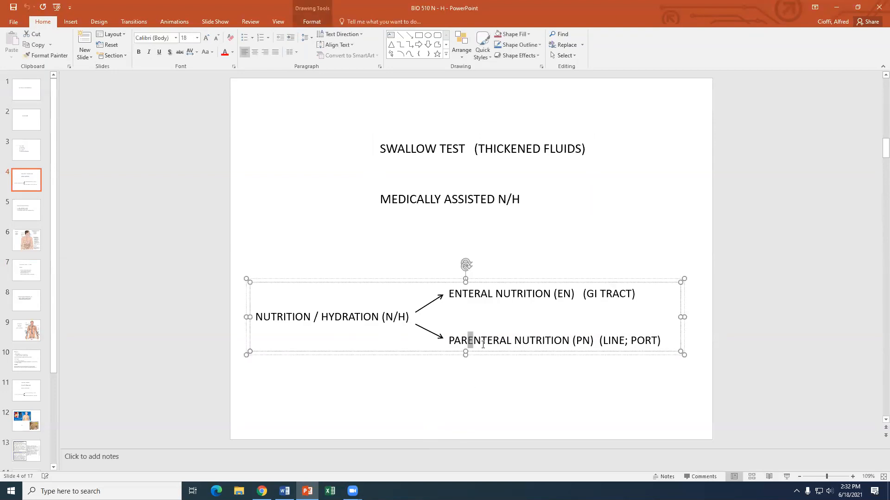
double_click(489, 341)
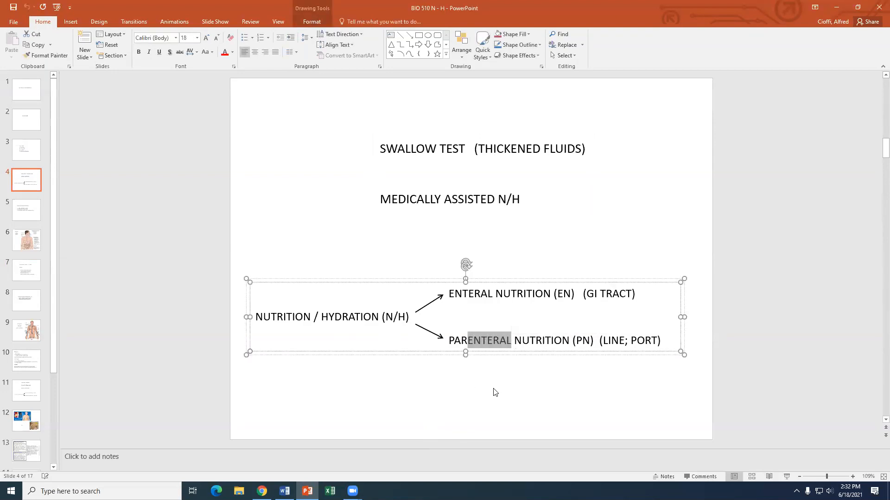
mouse_move(527, 338)
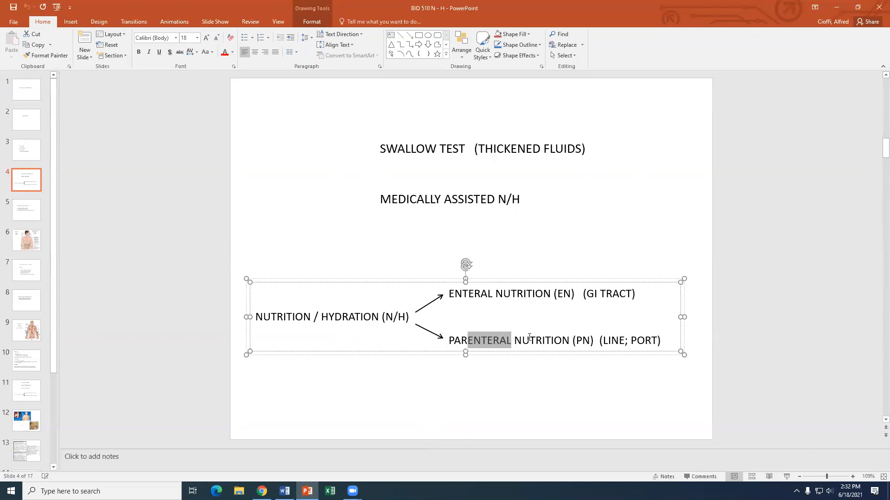
mouse_move(514, 375)
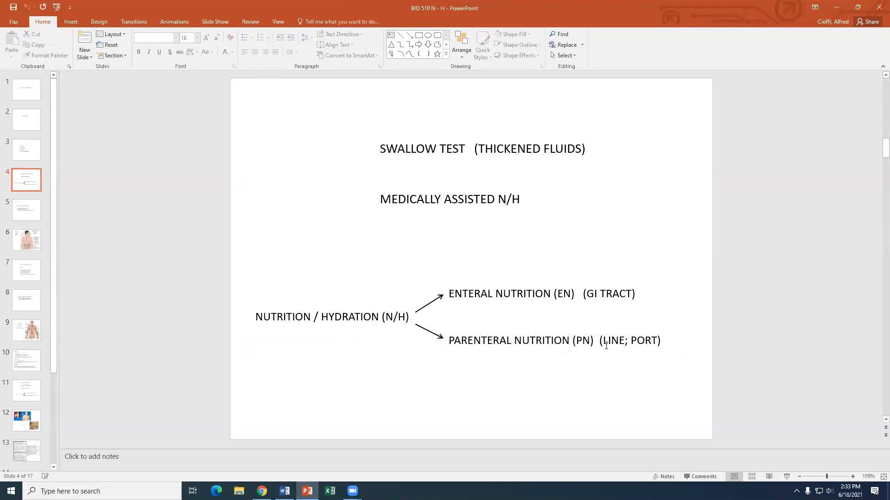
double_click(614, 340)
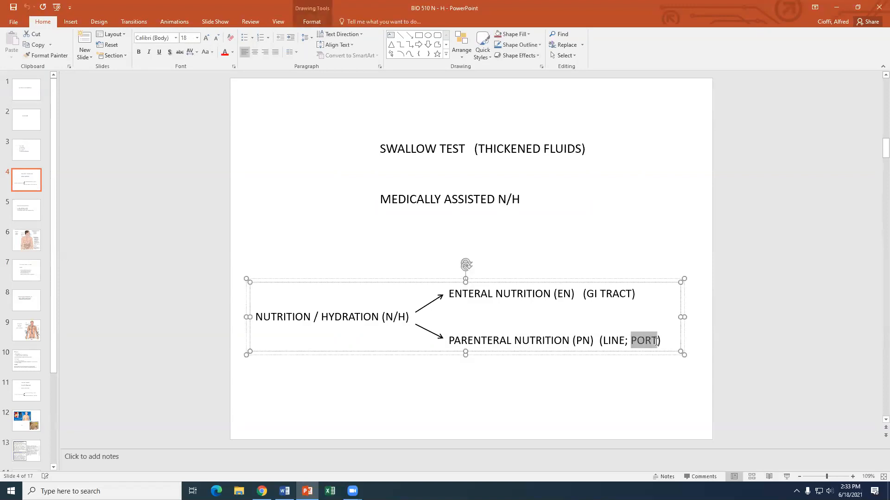
mouse_move(639, 389)
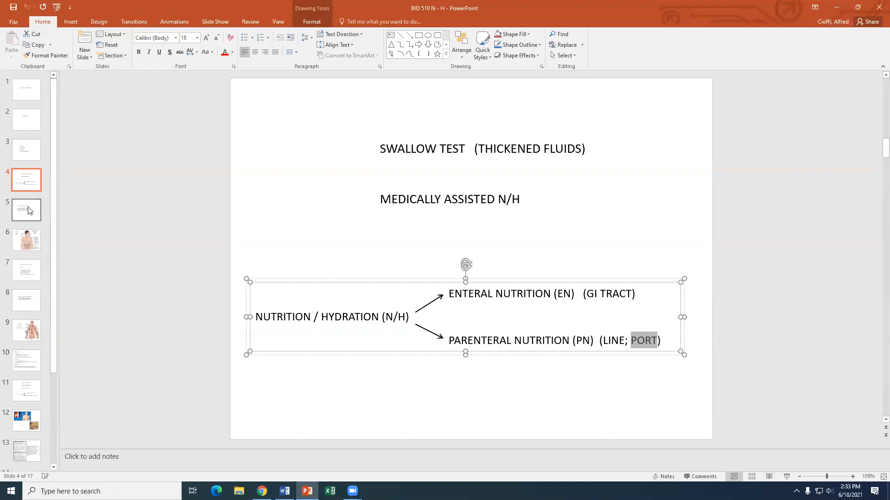
click(25, 210)
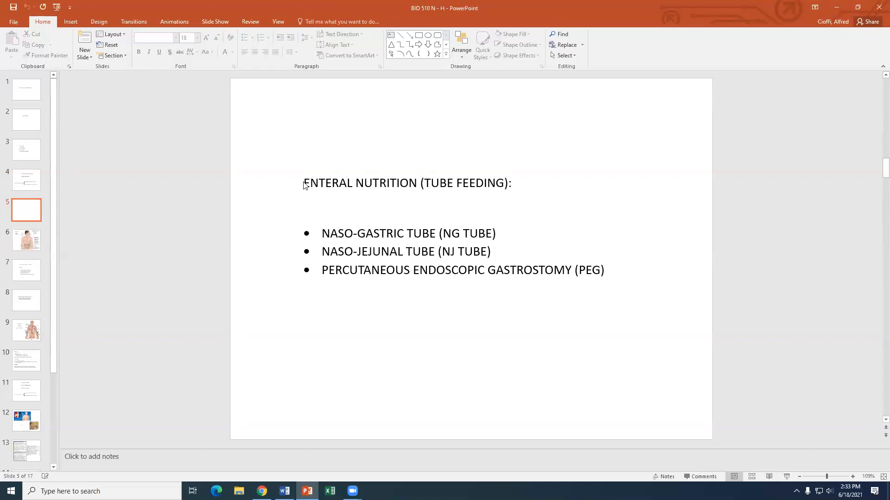
double_click(328, 182)
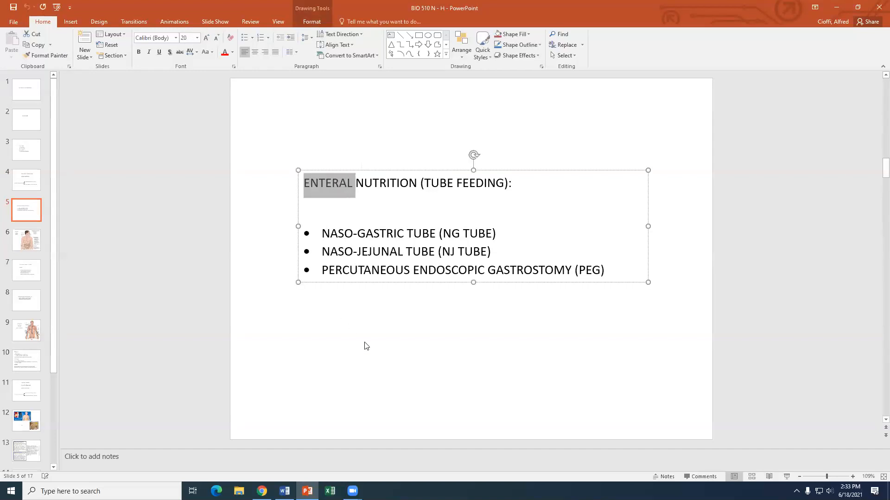
mouse_move(397, 351)
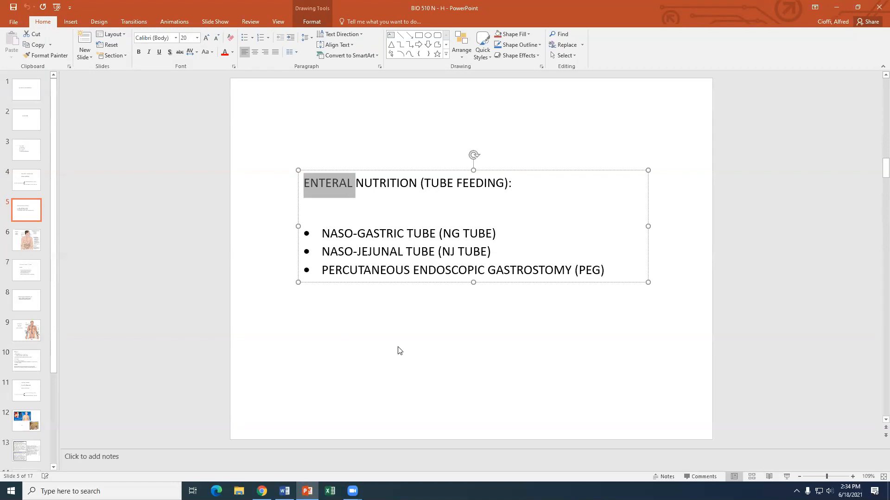
mouse_move(398, 351)
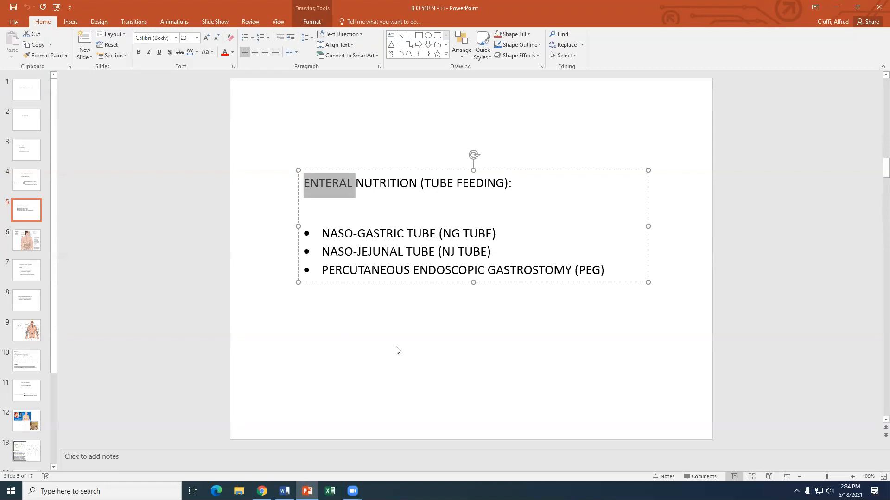
mouse_move(363, 306)
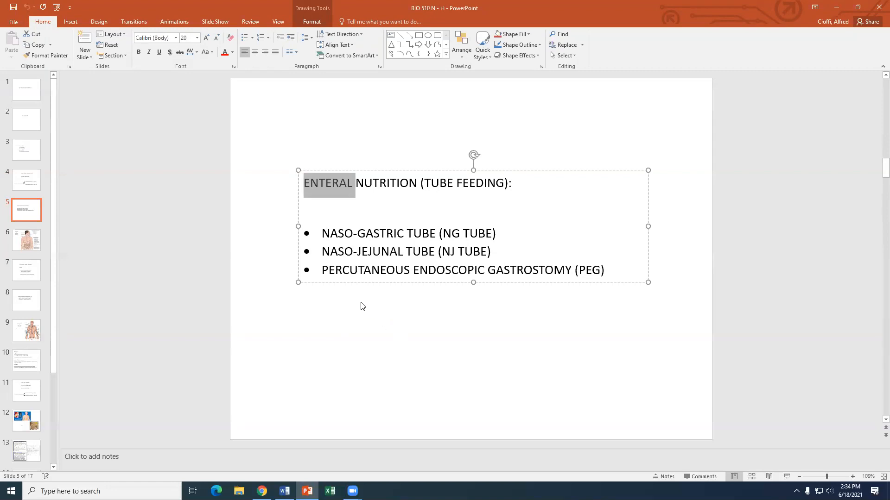
double_click(377, 251)
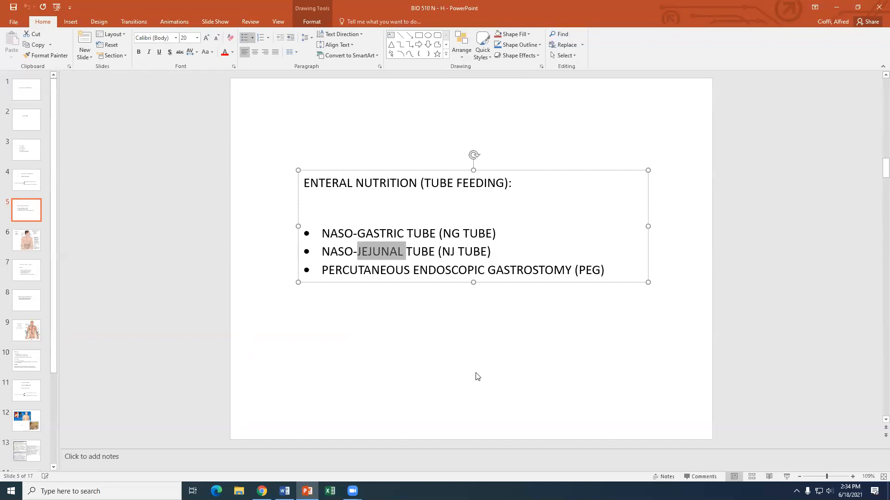
mouse_move(334, 243)
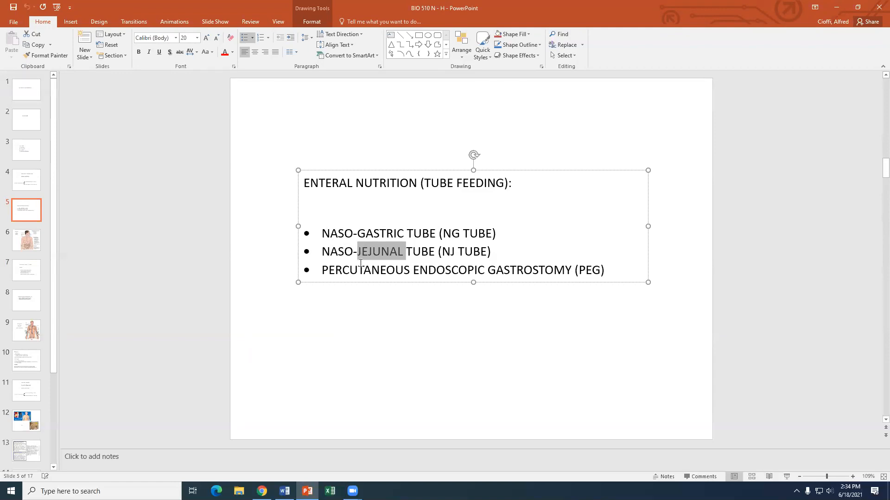
mouse_move(390, 255)
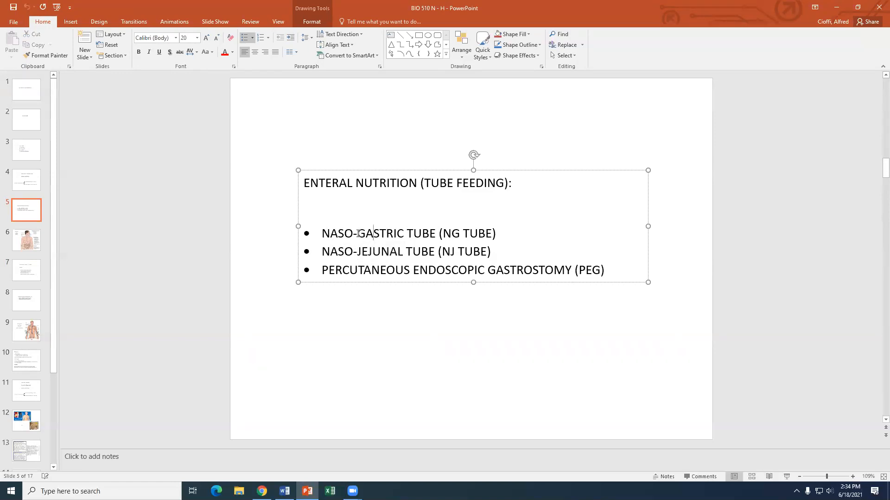
double_click(379, 233)
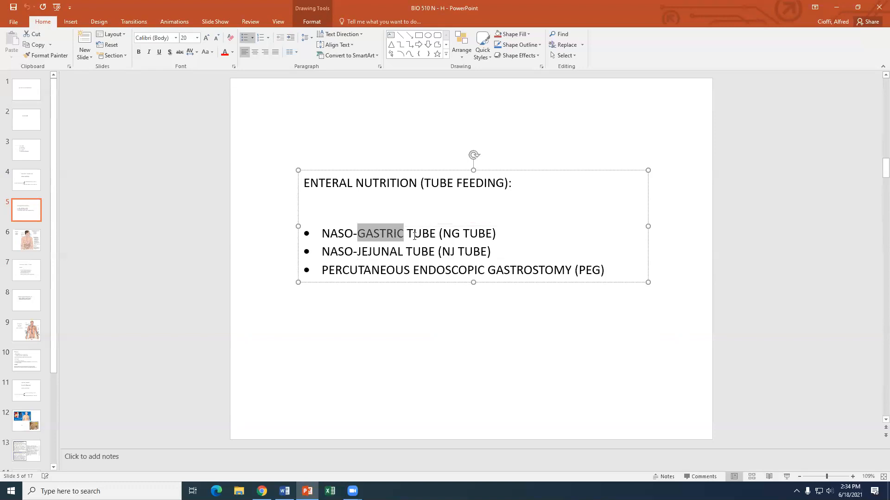
double_click(450, 233)
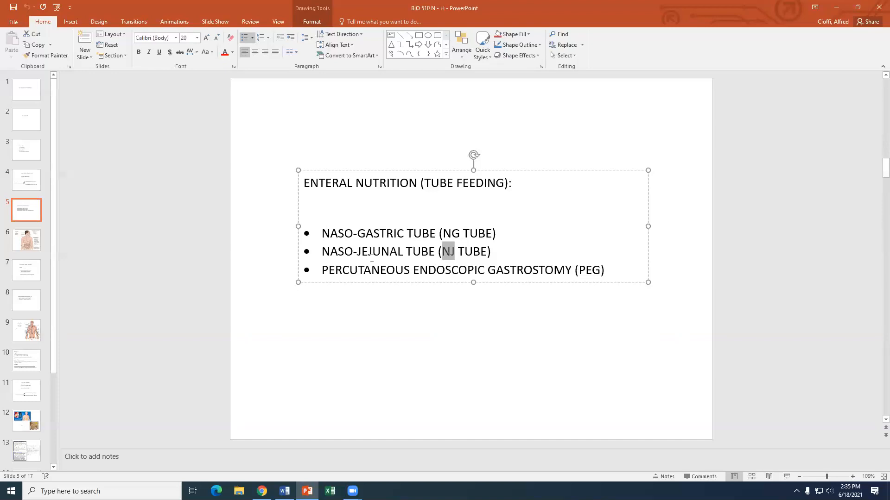
mouse_move(357, 258)
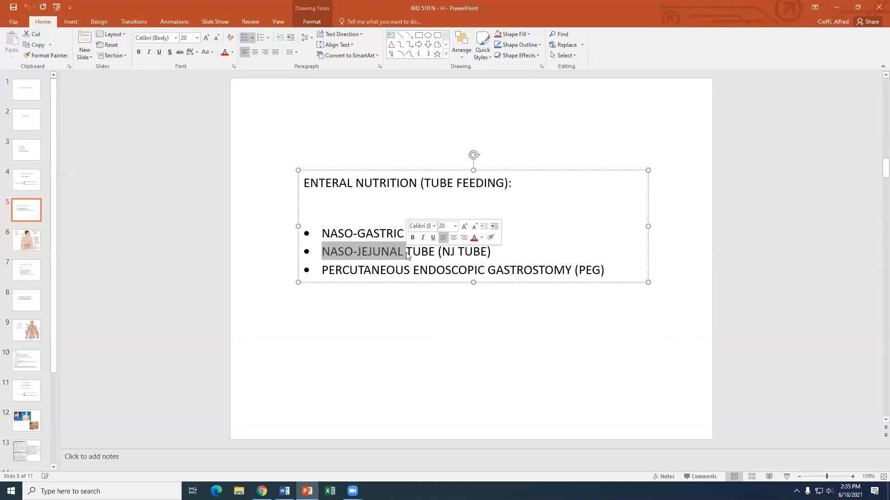
text(TUBE (NG TUBE))
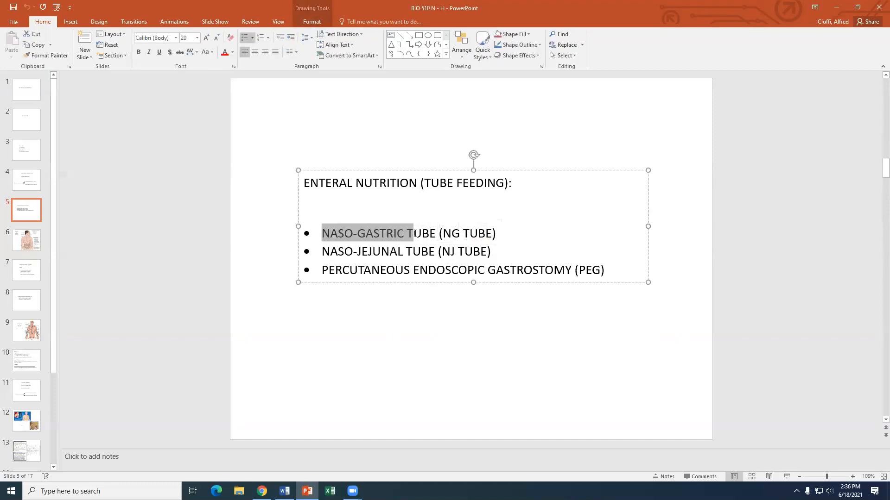
mouse_move(477, 351)
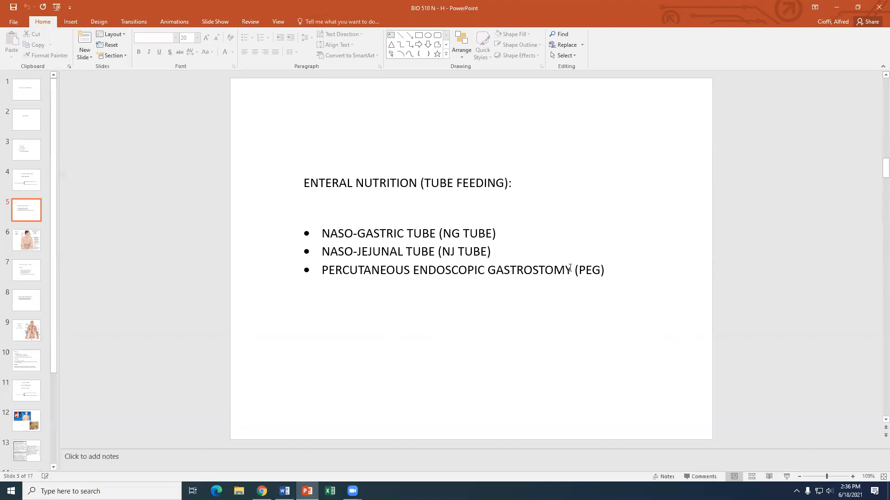
double_click(589, 270)
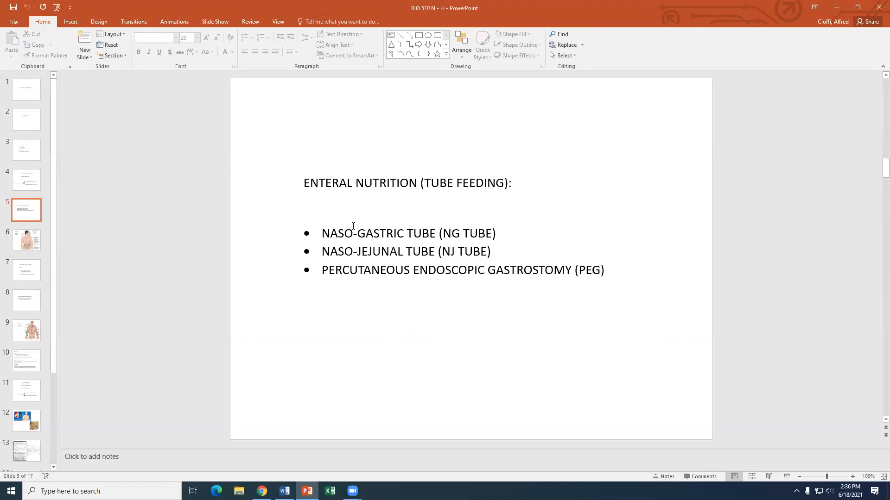
mouse_move(450, 241)
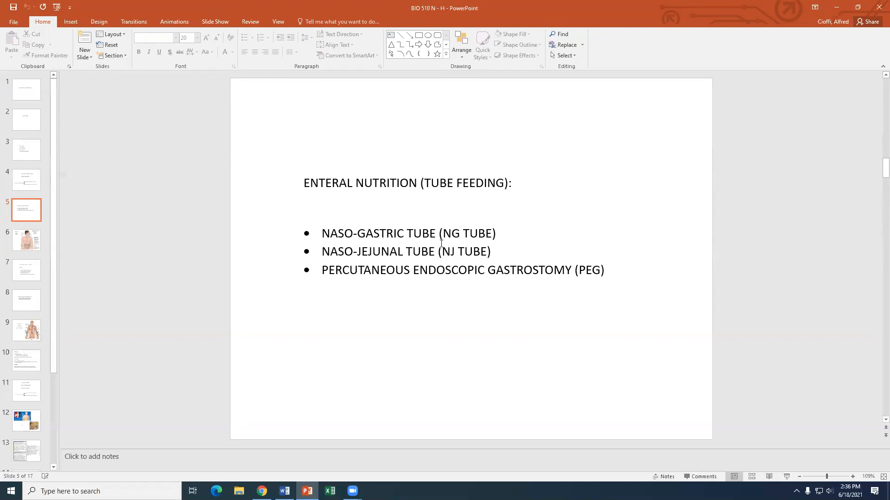
mouse_move(492, 331)
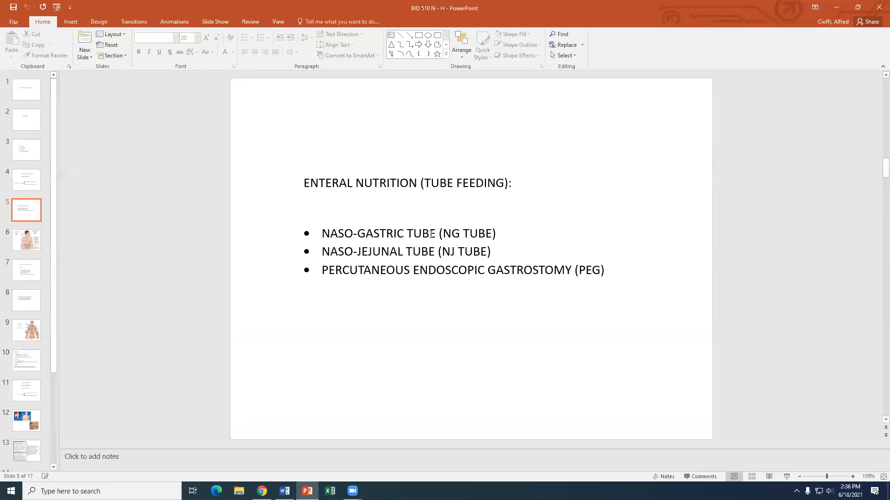
mouse_move(415, 256)
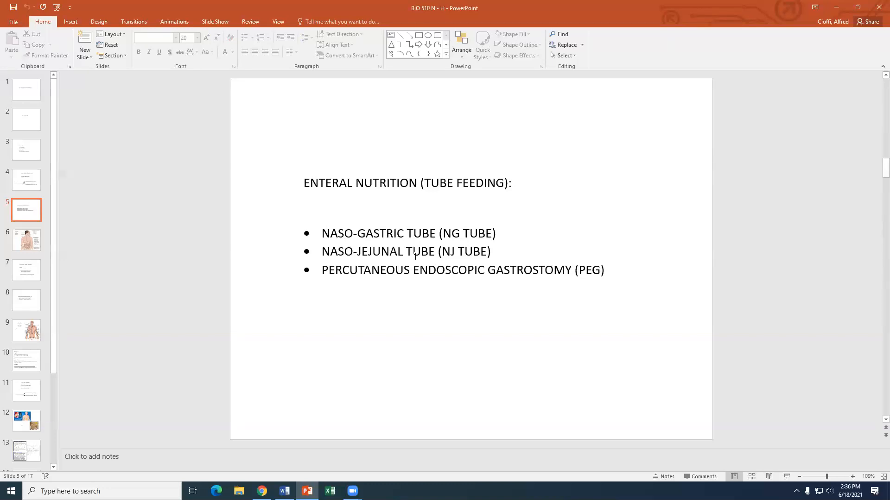
click(579, 270)
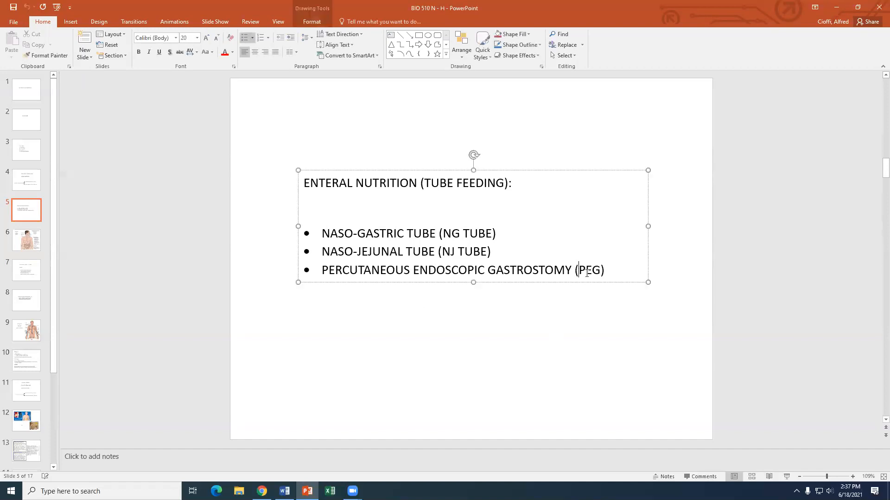
double_click(589, 269)
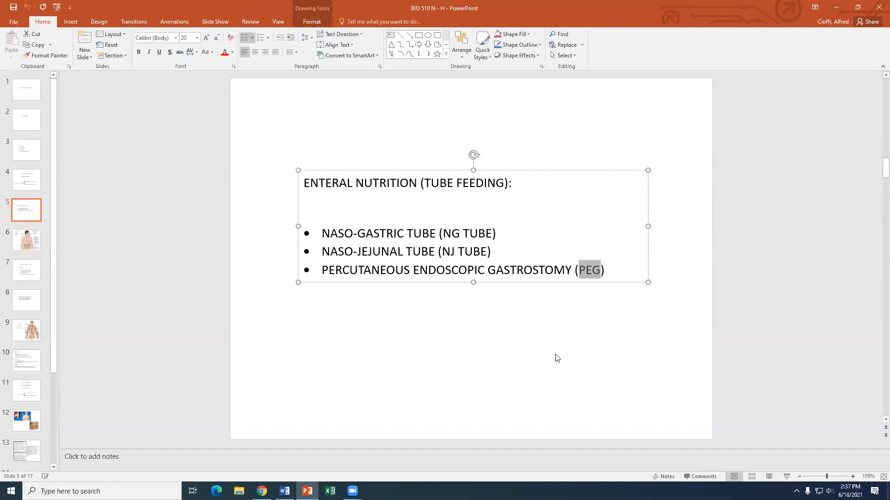
click(557, 358)
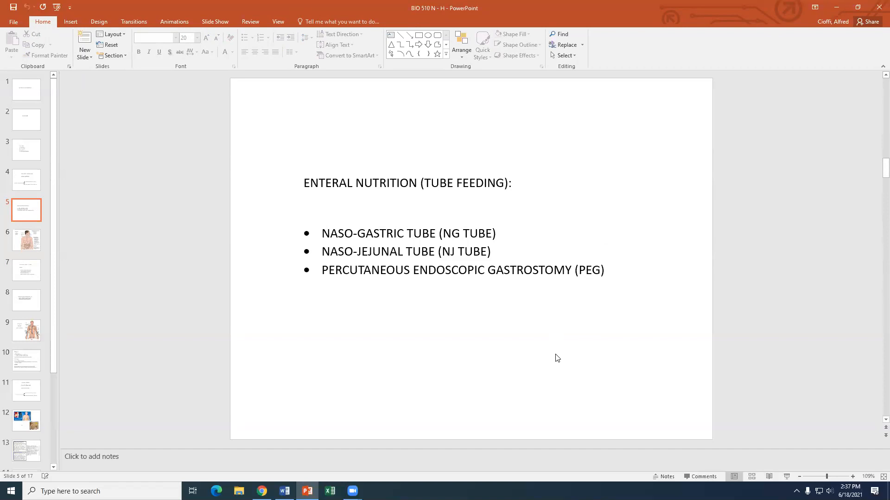
mouse_move(534, 291)
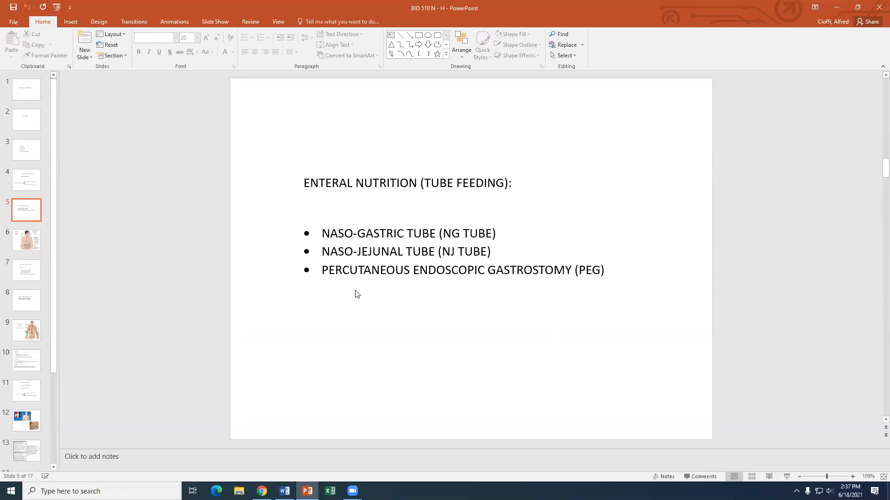
double_click(520, 270)
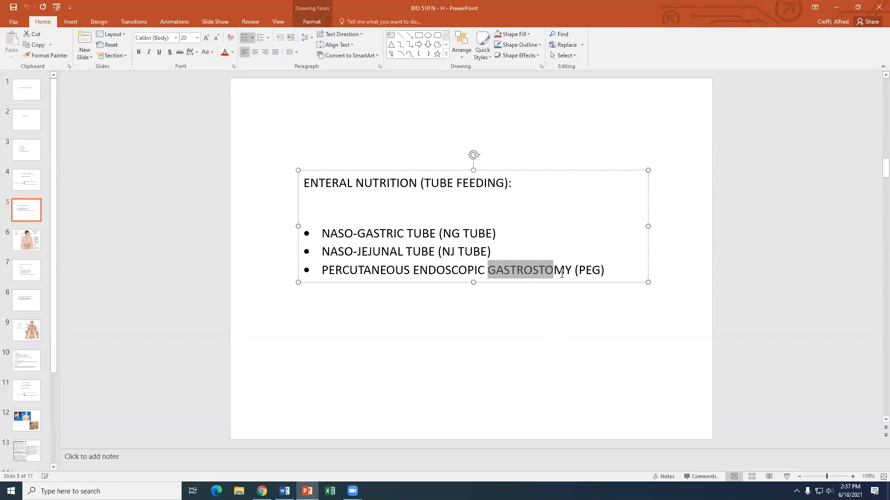
click(487, 292)
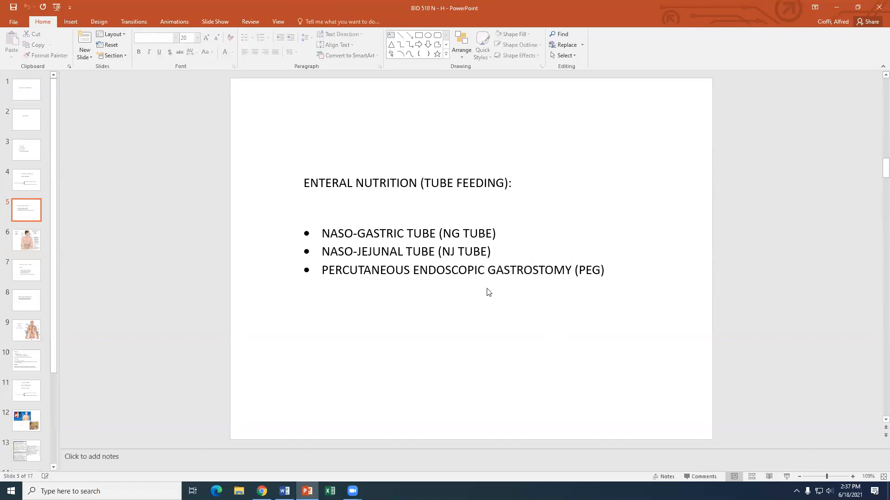
double_click(504, 270)
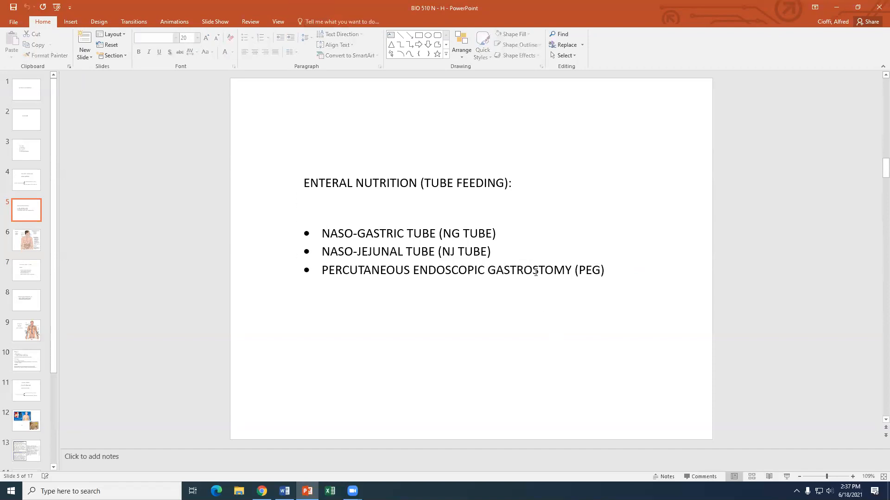
double_click(552, 270)
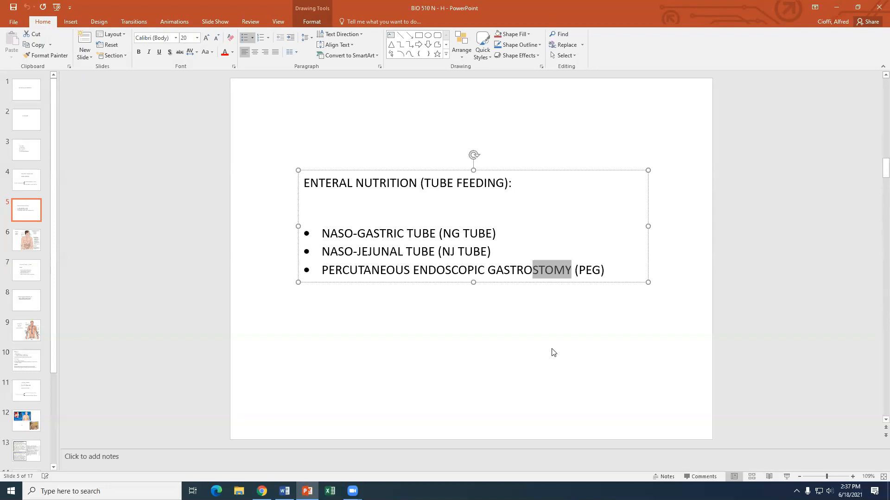
mouse_move(500, 365)
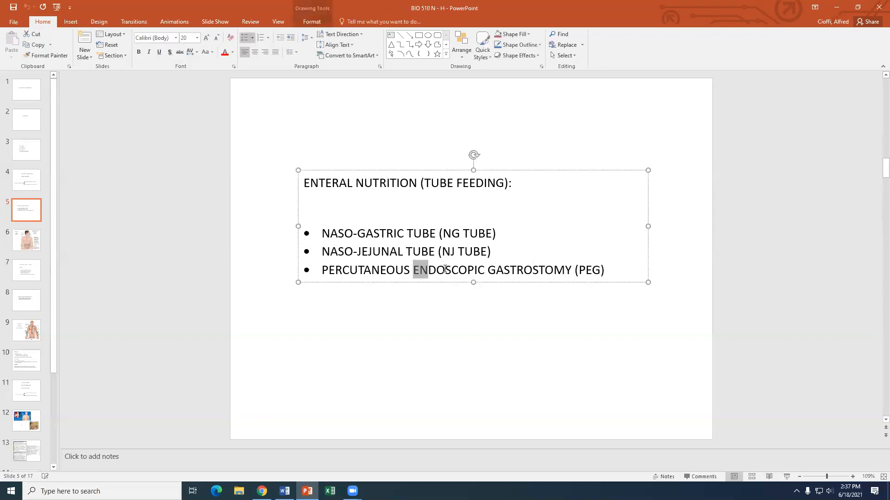
double_click(449, 269)
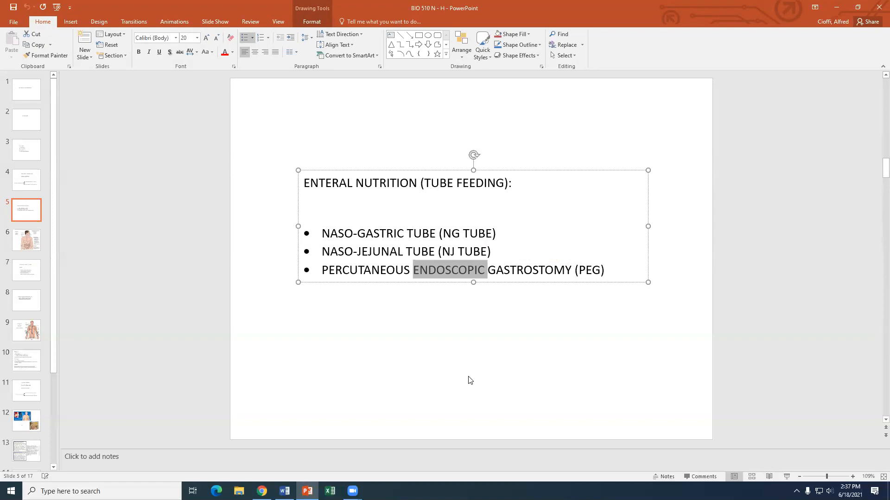
click(450, 270)
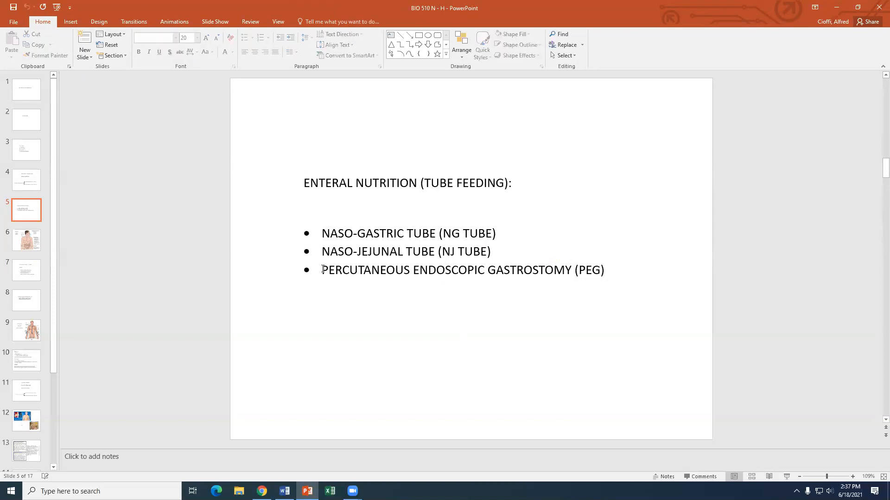
double_click(363, 270)
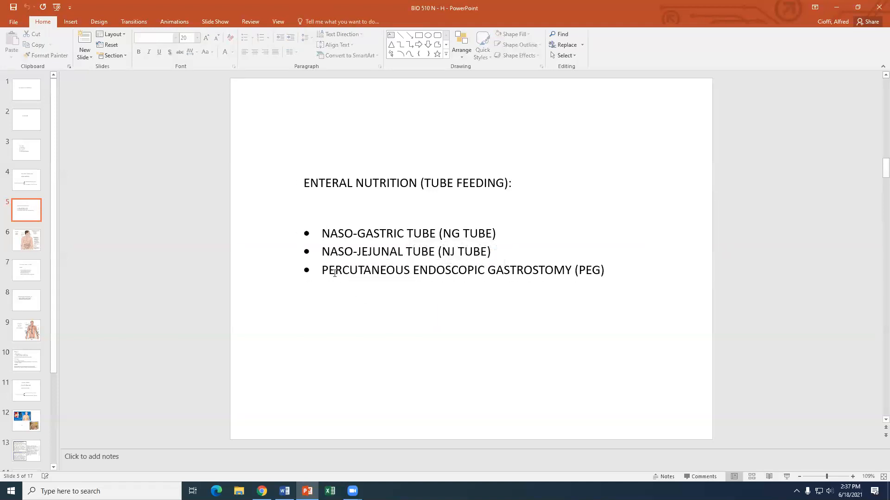
double_click(364, 270)
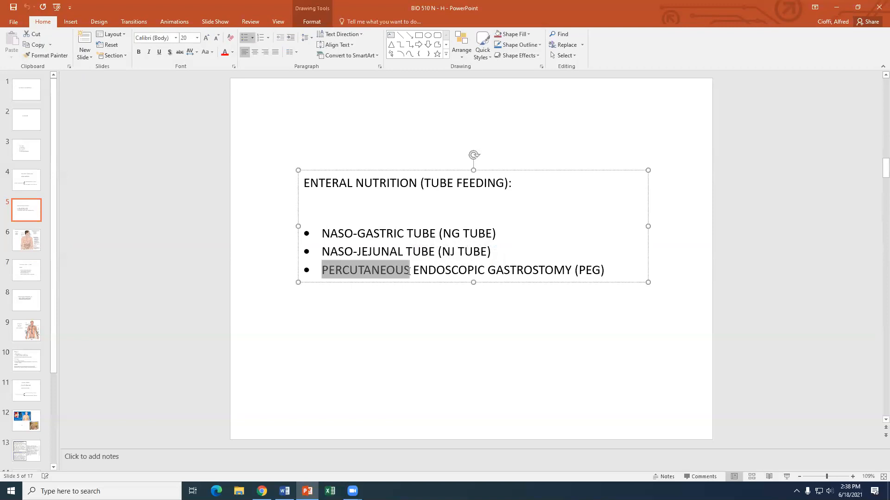
click(549, 314)
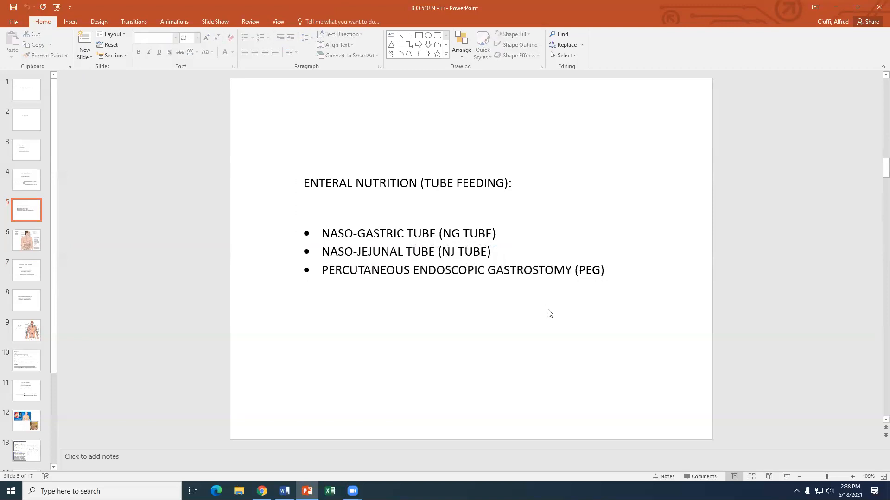
mouse_move(553, 354)
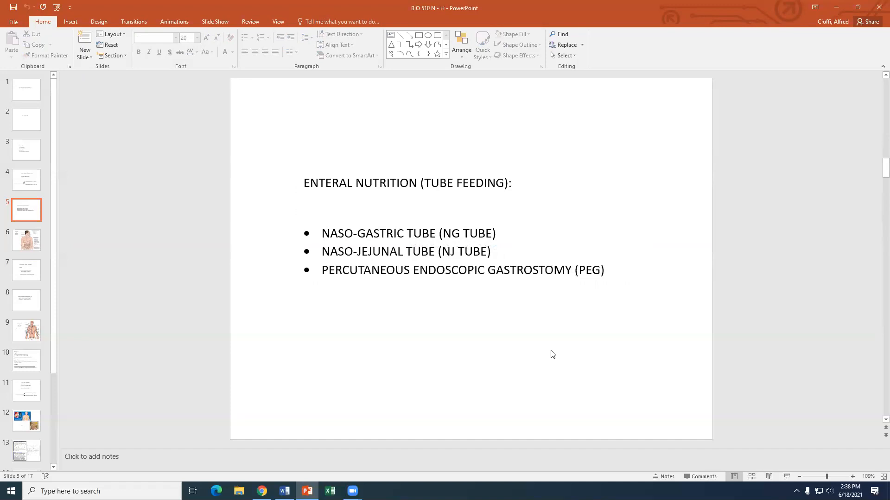
mouse_move(502, 405)
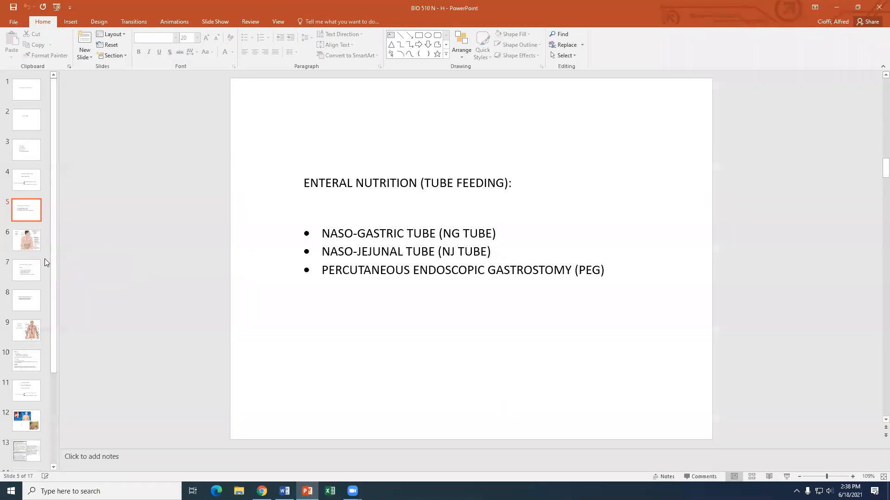
- Show slide 6, 'Examples of Enteral Access', and select ENTERAL in its title
click(25, 239)
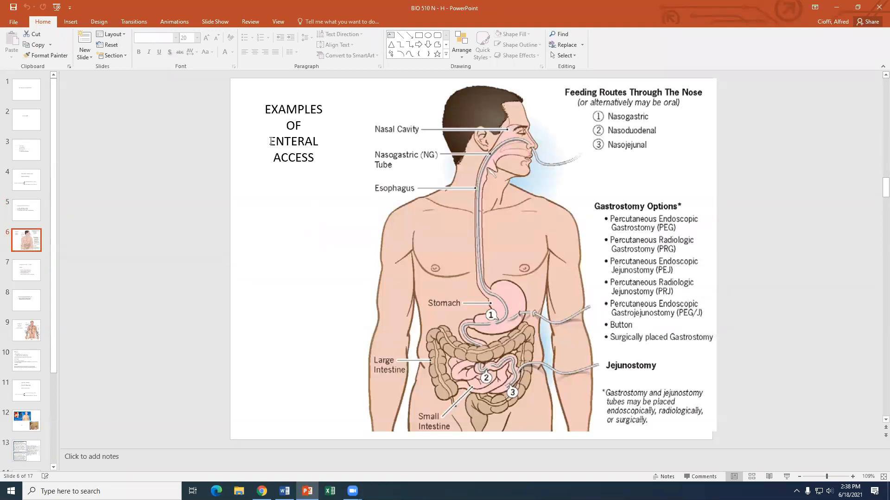
double_click(293, 141)
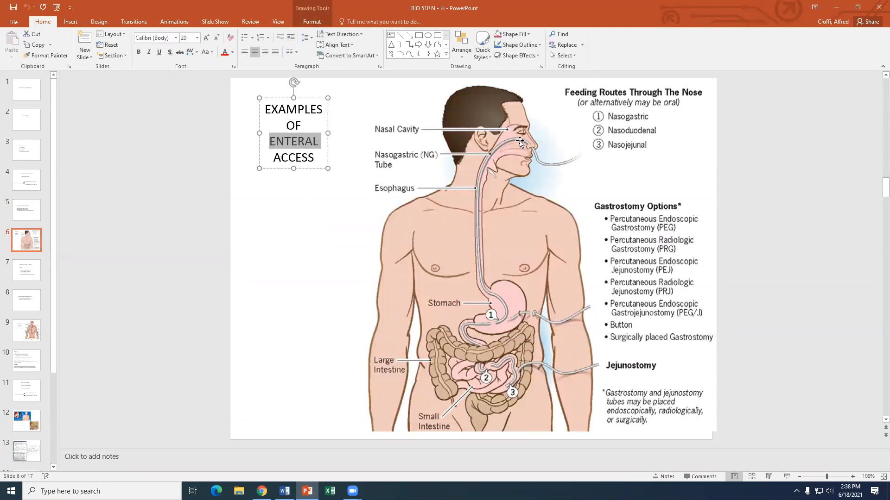
mouse_move(479, 286)
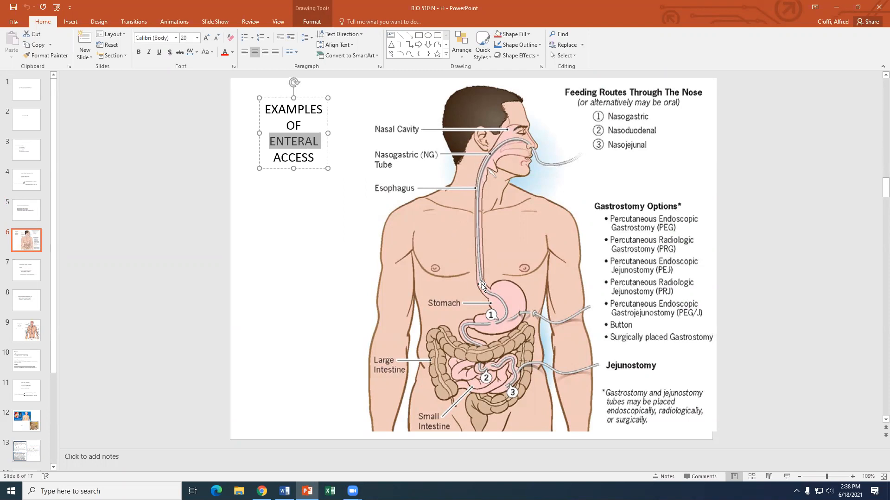
mouse_move(477, 351)
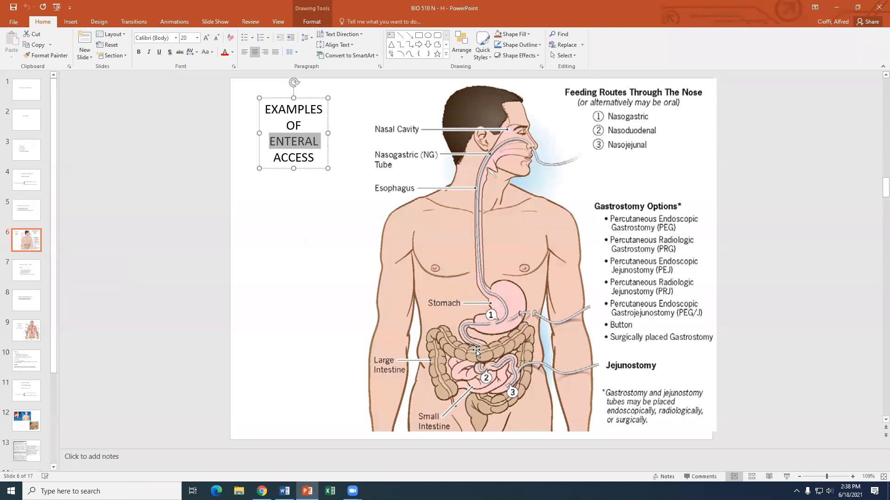
mouse_move(487, 363)
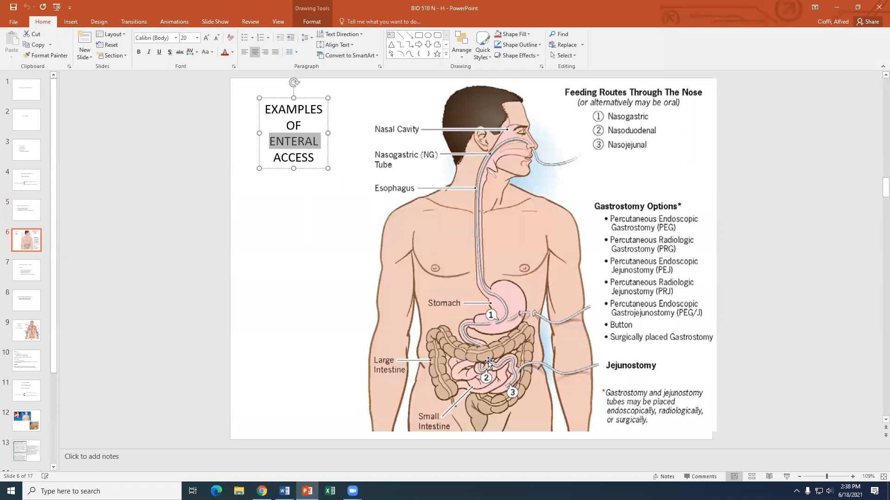
mouse_move(662, 174)
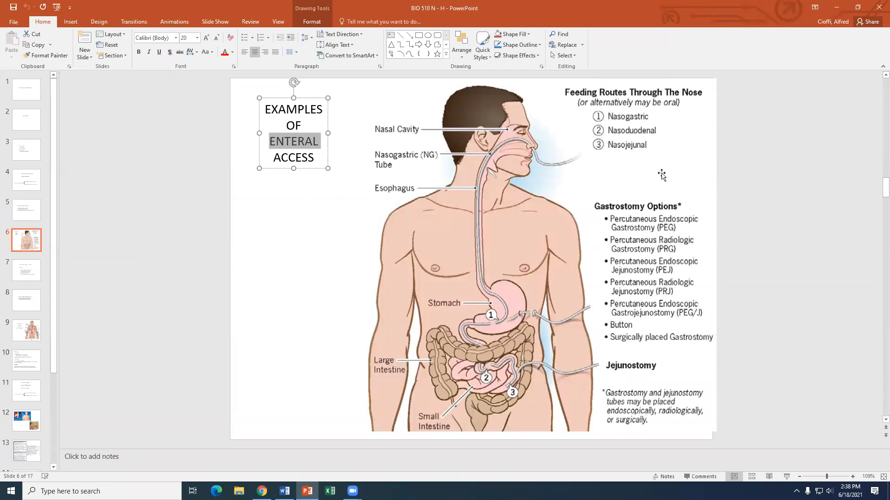
mouse_move(515, 321)
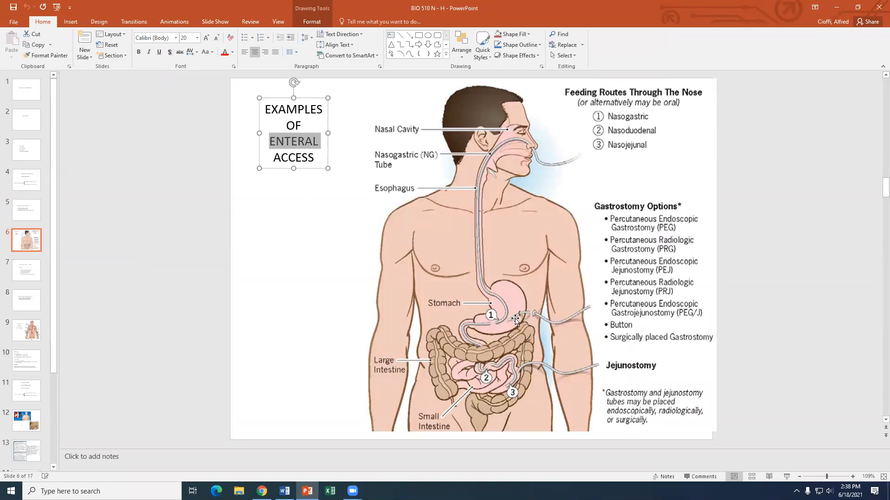
mouse_move(546, 317)
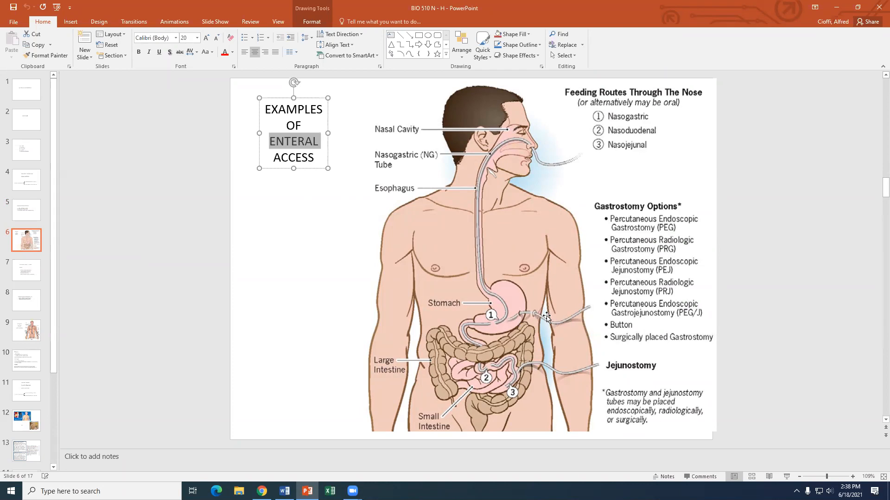
mouse_move(526, 315)
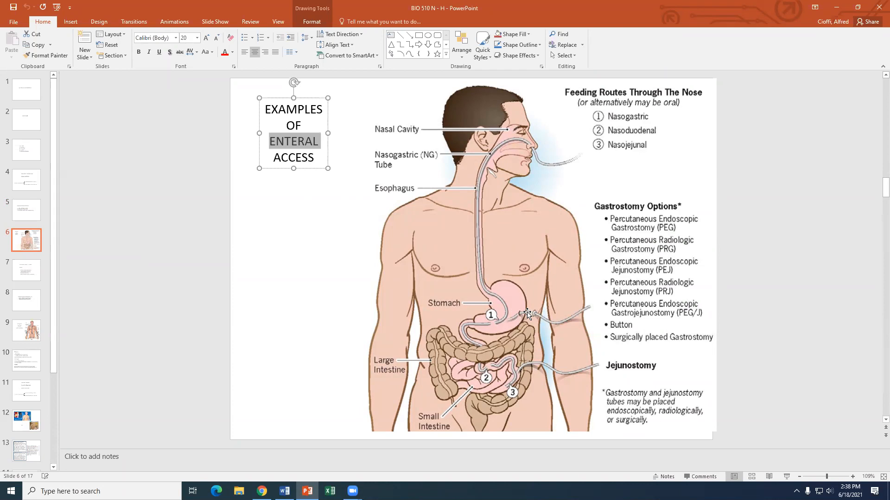
mouse_move(326, 294)
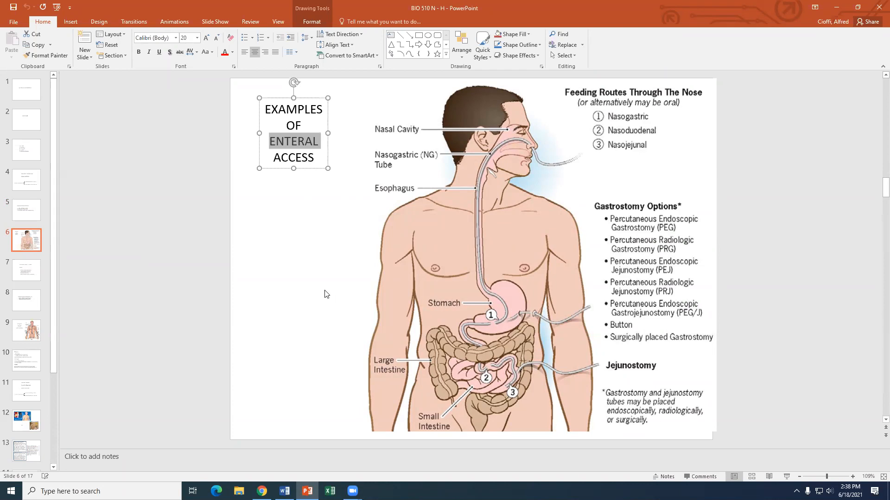
mouse_move(352, 277)
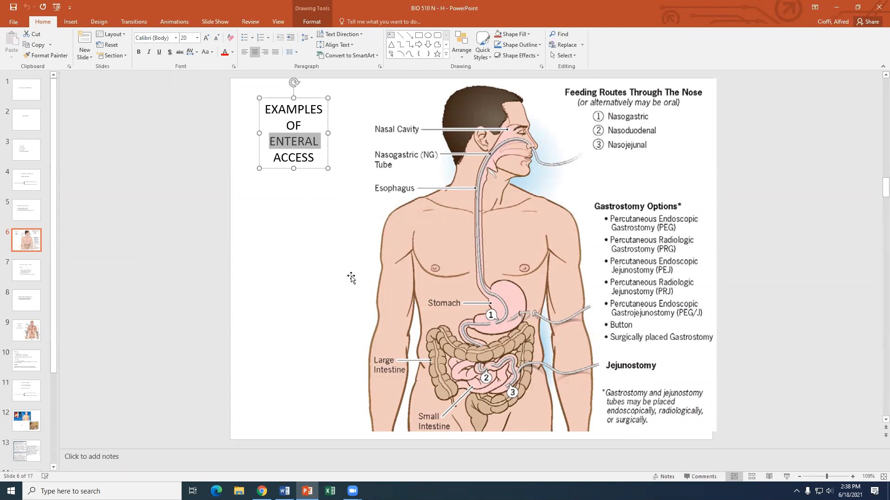
mouse_move(26, 272)
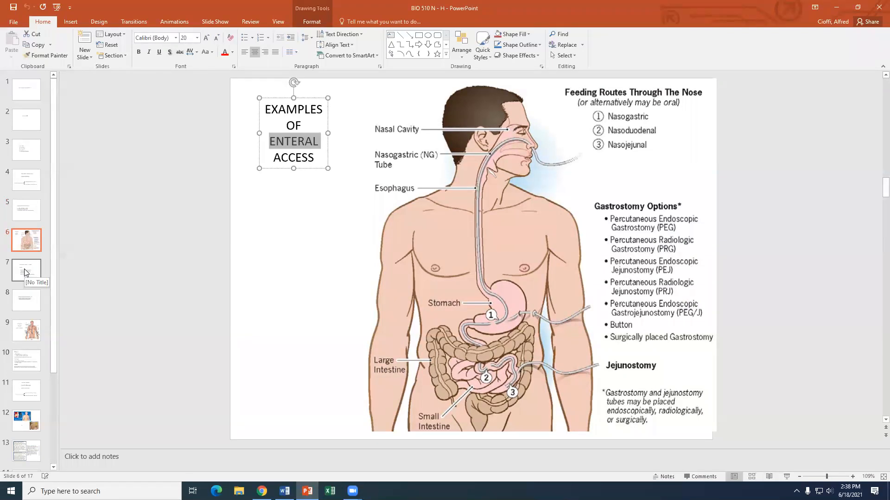
- Pass slide 7 to reach slide 8 and select PARENTERAL in its heading
click(25, 271)
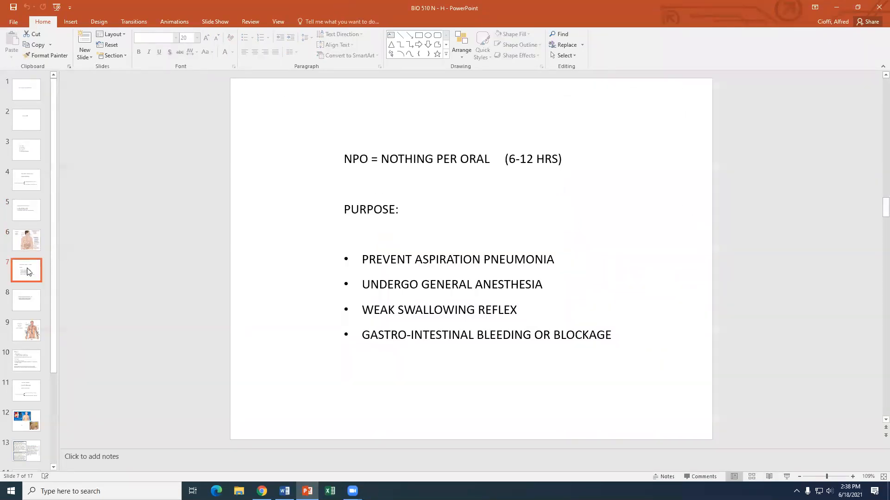
click(25, 300)
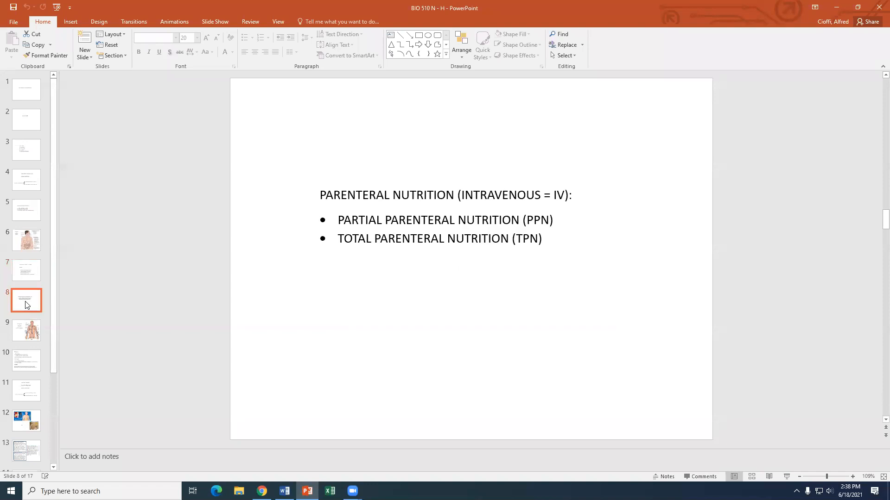
mouse_move(389, 358)
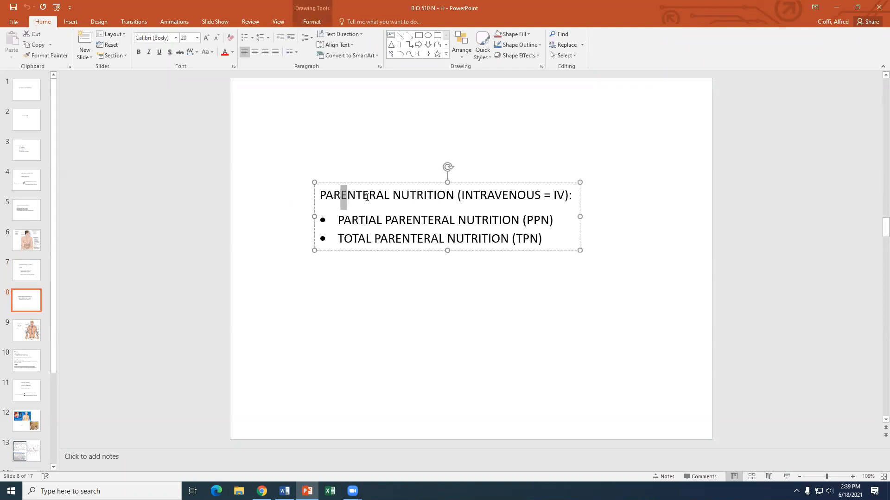
double_click(364, 195)
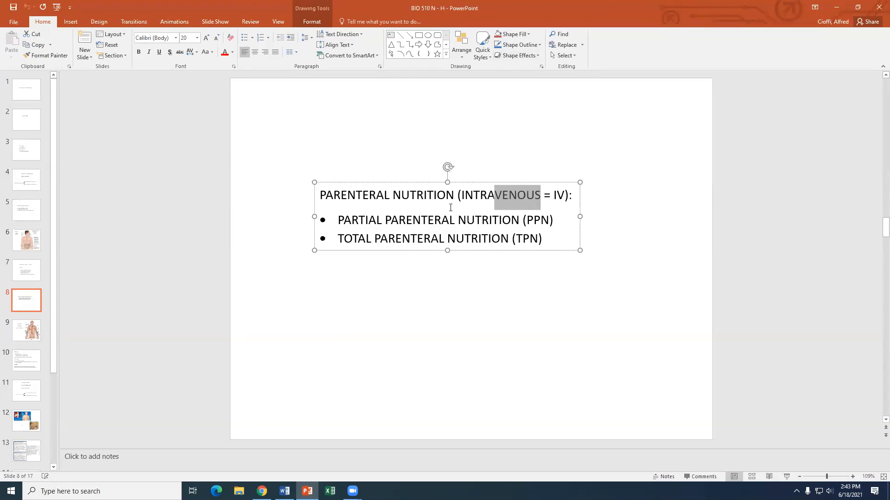
click(493, 310)
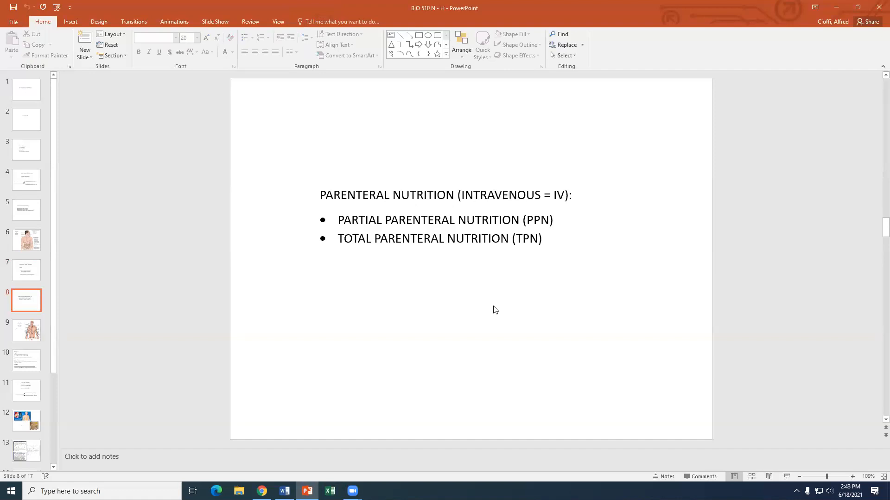
mouse_move(380, 271)
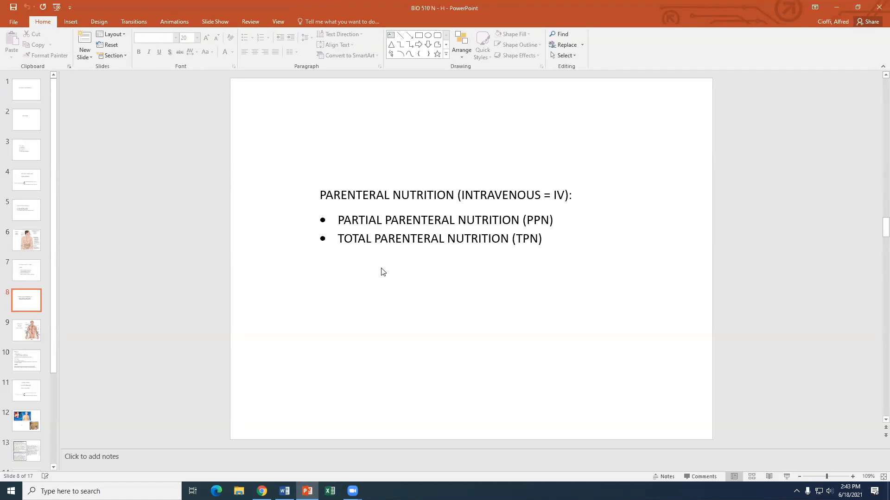
mouse_move(486, 211)
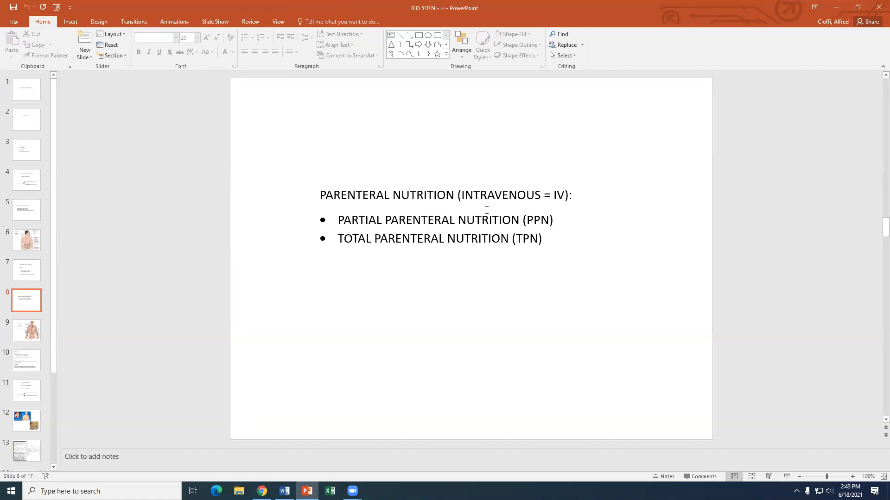
mouse_move(422, 300)
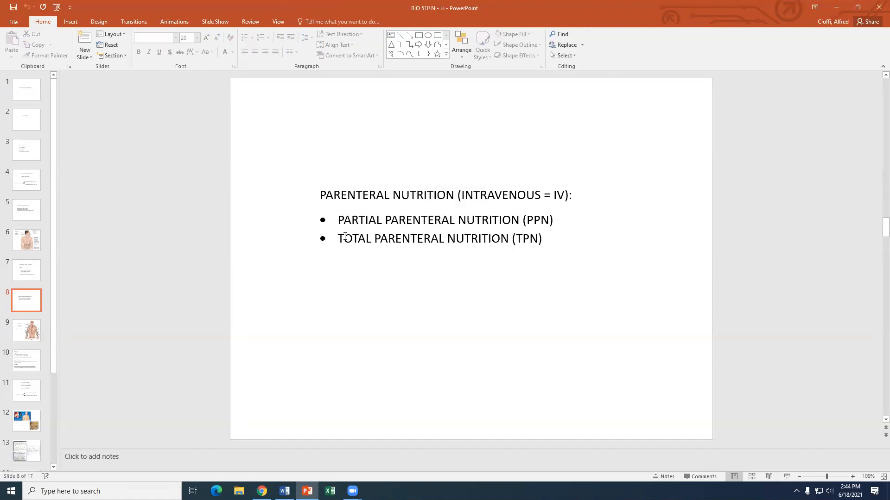
drag(337, 238, 510, 239)
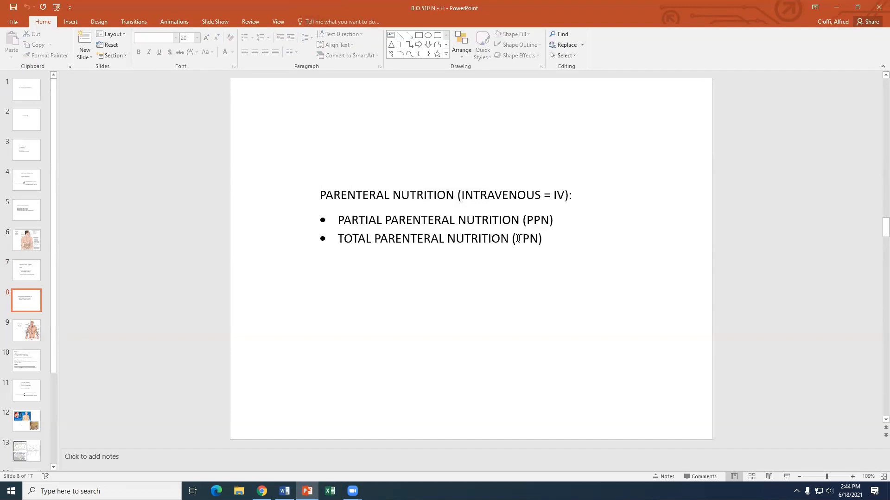
double_click(525, 238)
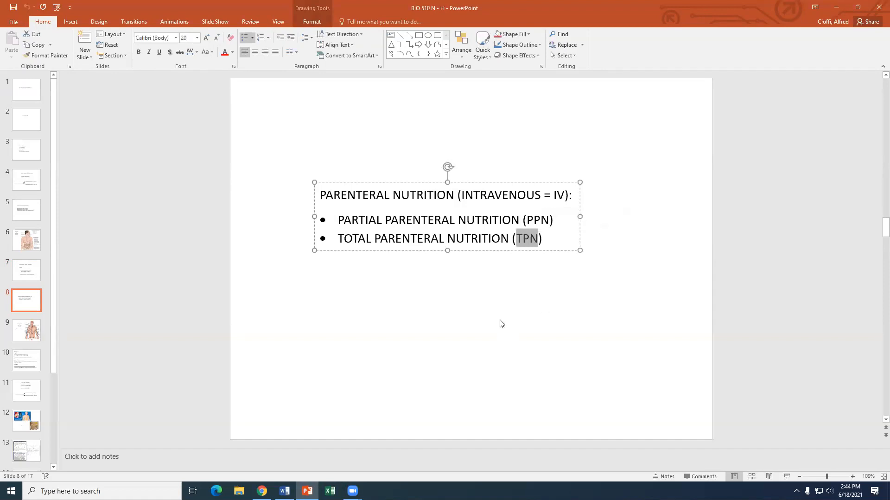
mouse_move(501, 328)
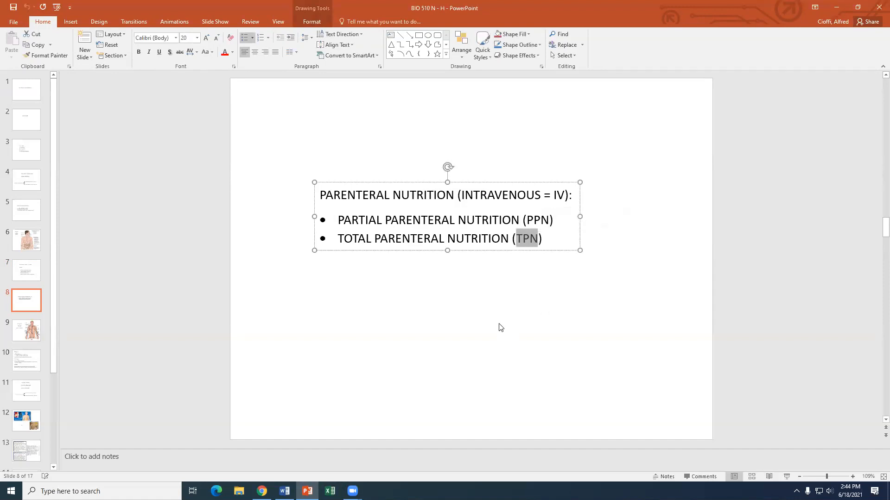
click(326, 245)
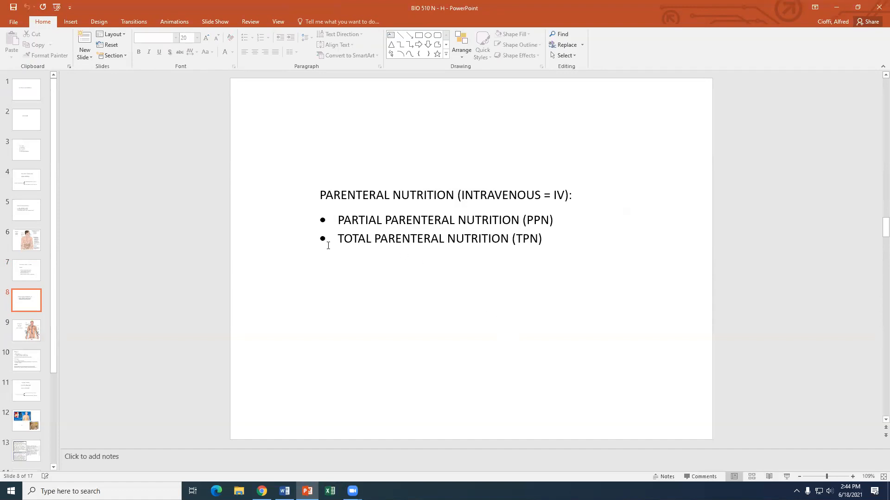
click(523, 239)
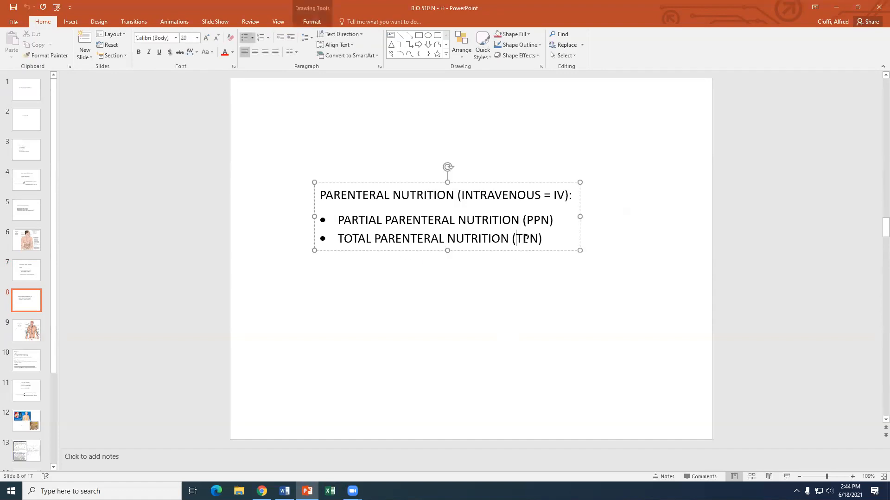
double_click(526, 239)
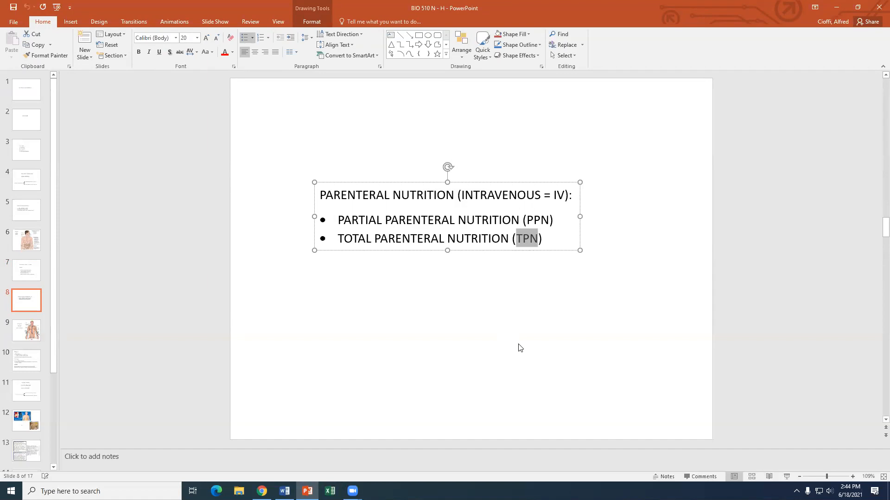
mouse_move(522, 345)
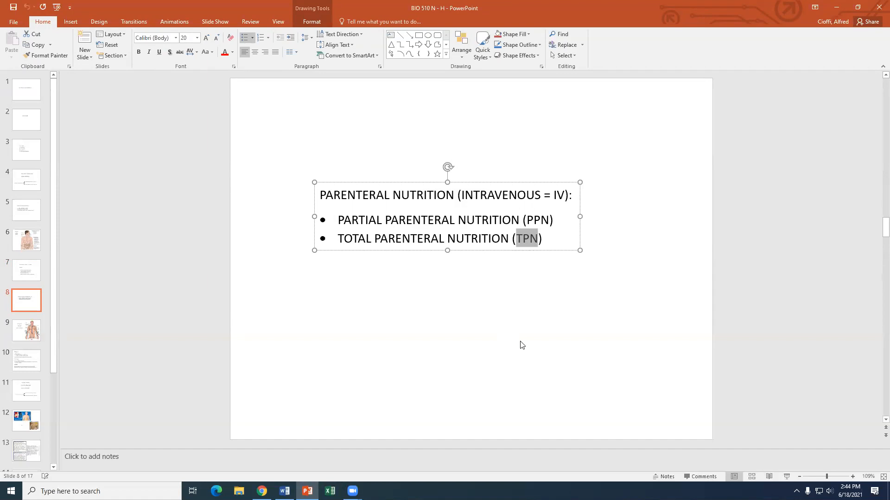
click(338, 220)
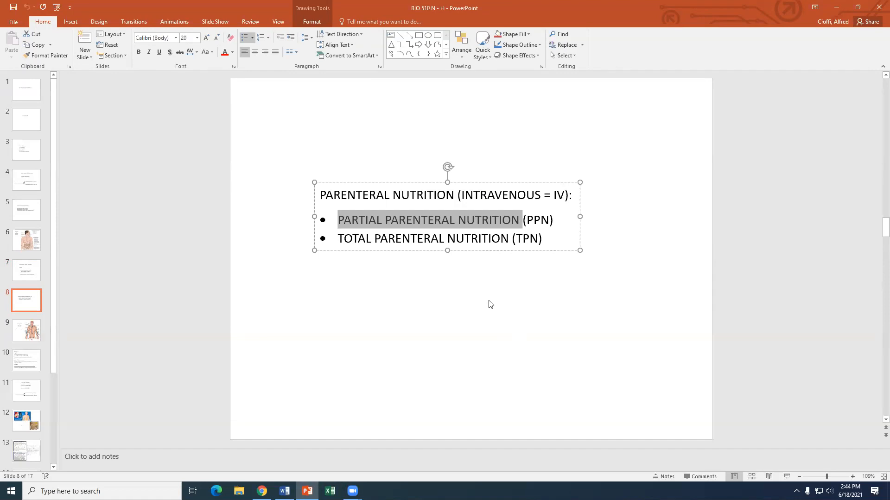
mouse_move(517, 231)
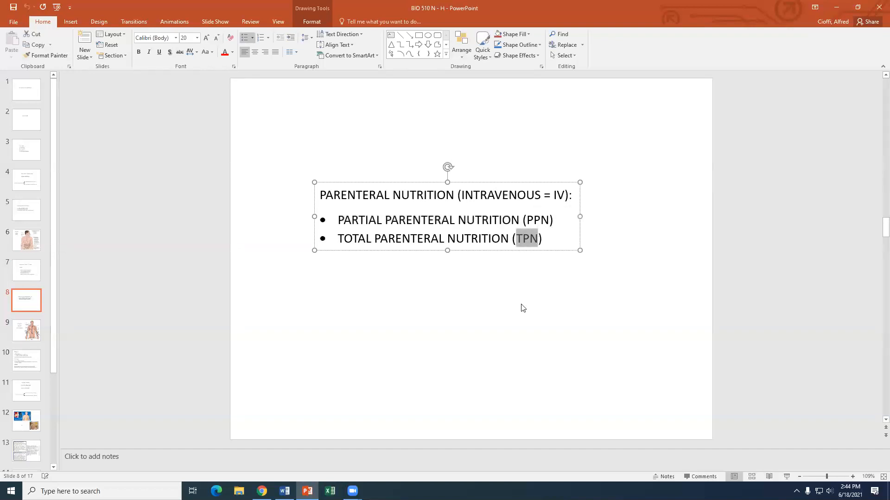
mouse_move(518, 328)
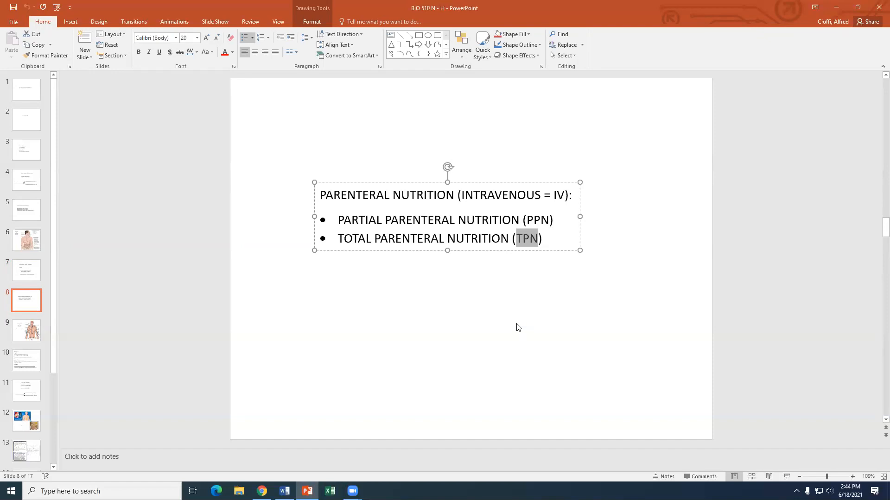
mouse_move(437, 80)
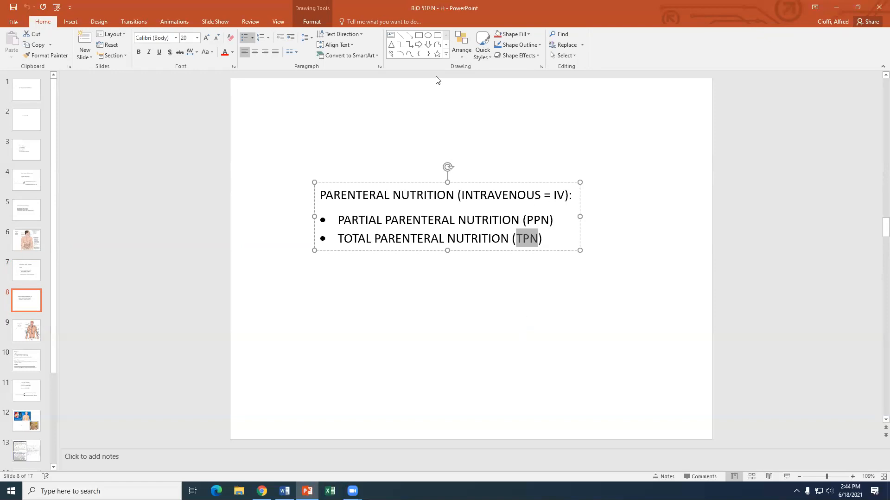
click(336, 297)
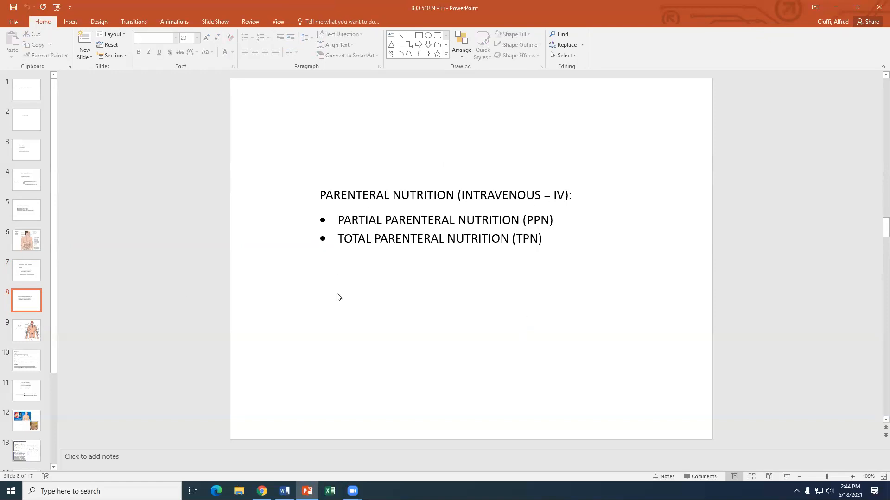
click(25, 270)
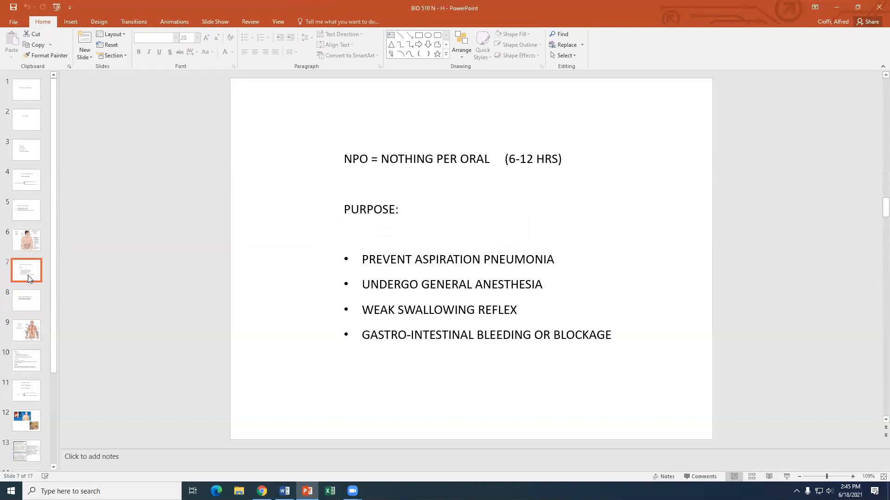
click(25, 300)
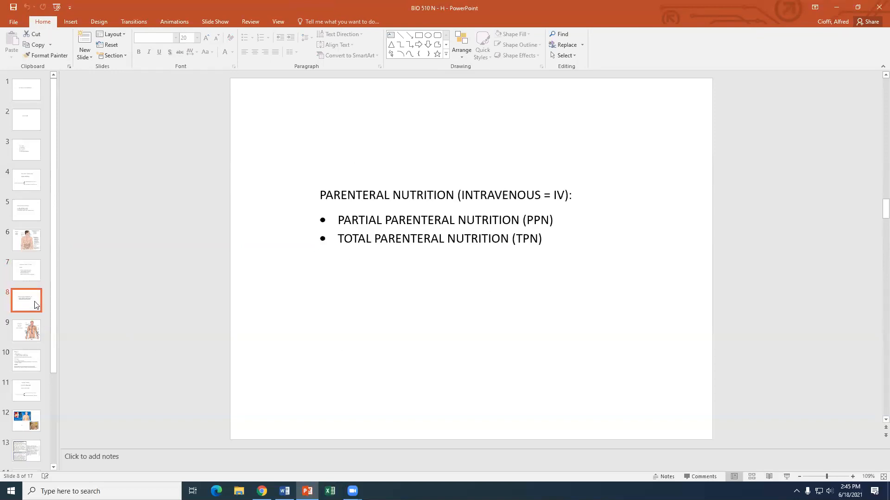
click(26, 331)
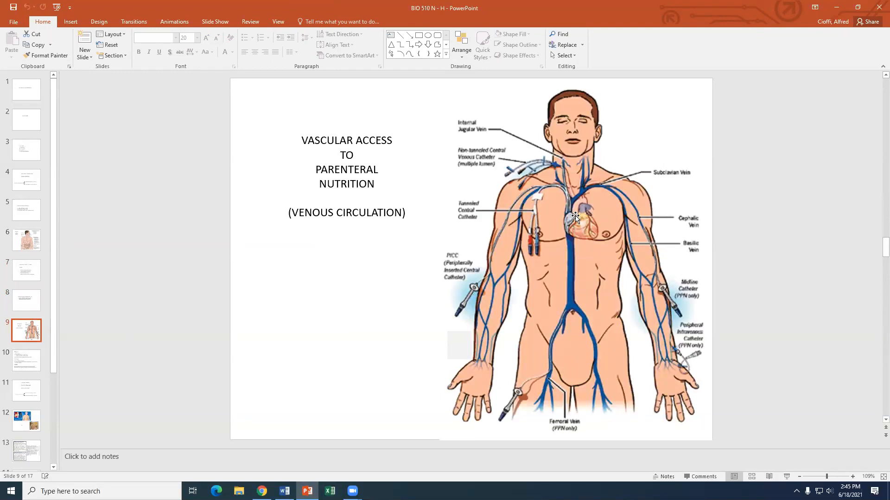
mouse_move(550, 170)
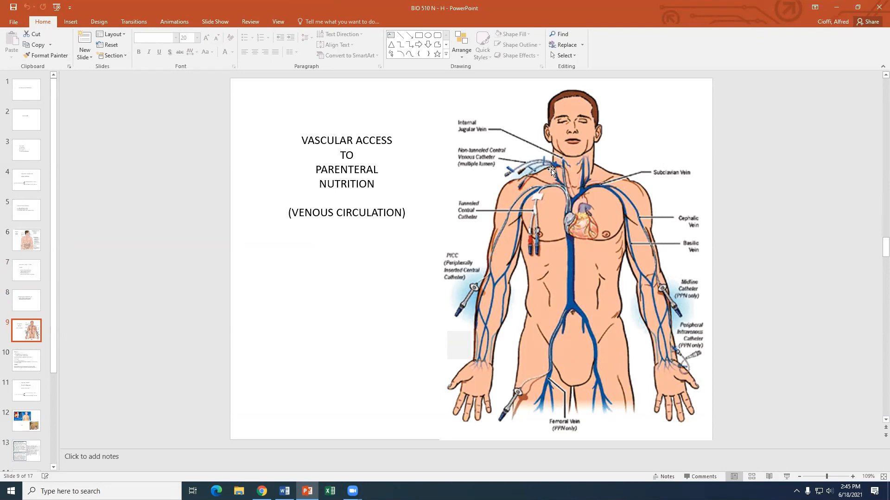
mouse_move(573, 224)
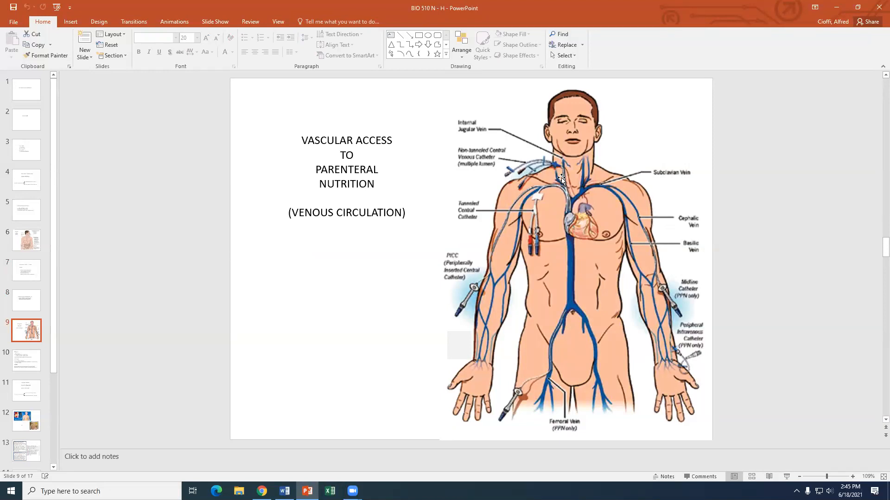
mouse_move(433, 156)
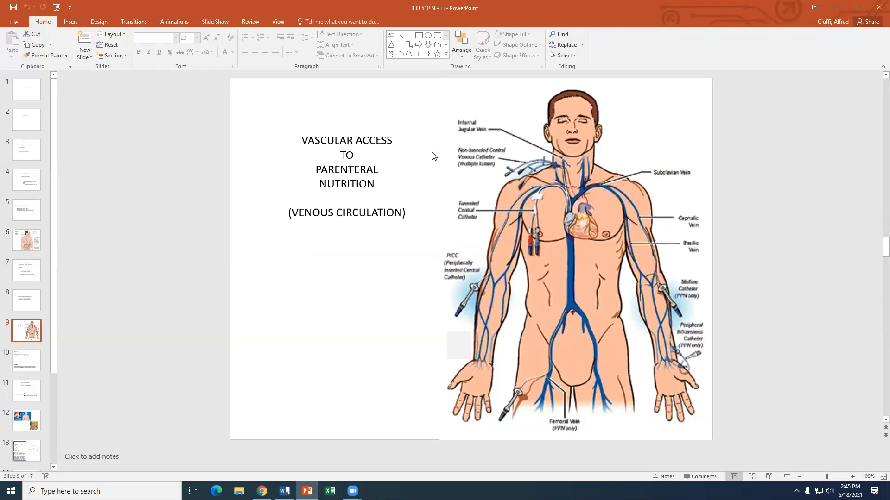
mouse_move(567, 175)
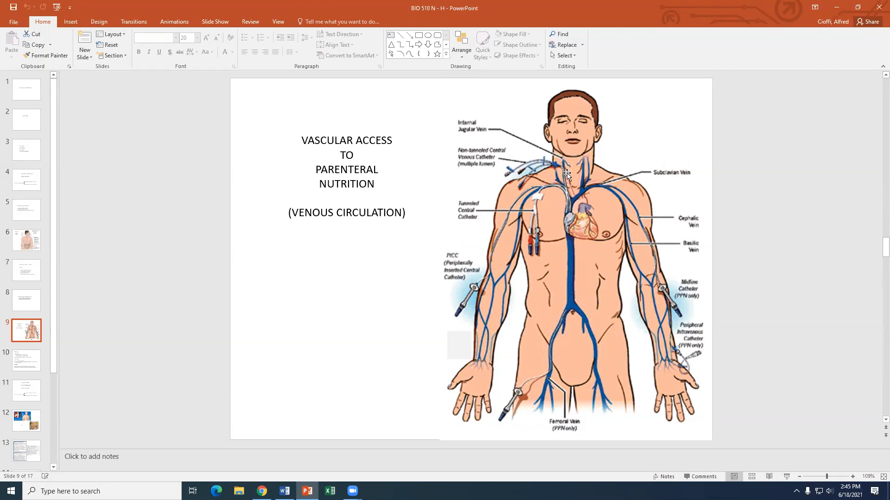
mouse_move(634, 183)
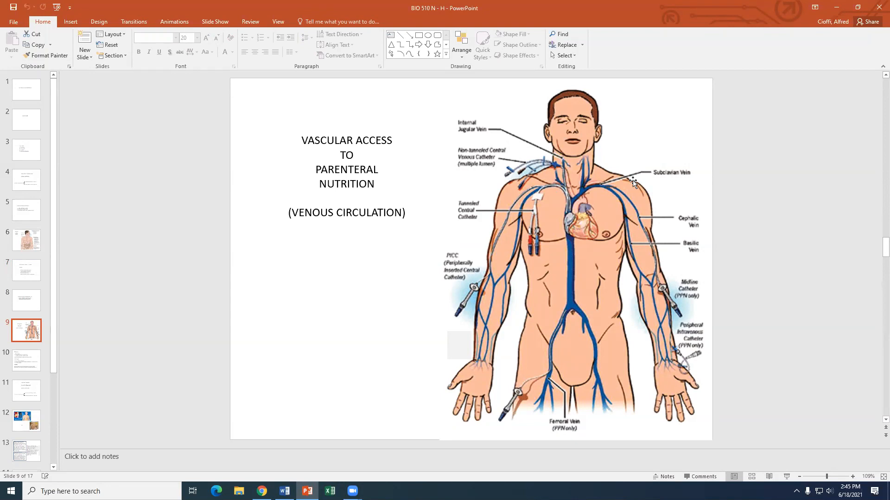
mouse_move(551, 424)
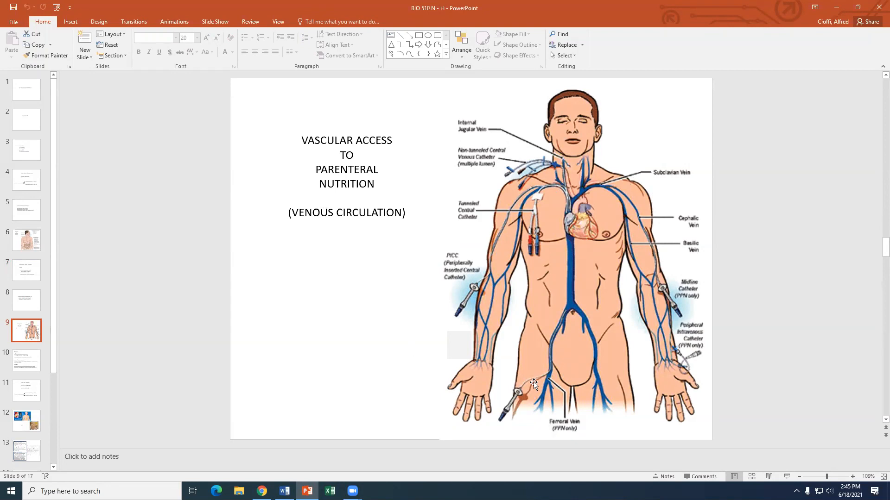
mouse_move(532, 400)
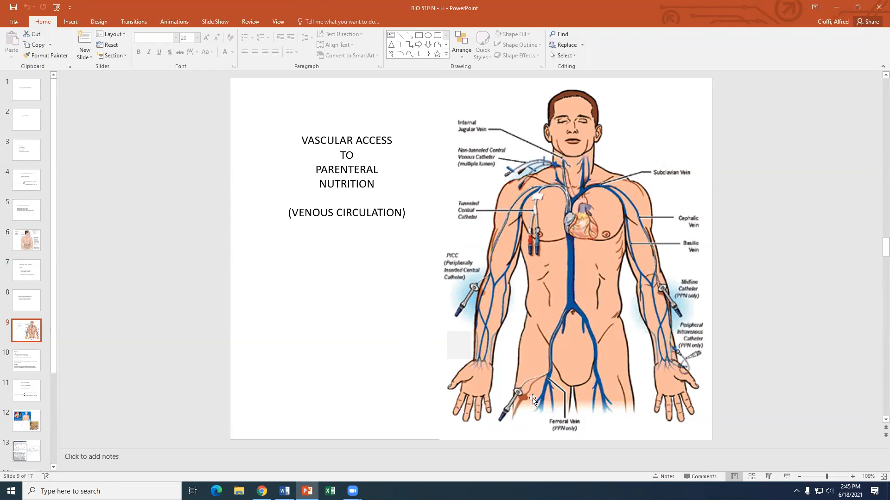
mouse_move(573, 286)
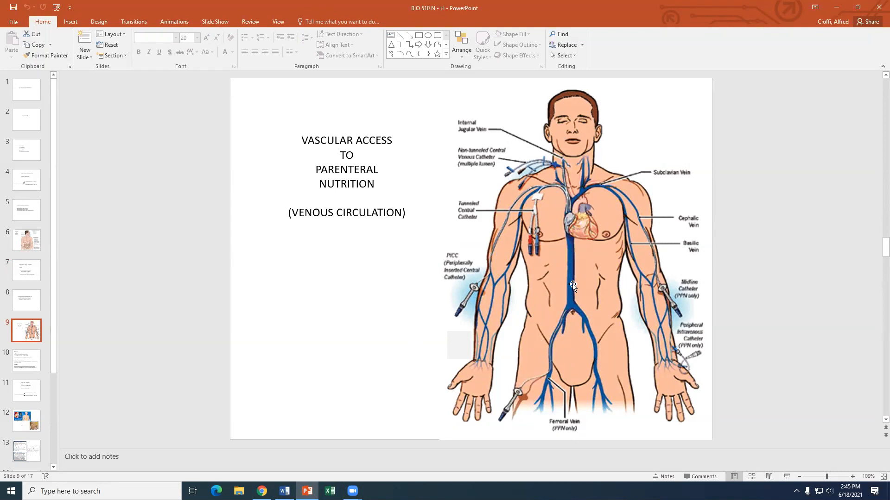
mouse_move(577, 243)
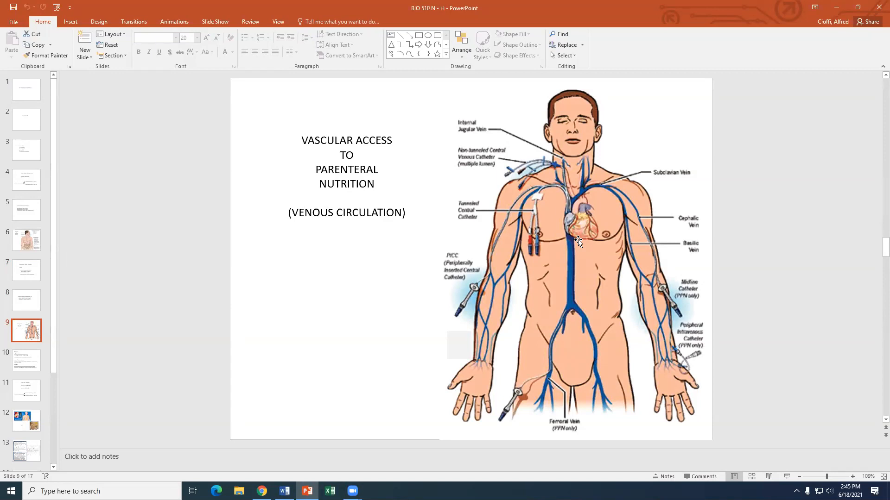
mouse_move(556, 249)
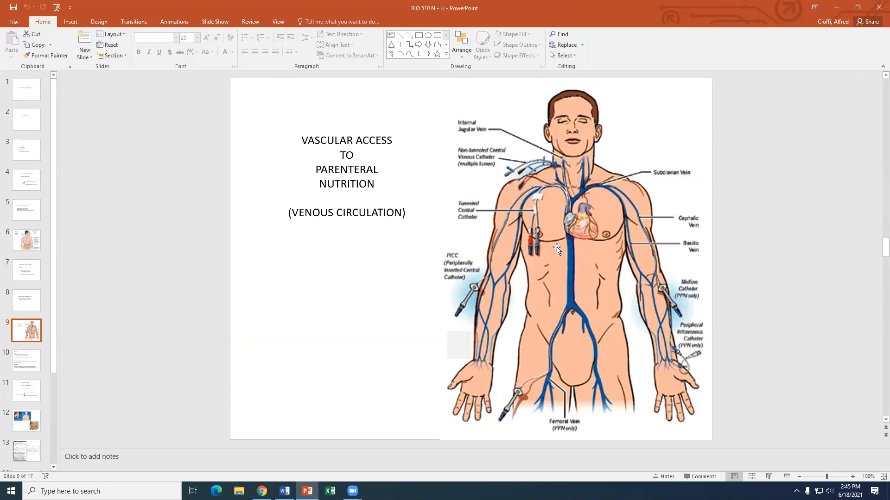
mouse_move(535, 263)
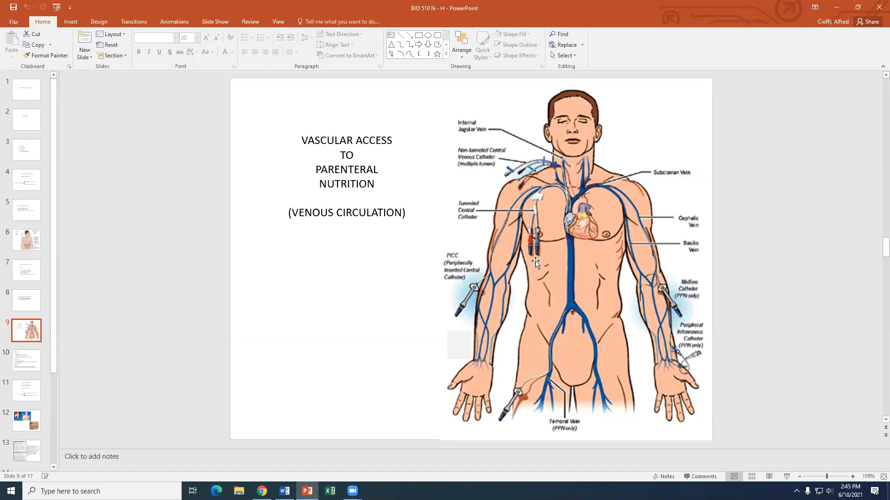
mouse_move(541, 267)
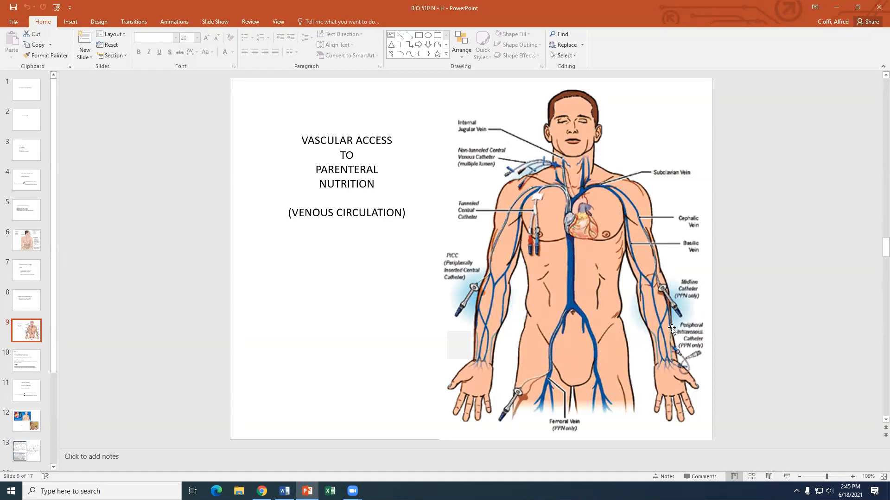
mouse_move(675, 346)
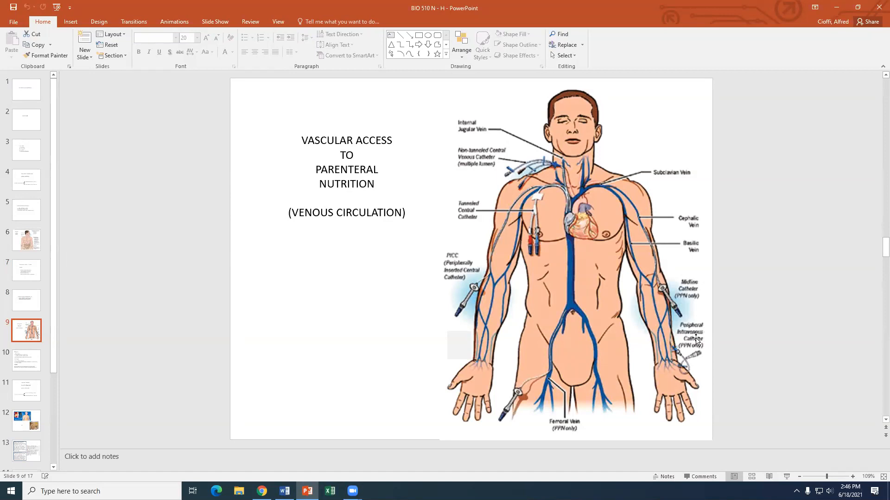
mouse_move(660, 283)
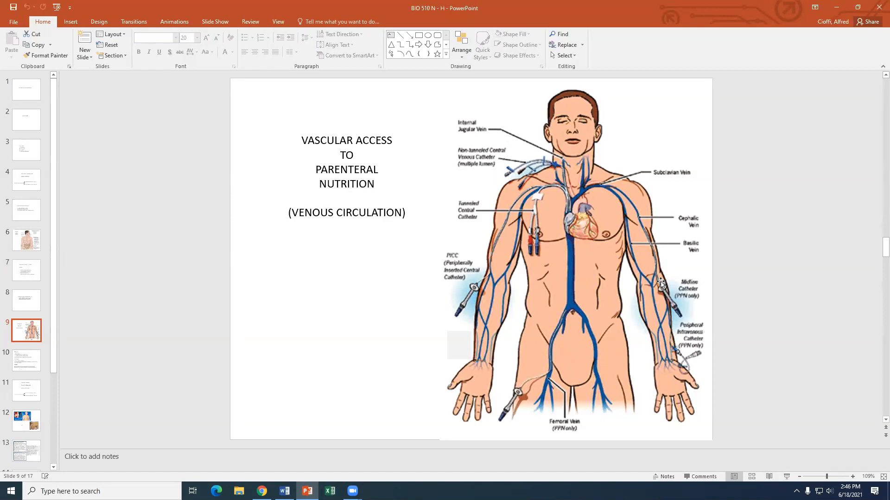
mouse_move(334, 306)
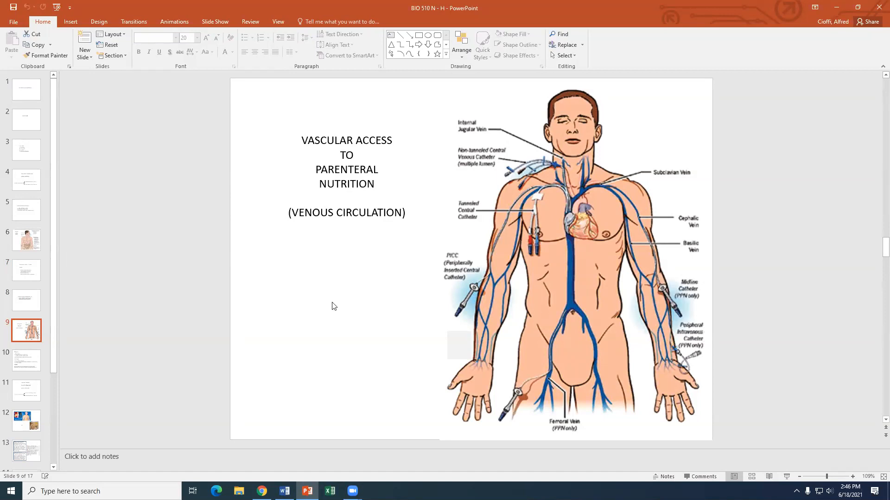
mouse_move(245, 422)
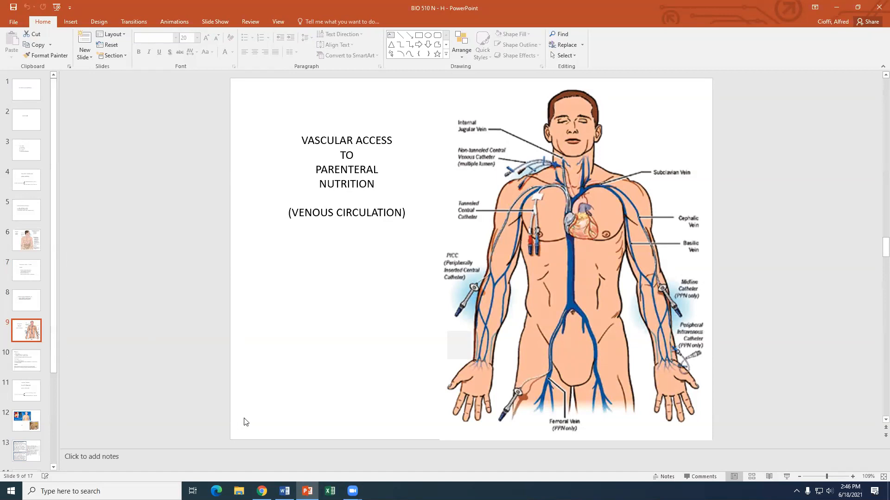
mouse_move(483, 374)
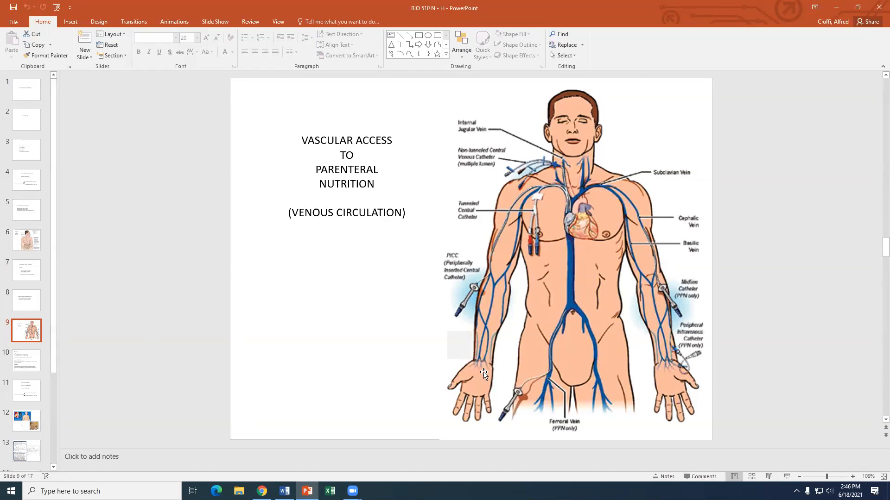
mouse_move(489, 359)
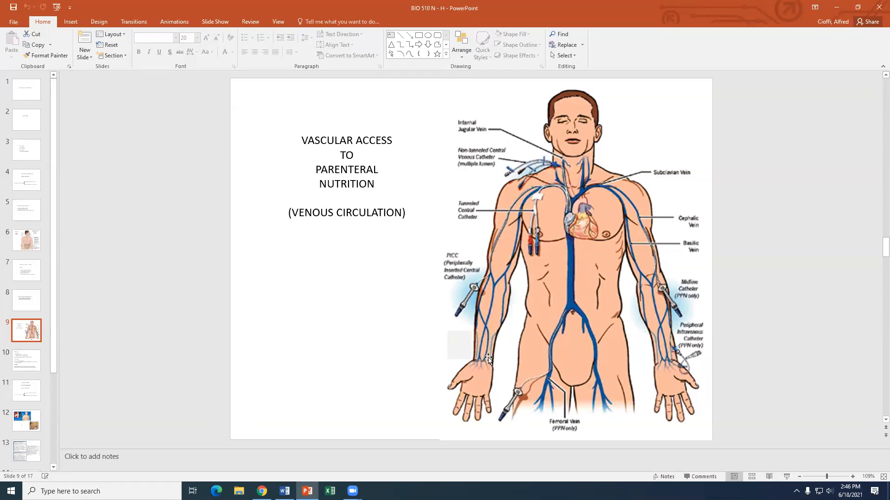
mouse_move(767, 424)
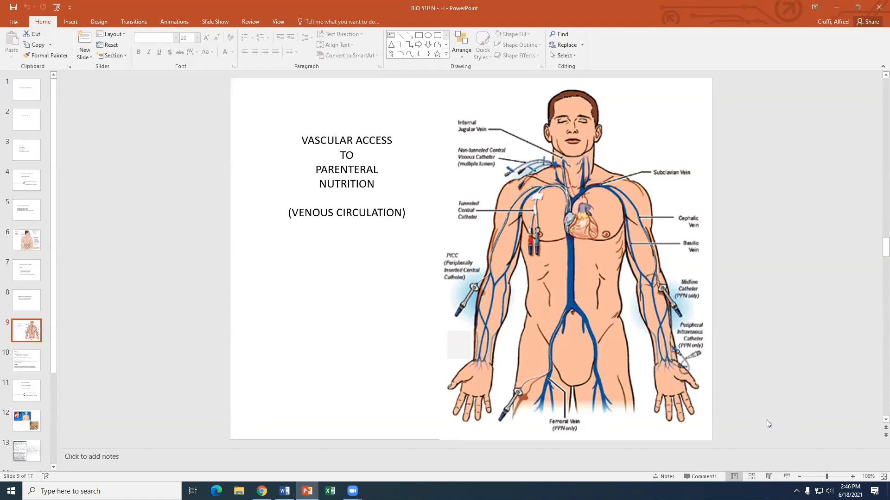
mouse_move(668, 348)
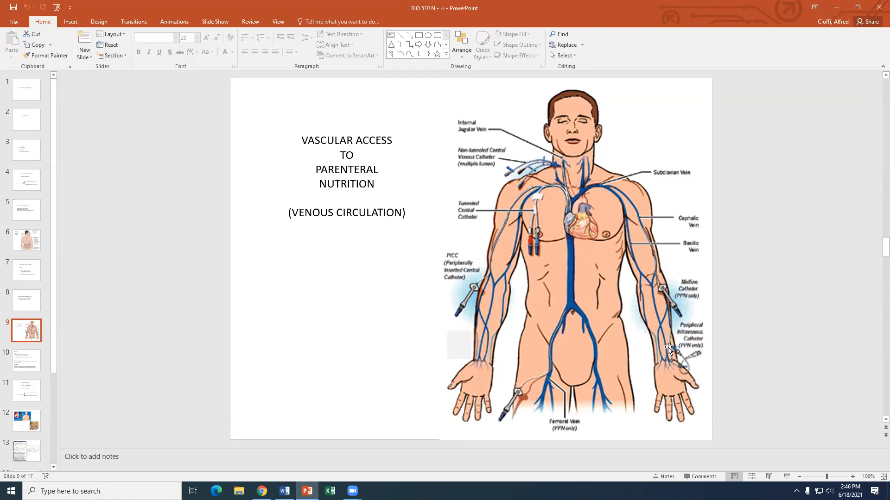
mouse_move(662, 349)
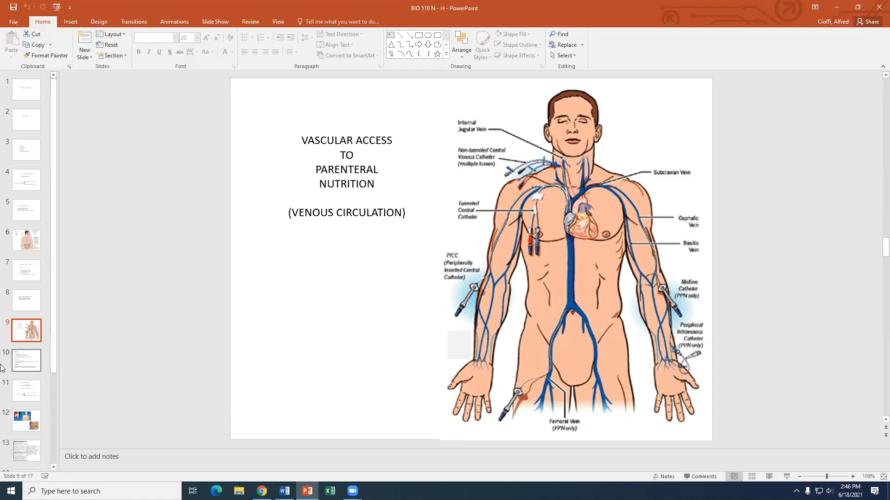
click(26, 361)
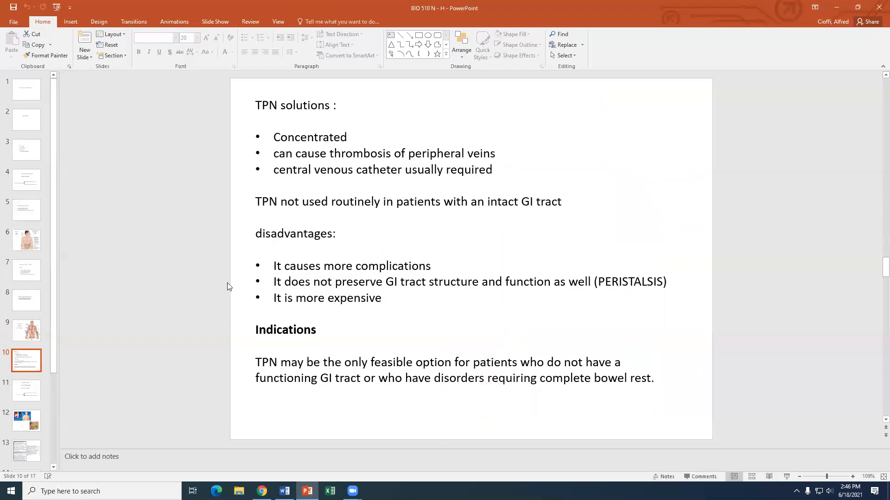
mouse_move(189, 260)
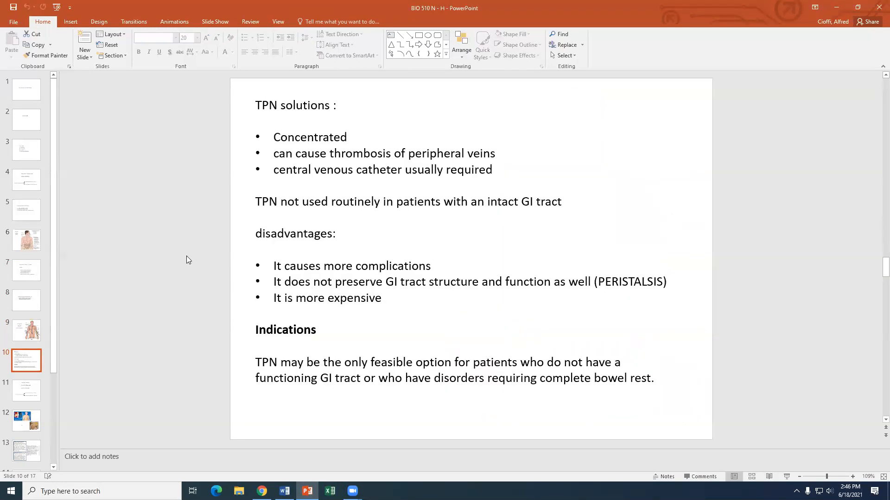
mouse_move(394, 185)
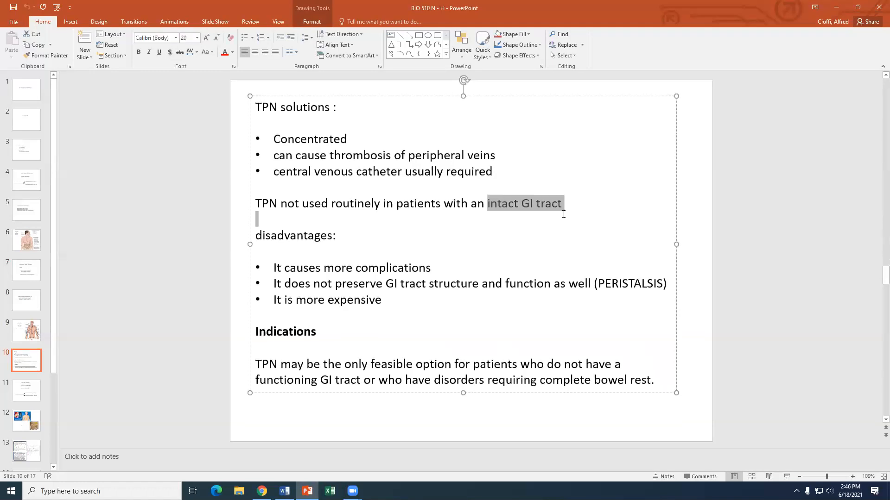
mouse_move(726, 291)
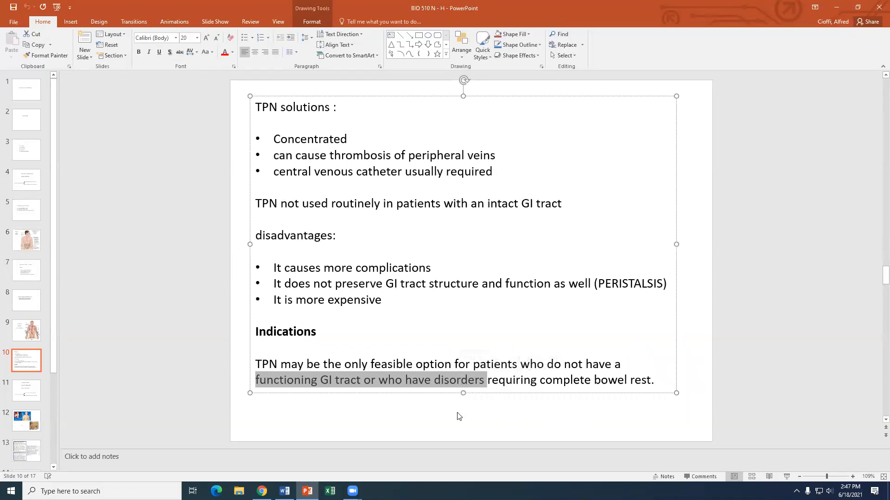
click(177, 321)
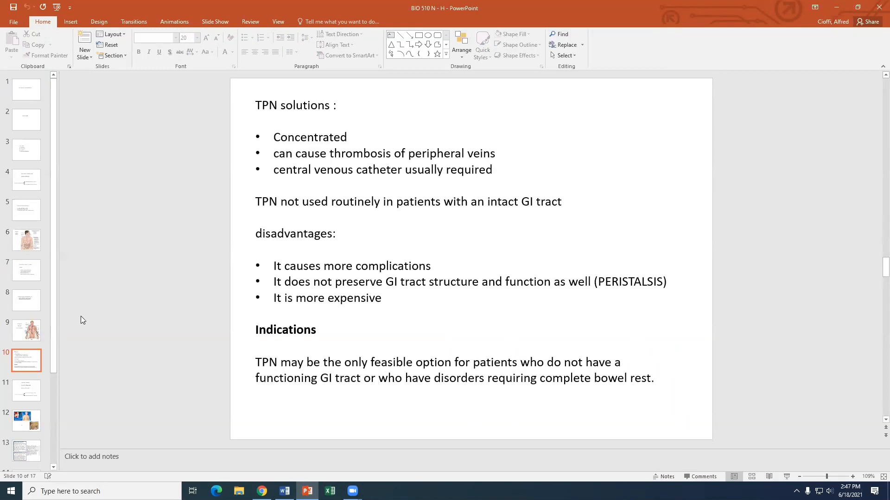
- Show slide 11 and highlight the 'IN PRINCIPLE, ORDINARY CARE' line
click(26, 390)
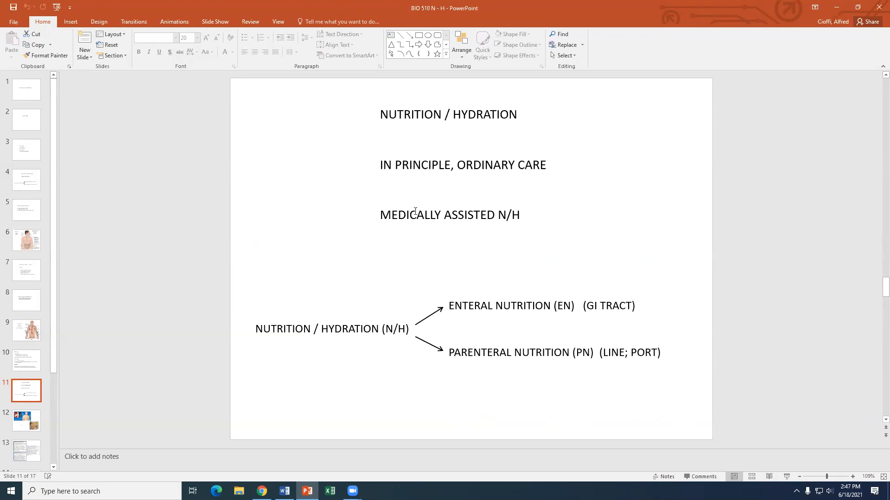
mouse_move(387, 167)
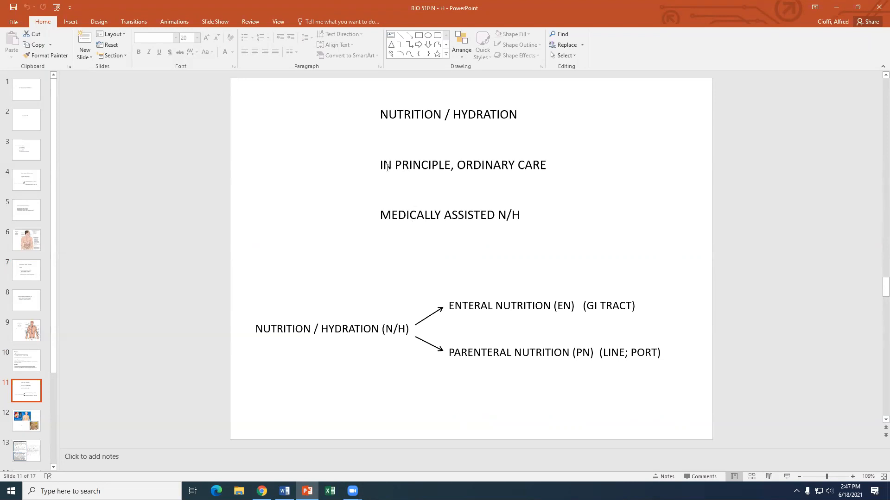
triple_click(462, 164)
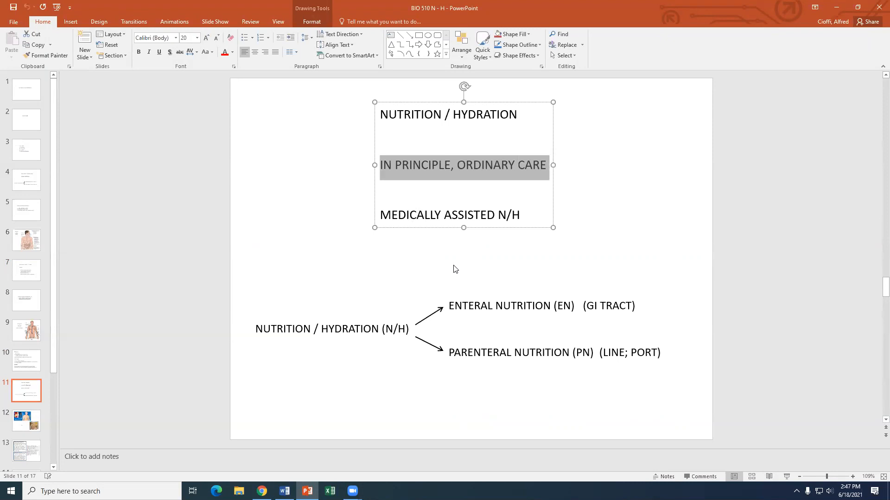
mouse_move(486, 218)
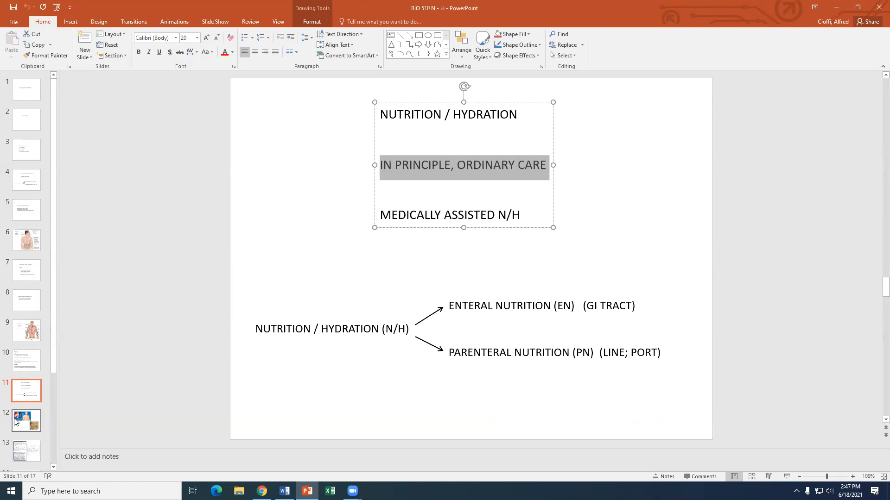
- Display the Gastrostomy illustration and PEG tube photo slide from the slide pane
click(25, 421)
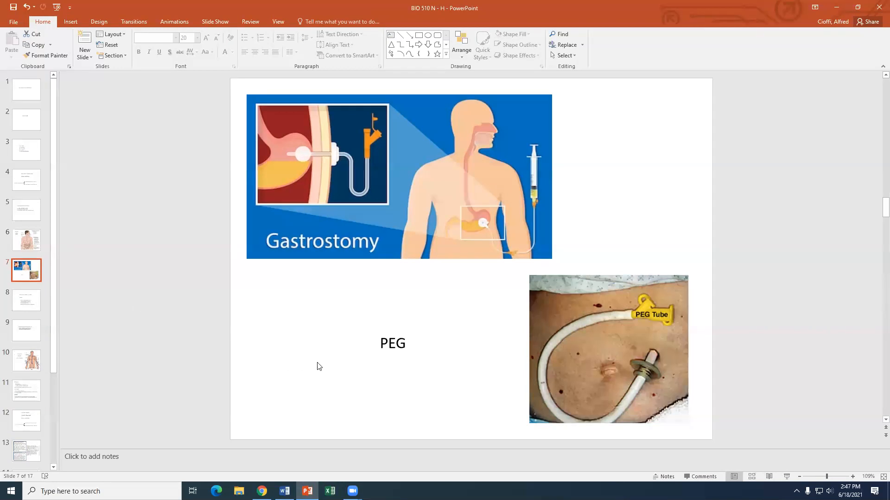
mouse_move(358, 295)
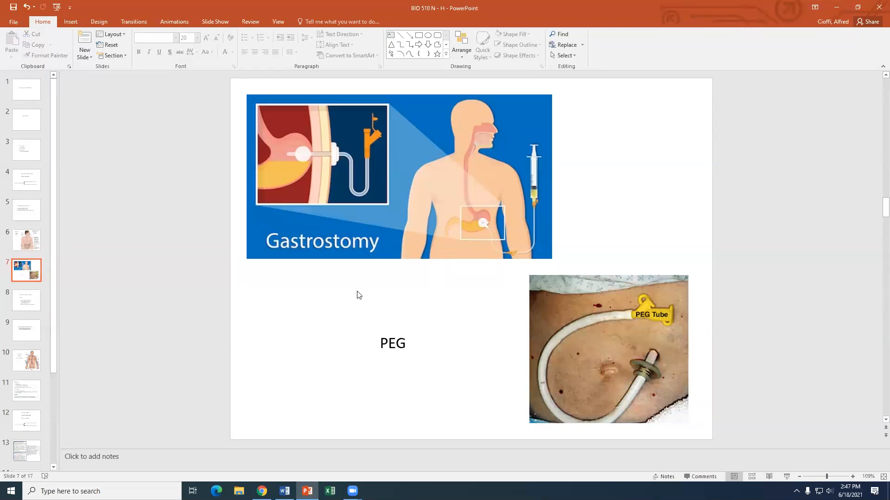
mouse_move(469, 318)
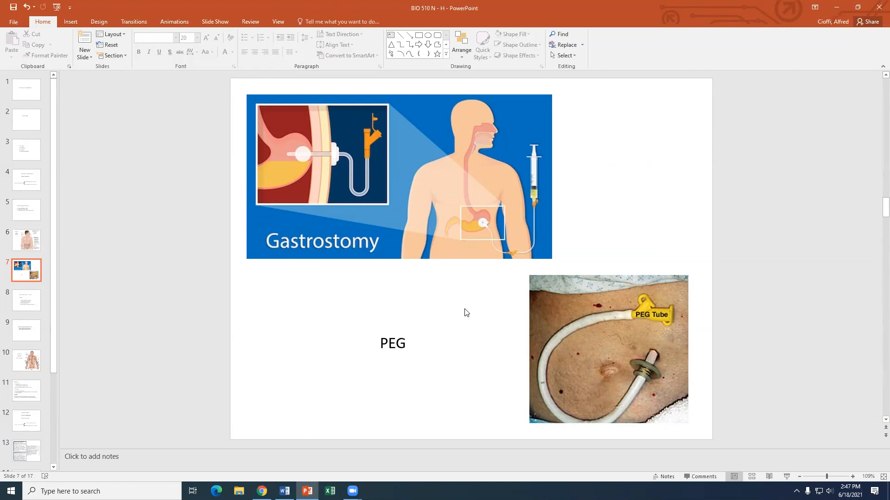
mouse_move(463, 308)
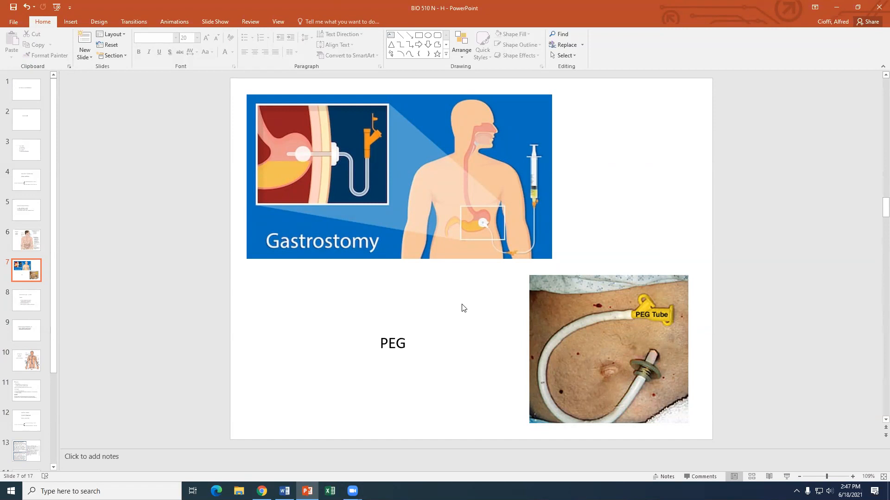
mouse_move(463, 306)
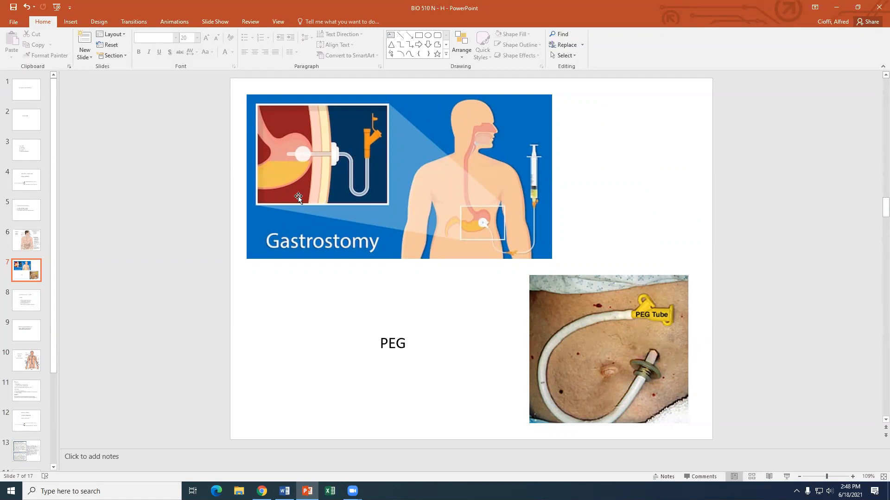
mouse_move(299, 188)
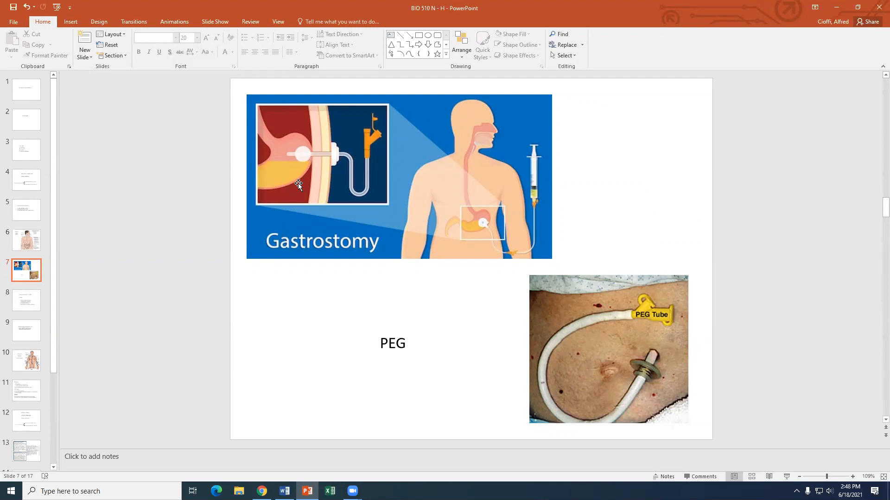
mouse_move(305, 157)
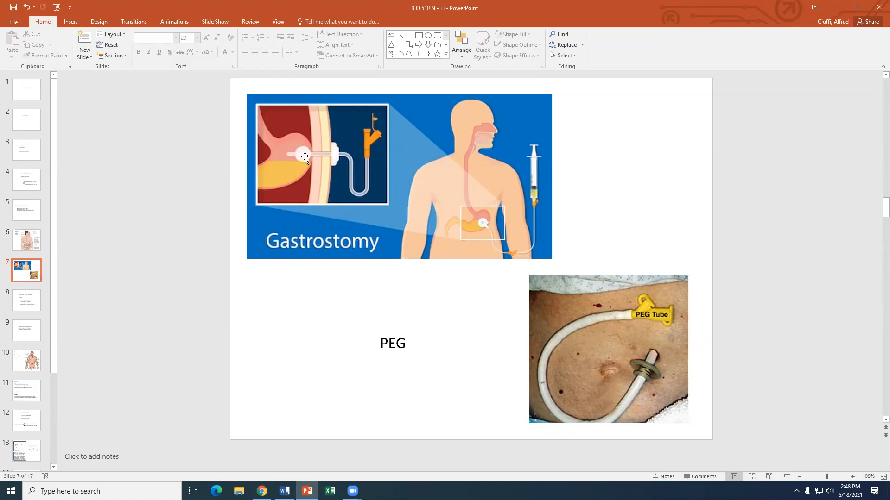
mouse_move(439, 219)
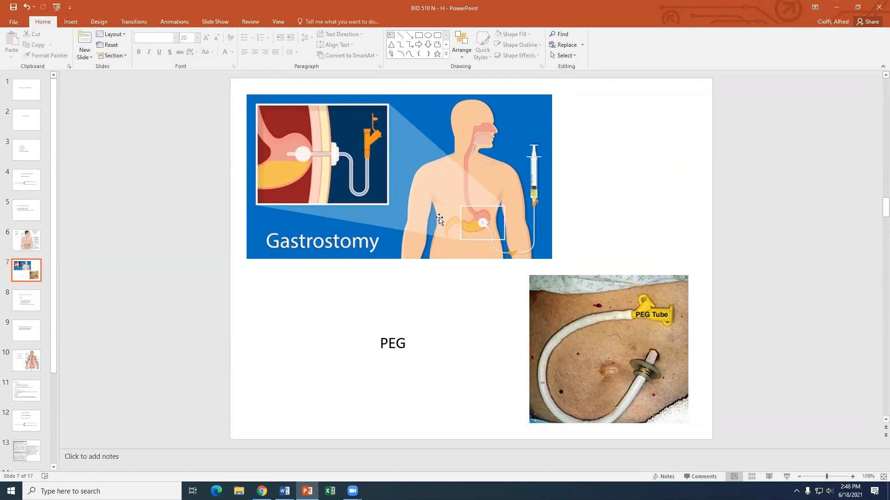
mouse_move(351, 181)
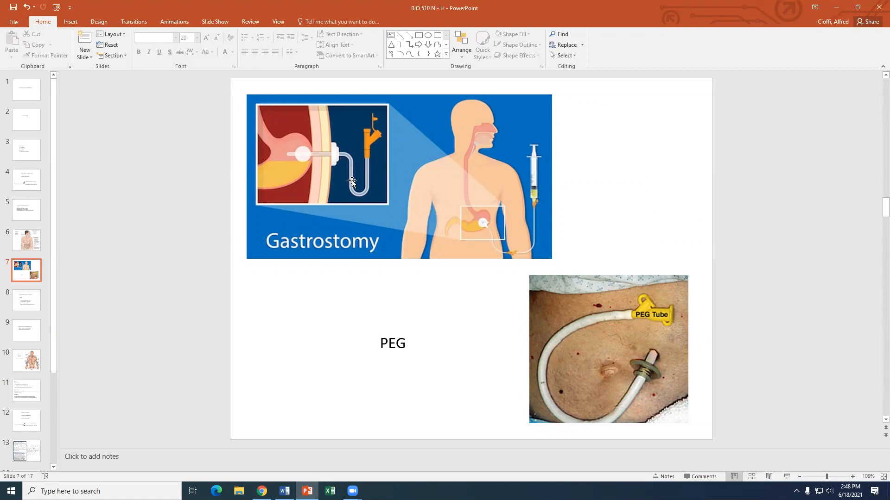
mouse_move(315, 174)
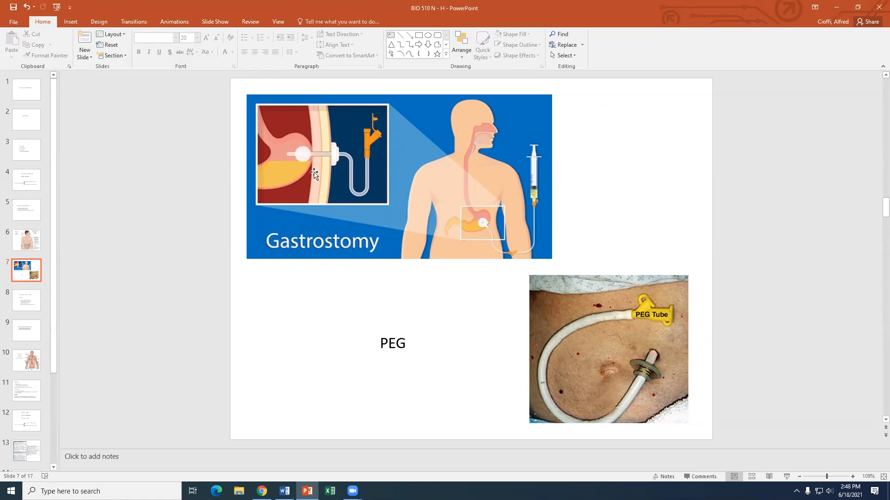
mouse_move(327, 169)
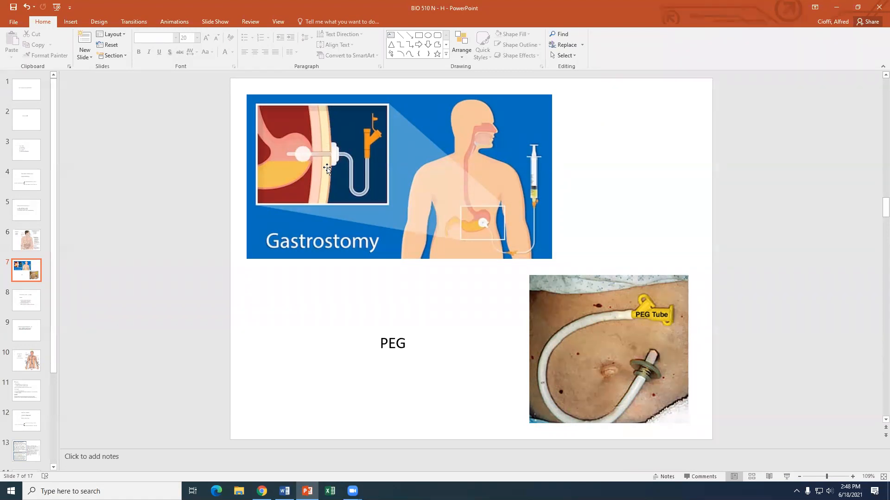
mouse_move(316, 161)
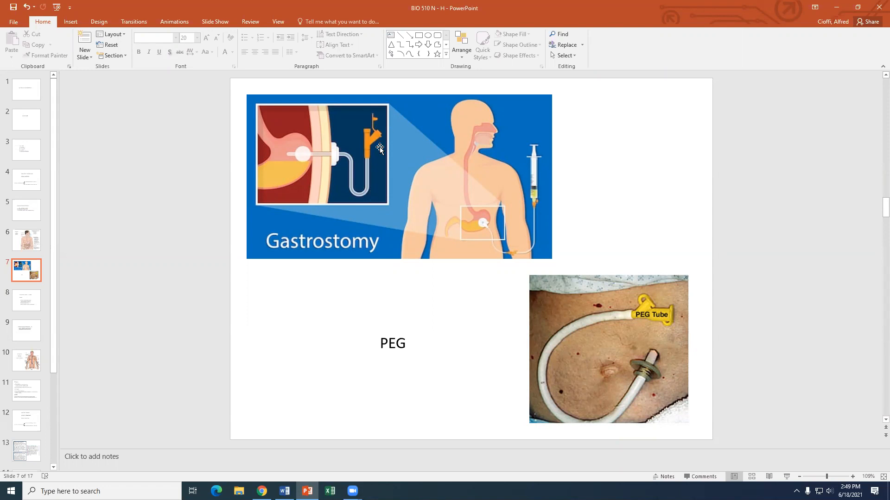
mouse_move(369, 118)
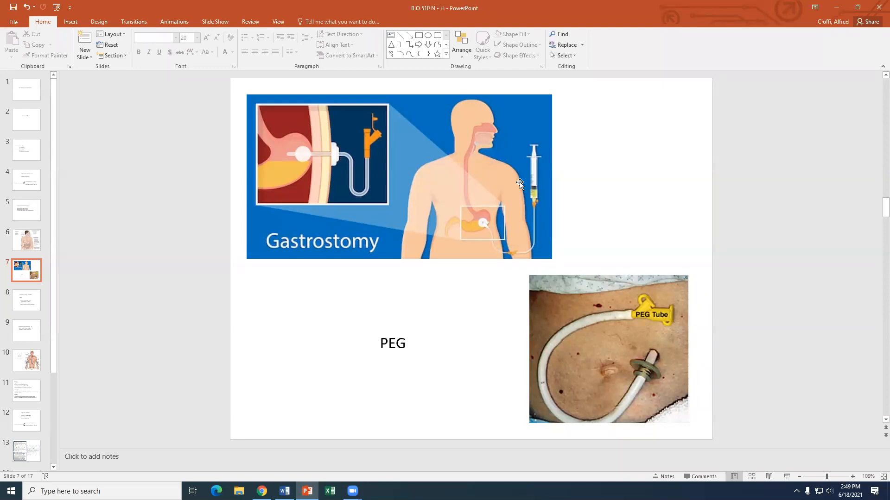
mouse_move(542, 174)
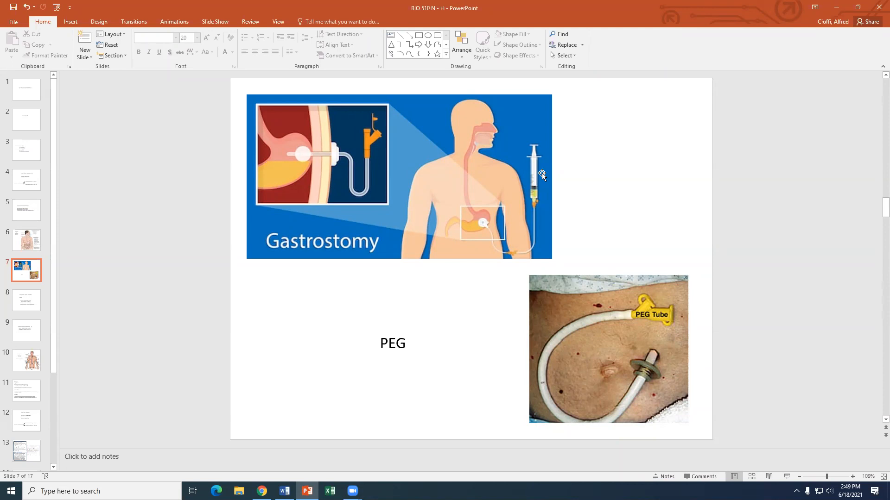
mouse_move(536, 155)
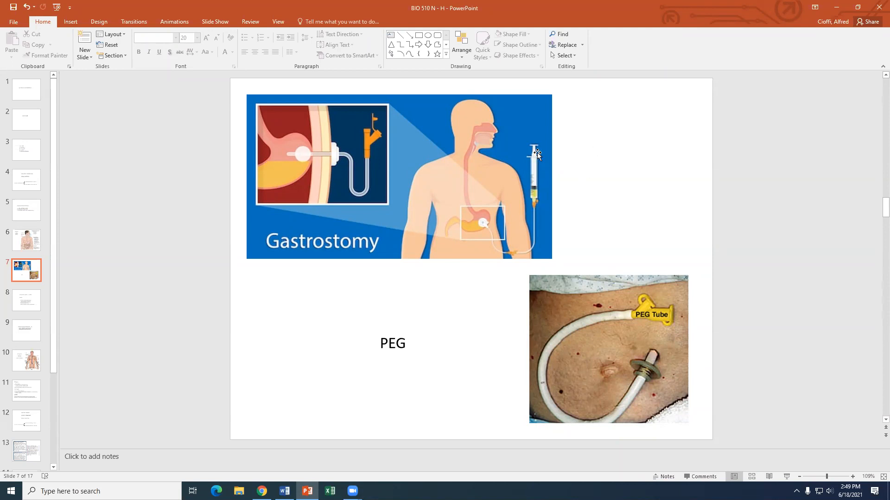
mouse_move(565, 170)
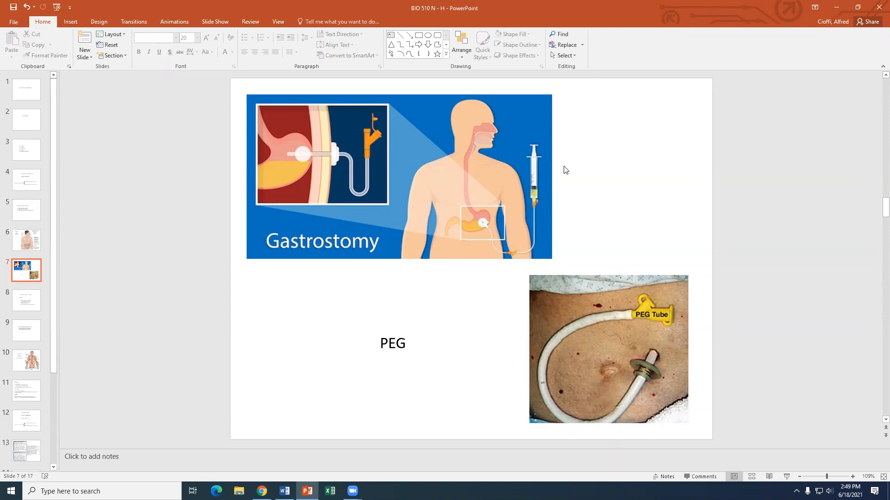
mouse_move(594, 196)
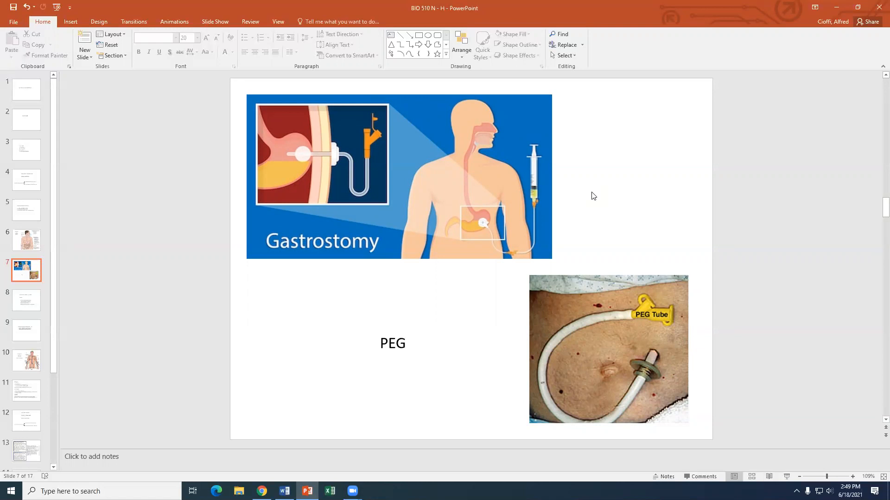
mouse_move(537, 173)
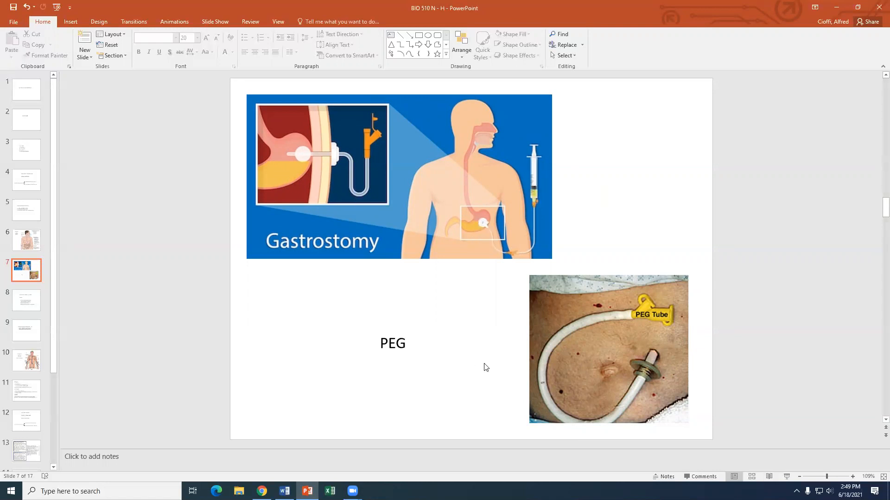
mouse_move(617, 396)
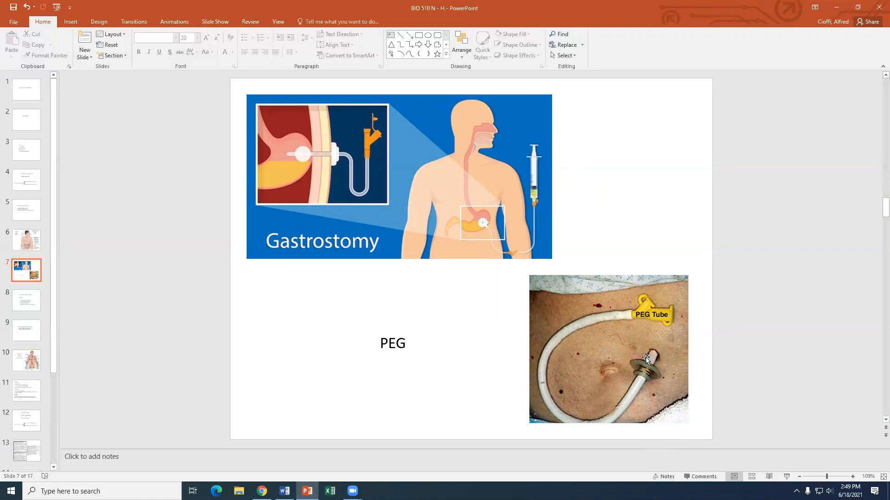
mouse_move(632, 358)
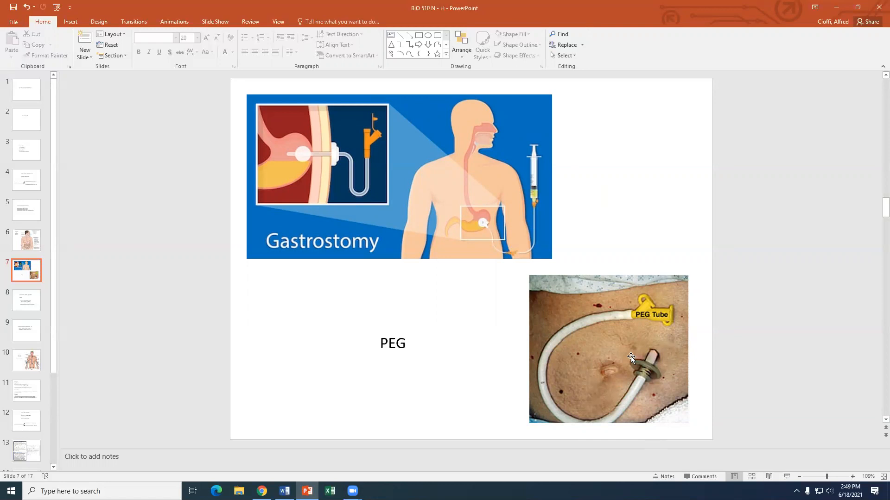
mouse_move(518, 296)
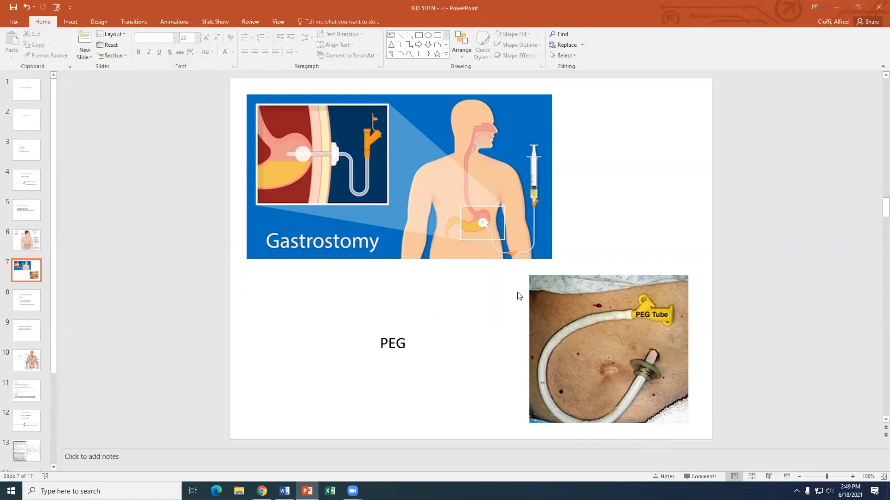
mouse_move(697, 323)
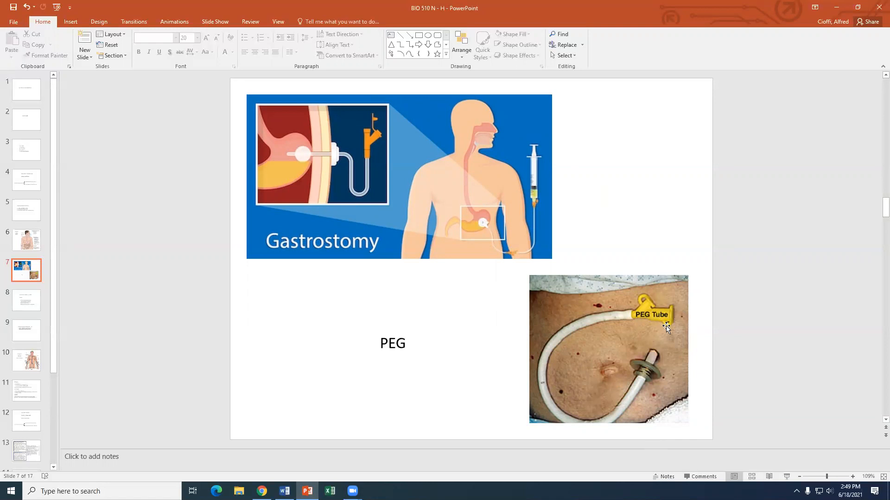
mouse_move(533, 179)
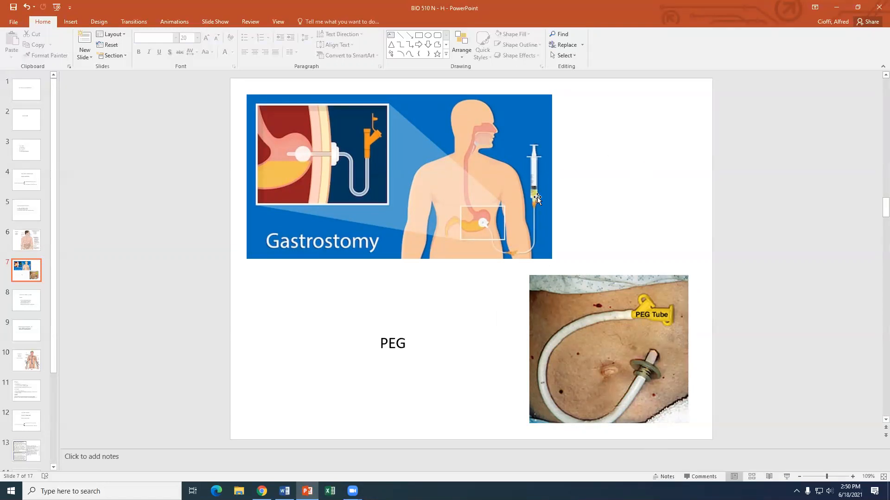
mouse_move(615, 215)
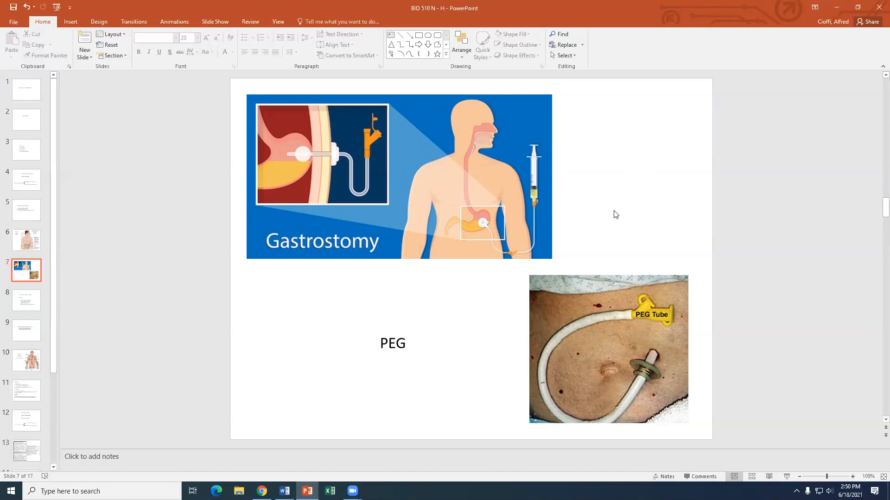
mouse_move(567, 199)
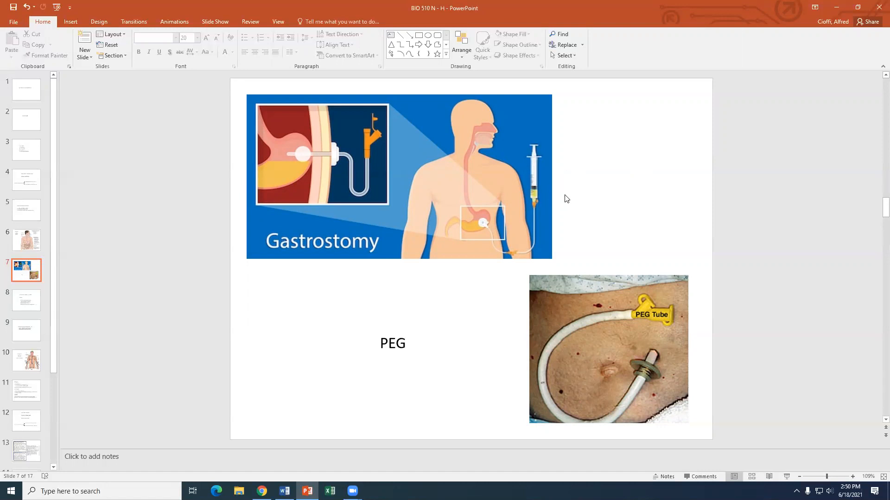
mouse_move(588, 203)
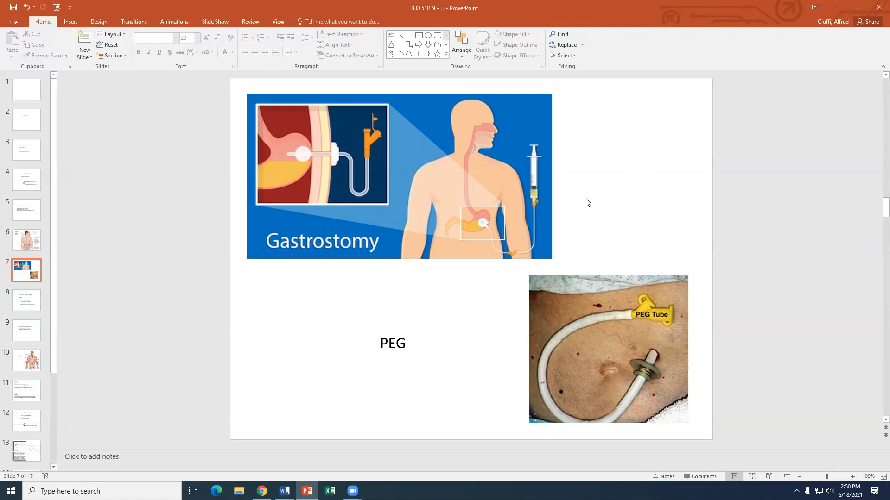
mouse_move(616, 203)
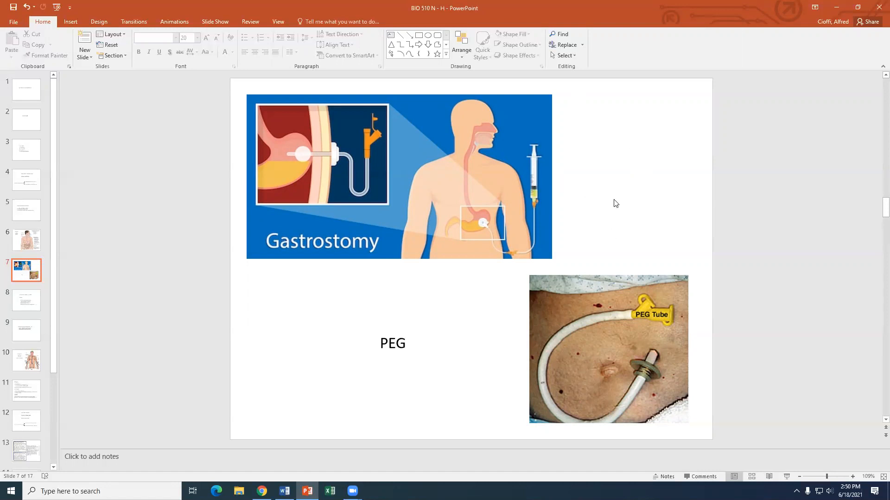
mouse_move(594, 186)
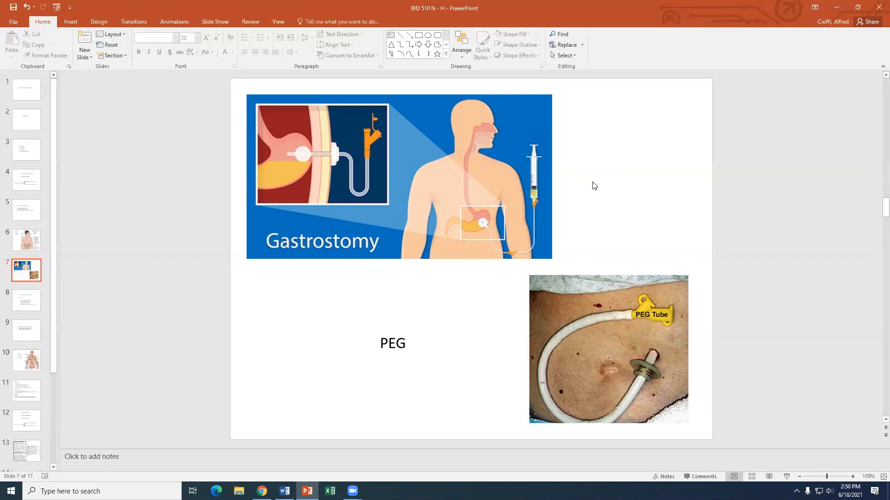
mouse_move(462, 336)
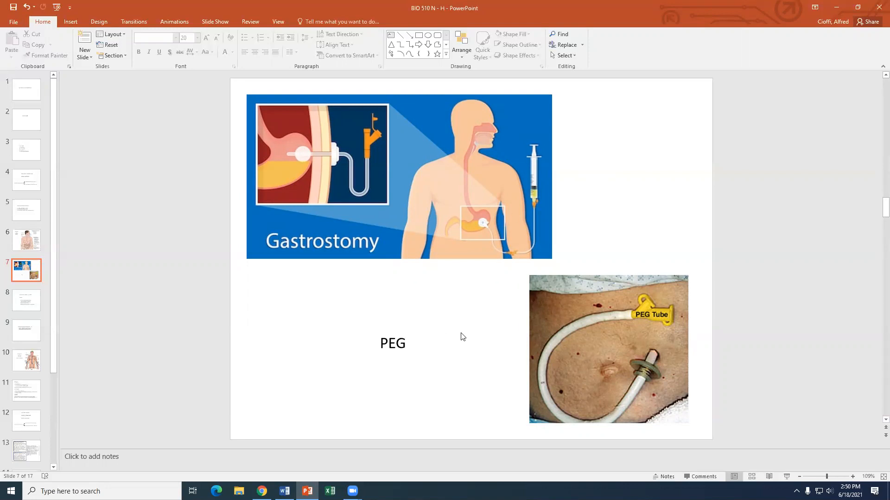
mouse_move(83, 409)
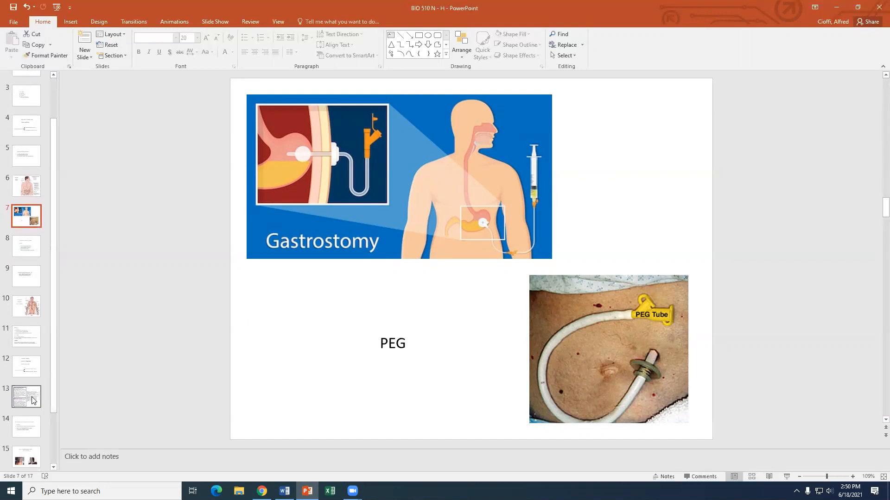
- Pass slide 12 to reach slide 13 with ERD directives 56, 57 and 58
click(26, 366)
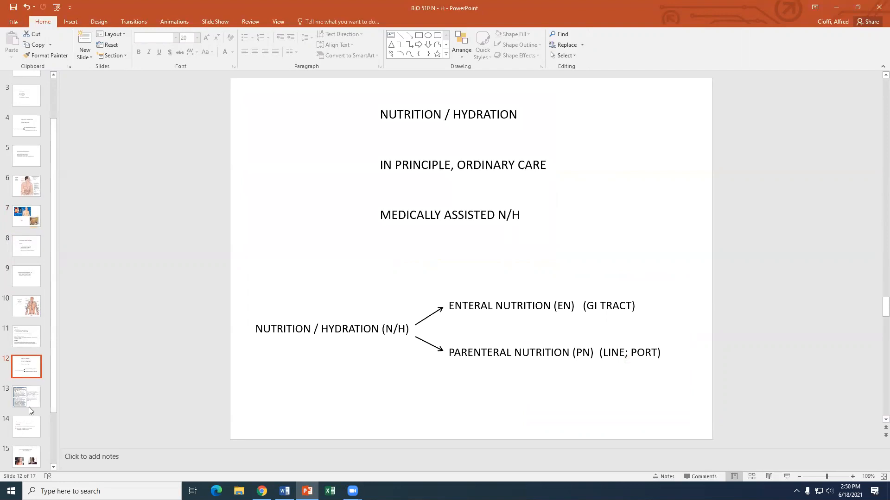
click(26, 397)
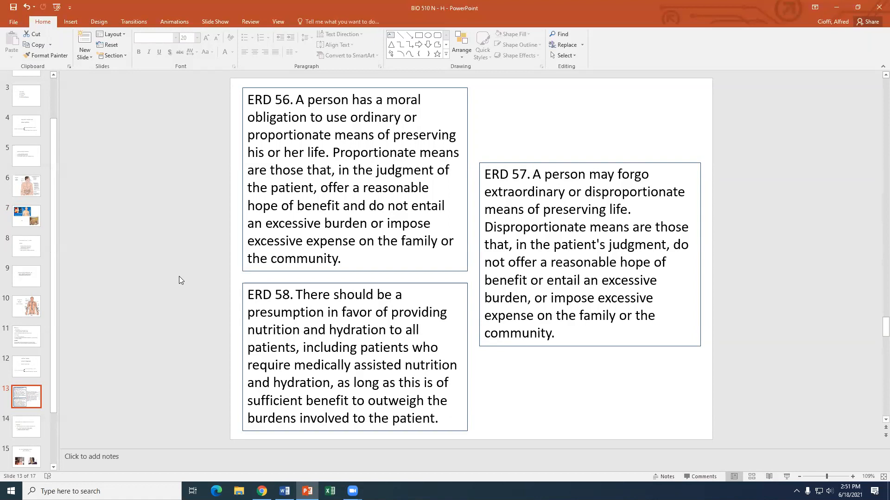
mouse_move(351, 117)
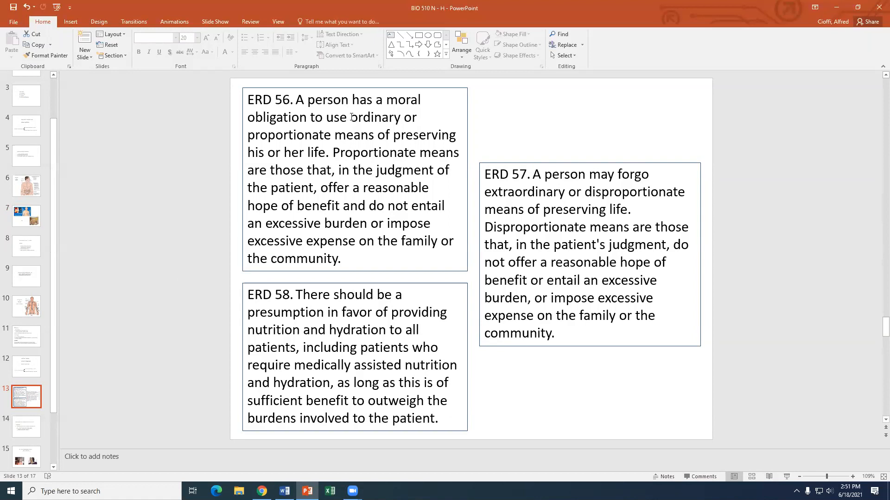
drag(351, 117, 374, 136)
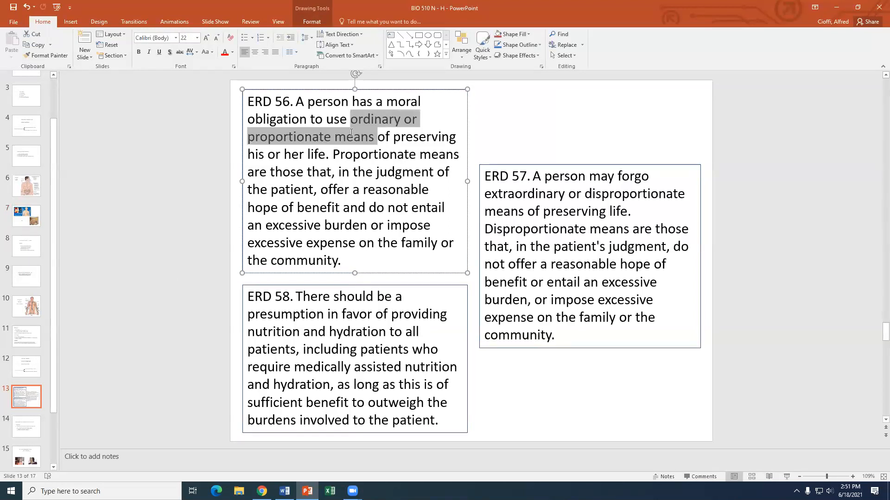
mouse_move(131, 217)
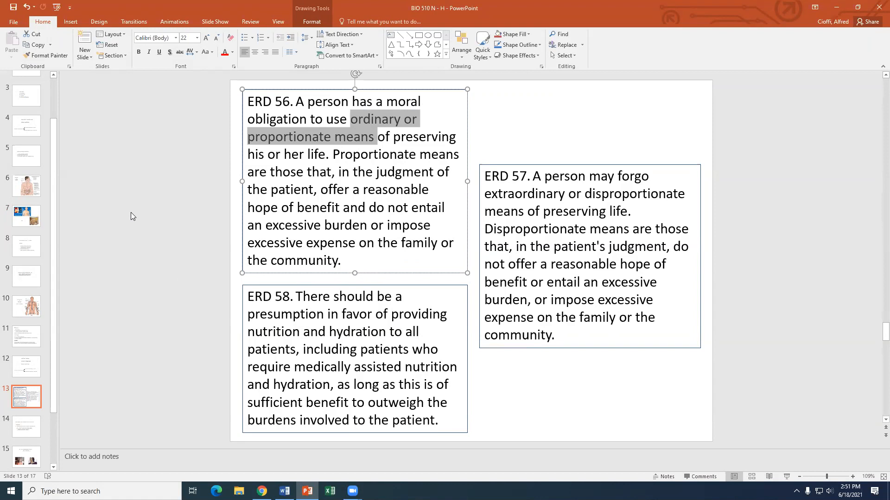
mouse_move(144, 195)
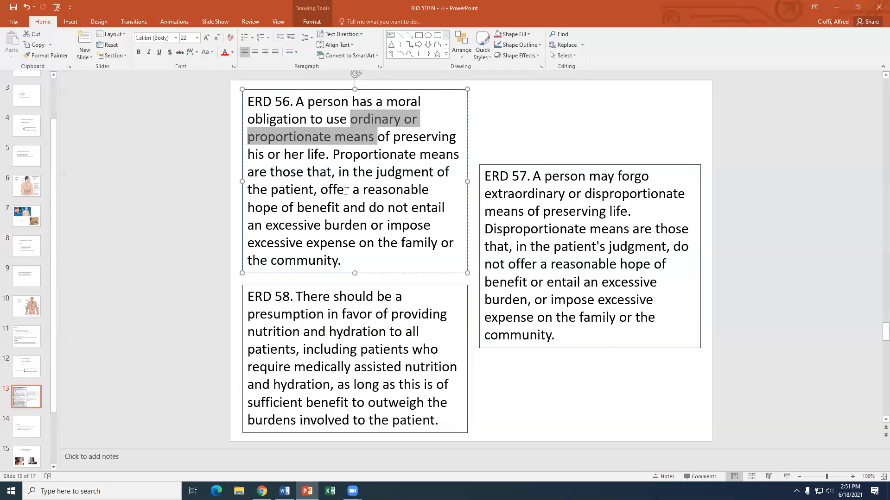
click(361, 189)
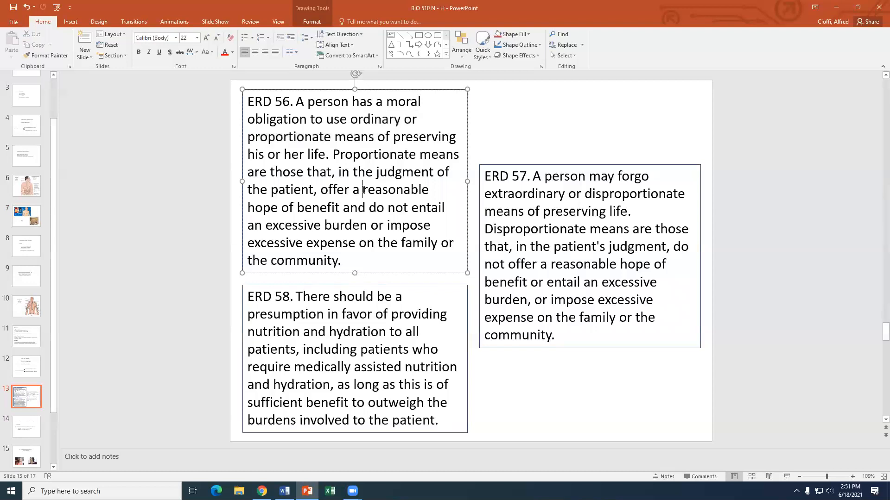
drag(361, 189, 356, 224)
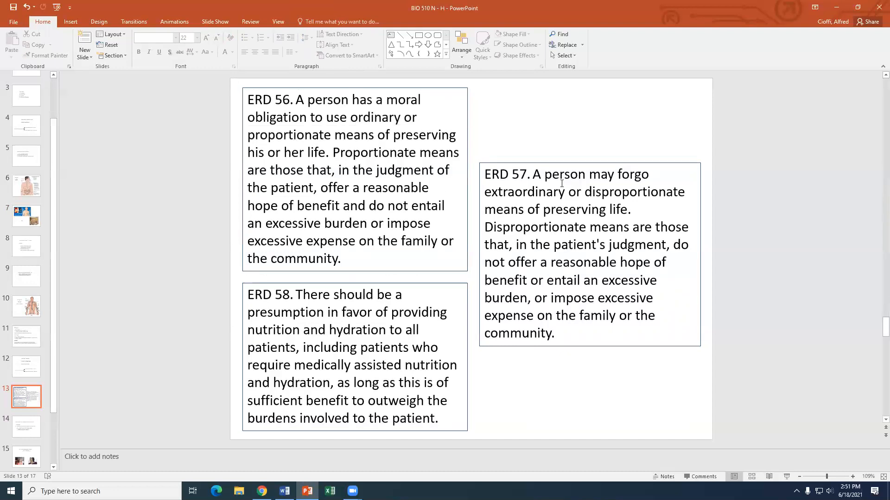
mouse_move(589, 188)
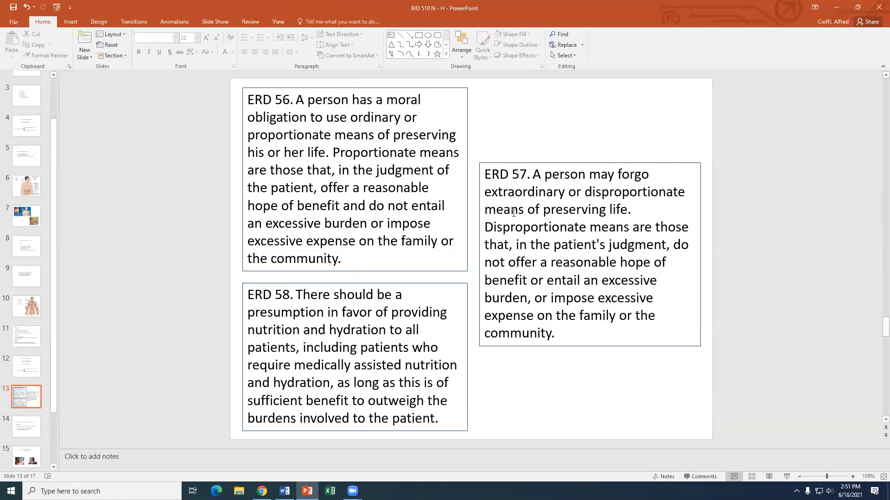
double_click(490, 191)
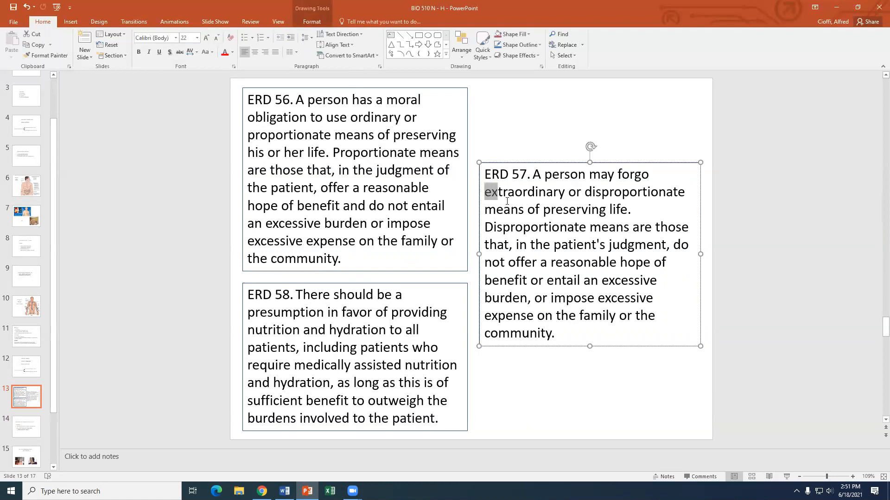
drag(486, 191, 527, 209)
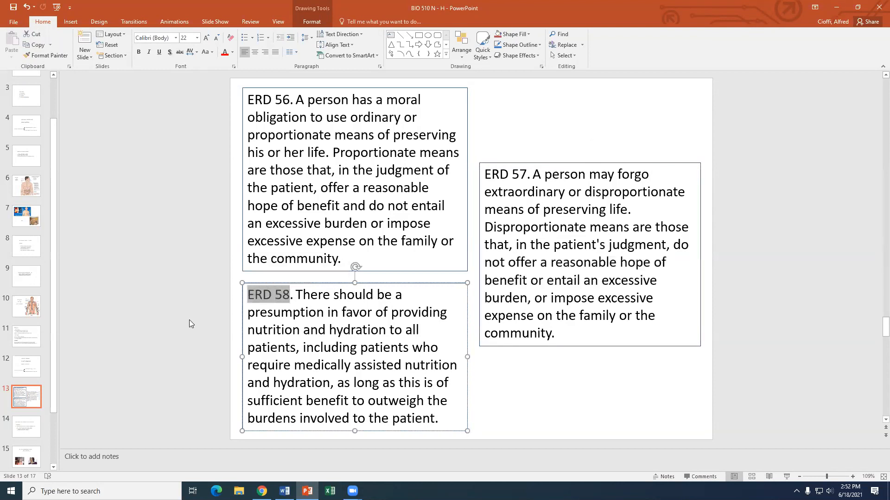
mouse_move(184, 341)
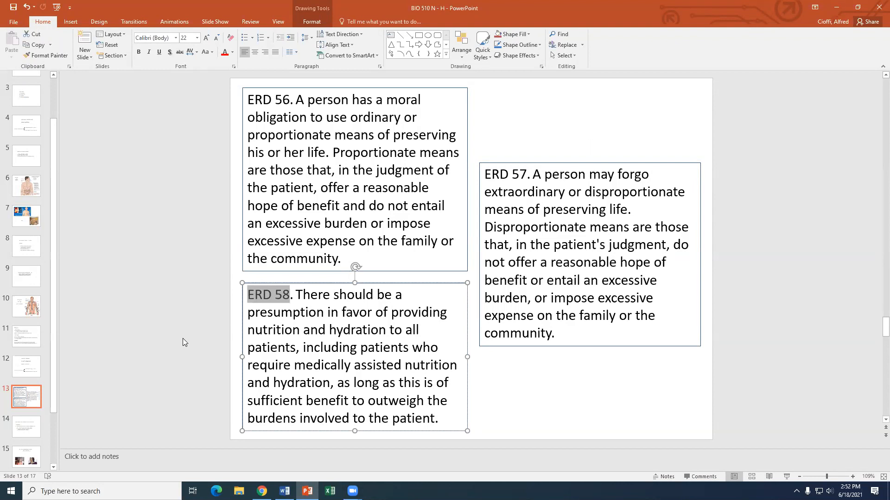
mouse_move(233, 331)
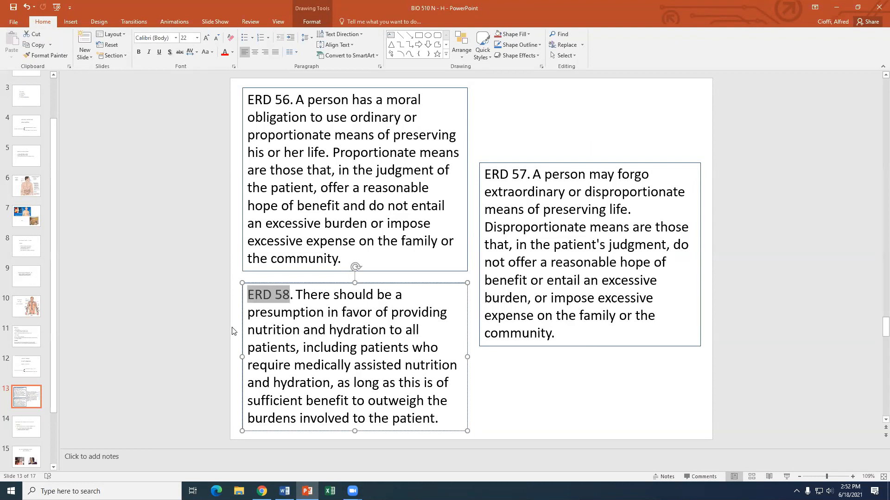
mouse_move(247, 331)
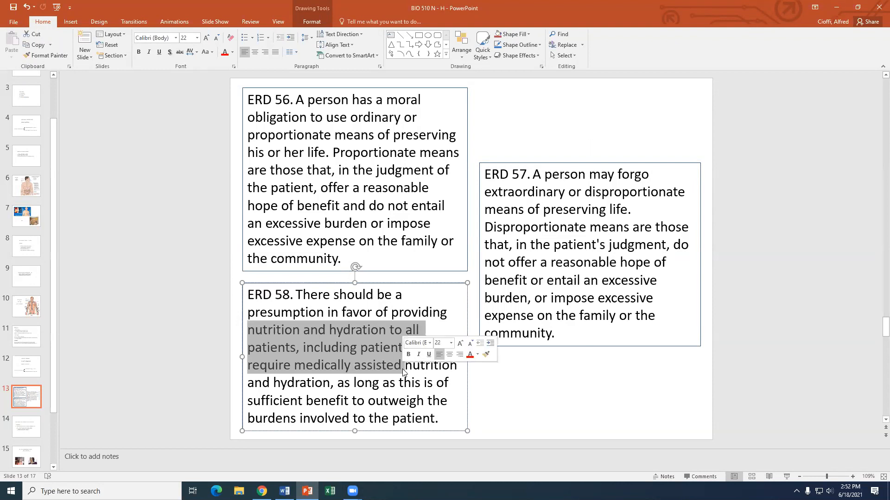
click(566, 414)
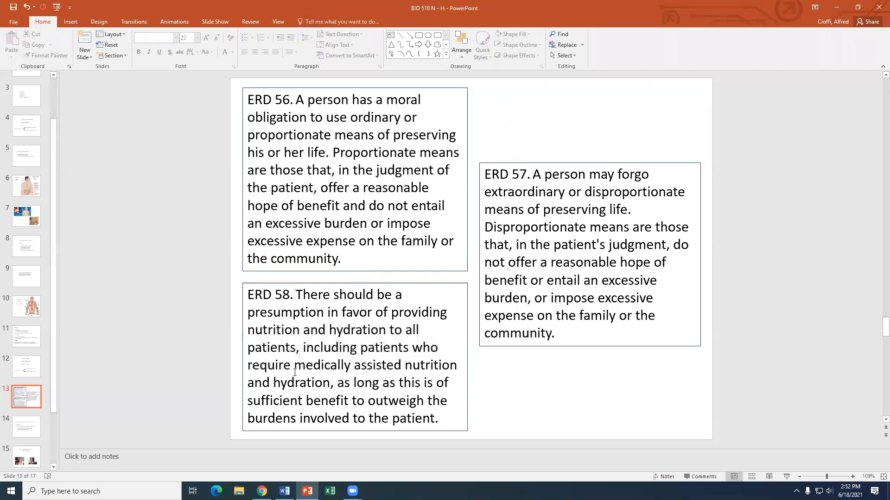
drag(295, 365, 458, 364)
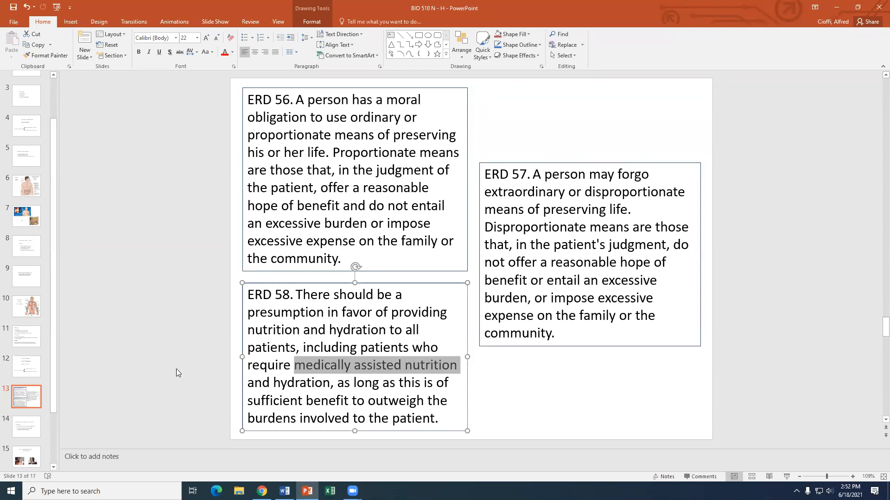
click(177, 373)
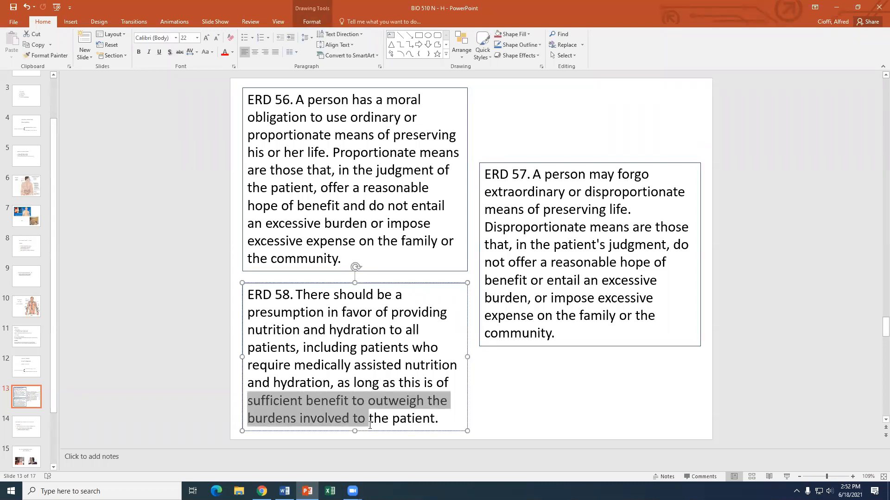
mouse_move(139, 371)
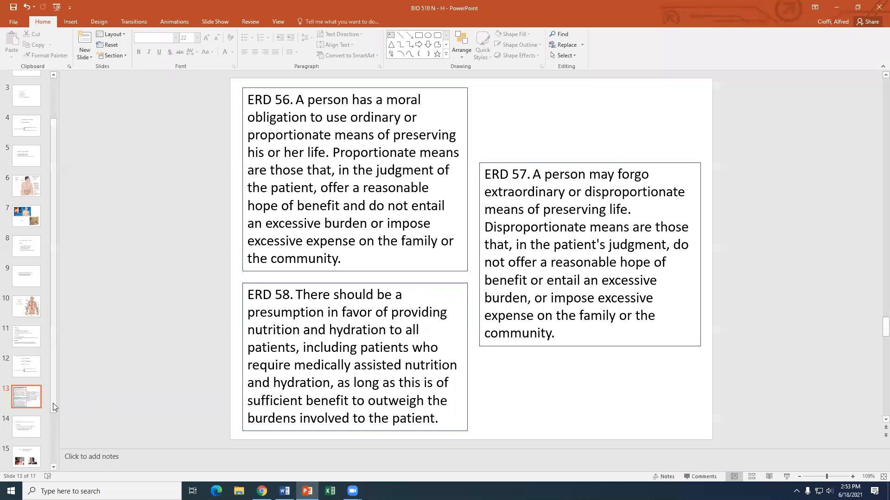
- Scroll to slide 14 and highlight phrases such as AN EXCESSIVE BURDEN
scroll(down, 3)
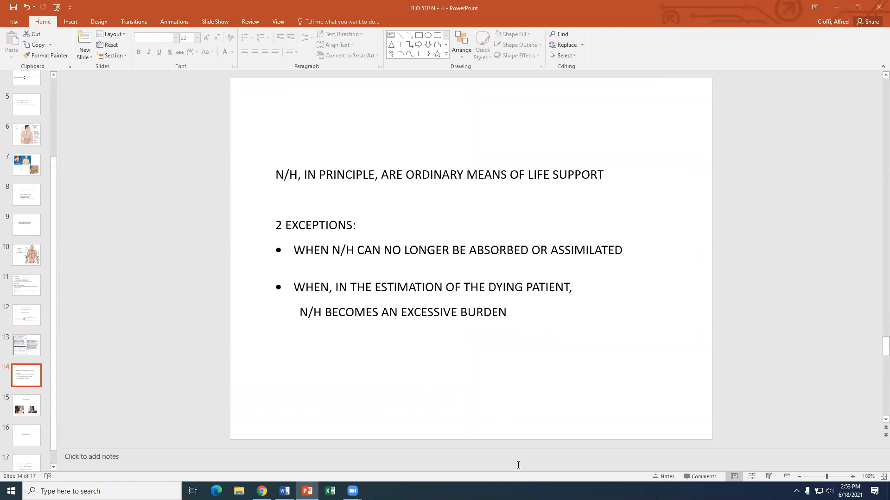
mouse_move(343, 250)
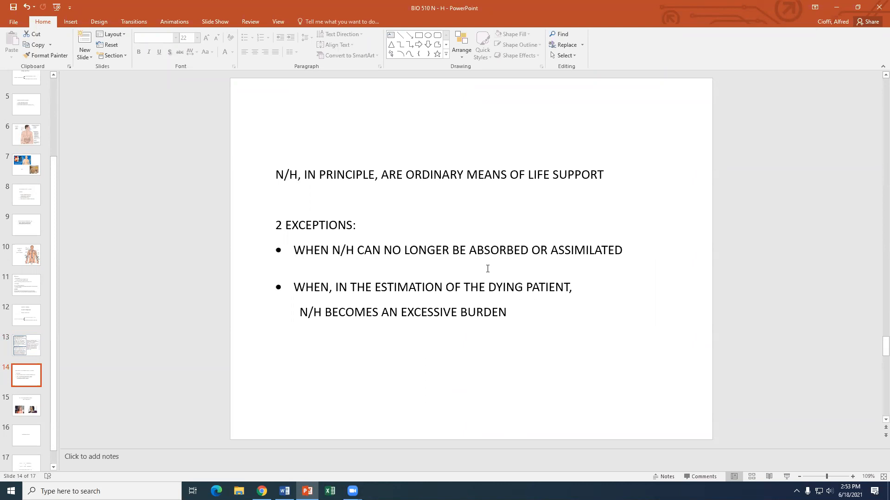
mouse_move(371, 287)
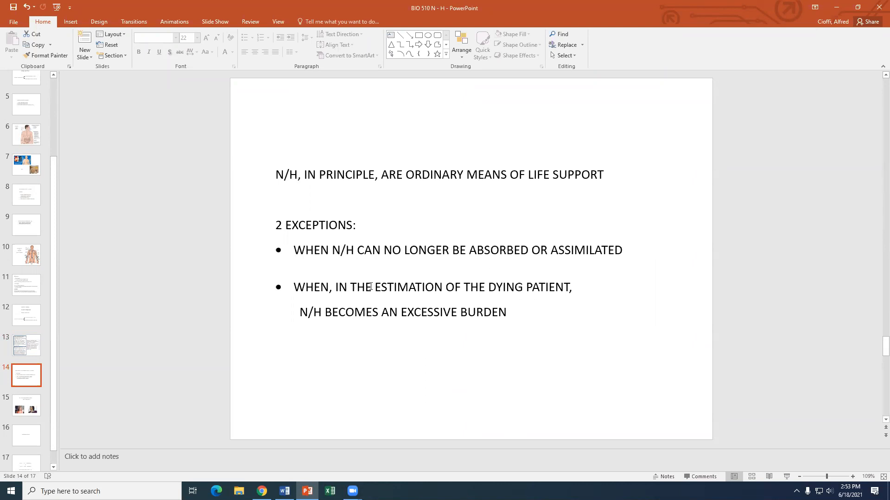
drag(350, 287, 567, 287)
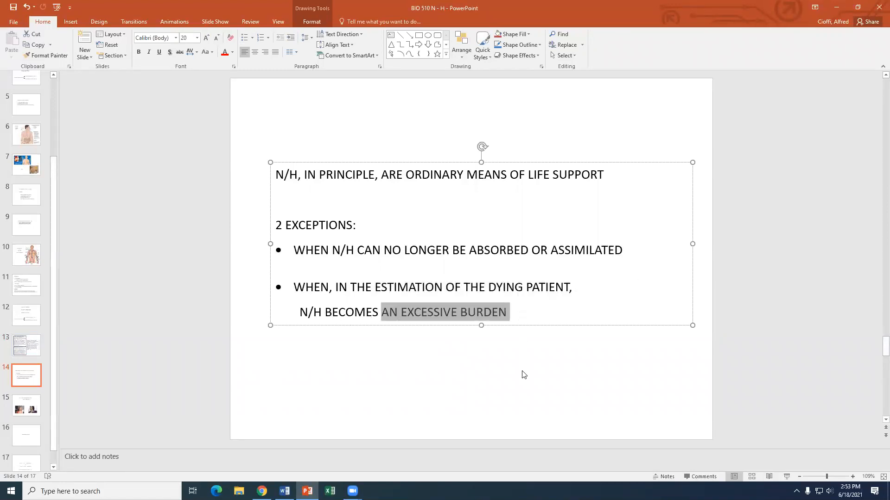
click(524, 374)
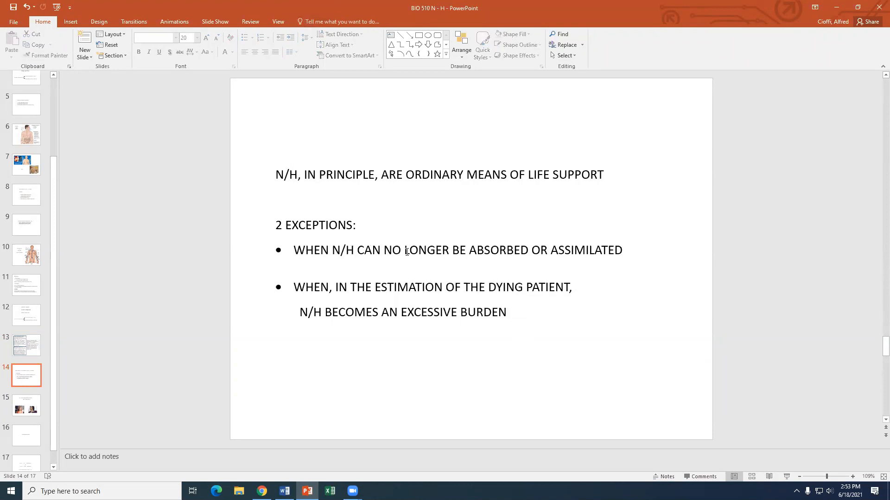
drag(448, 251, 622, 250)
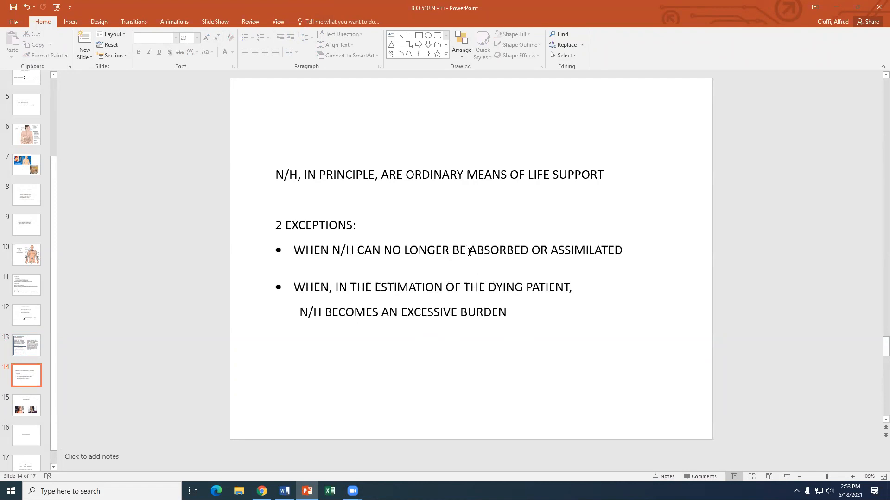
drag(470, 250, 622, 250)
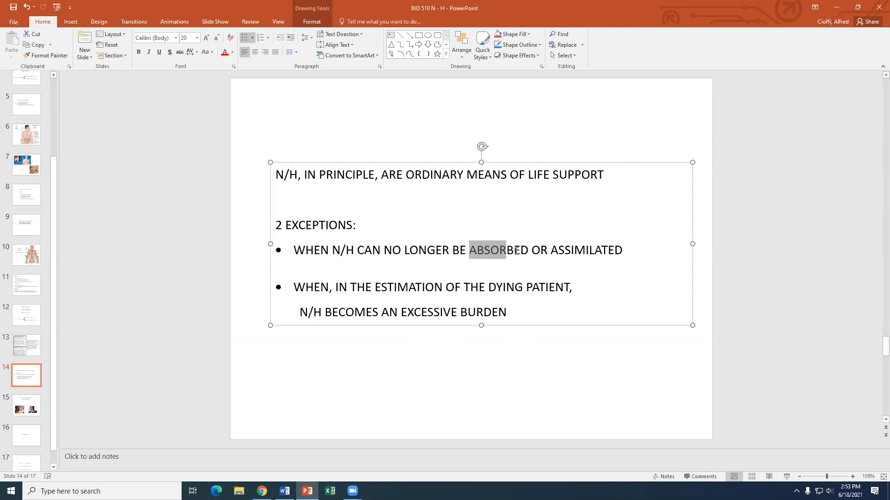
double_click(498, 249)
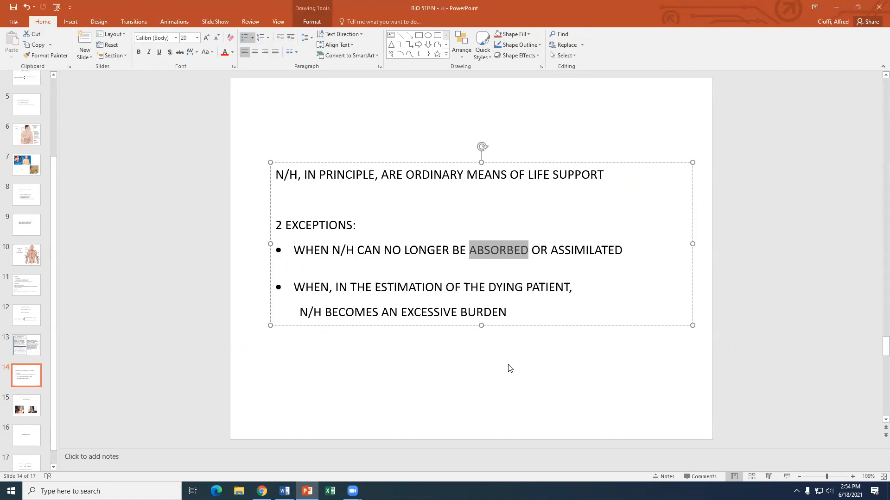
mouse_move(644, 358)
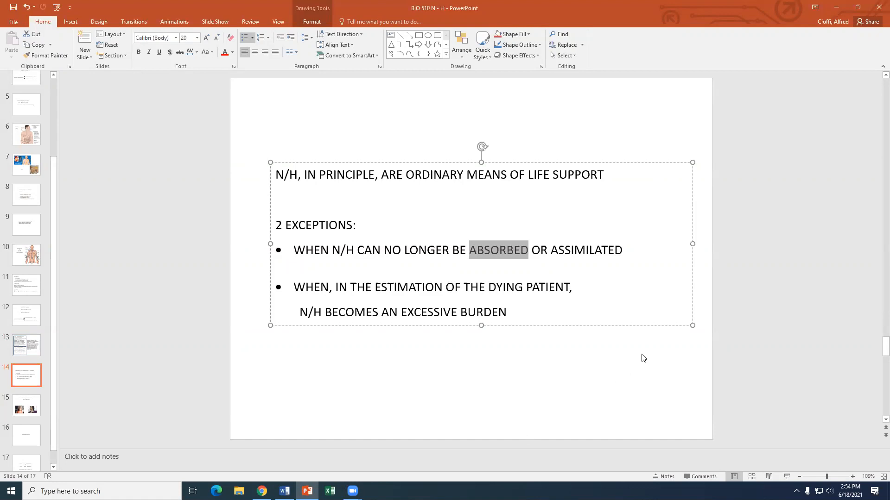
click(547, 249)
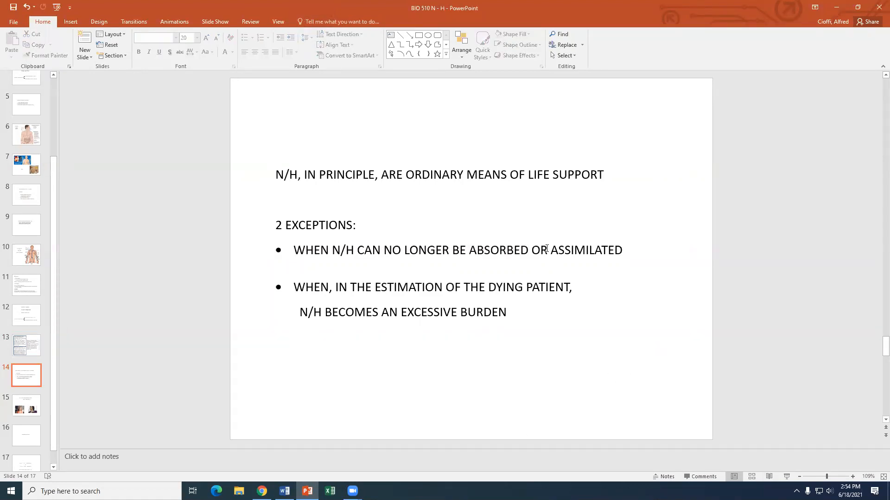
- Select the words EXCESSIVE BURDEN in slide 14's text box
double_click(570, 250)
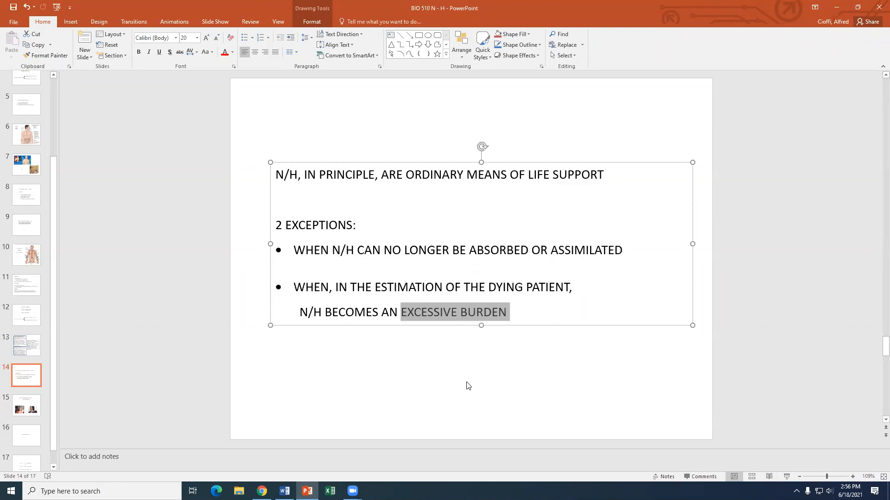
mouse_move(460, 363)
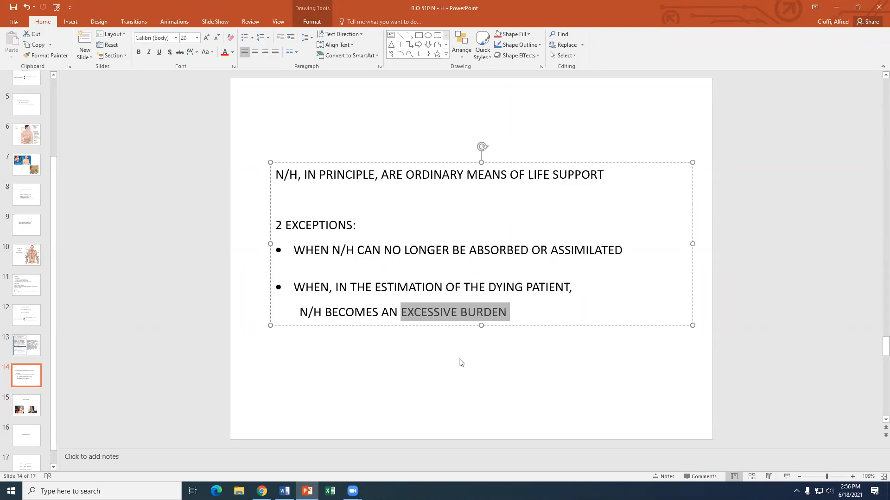
click(420, 391)
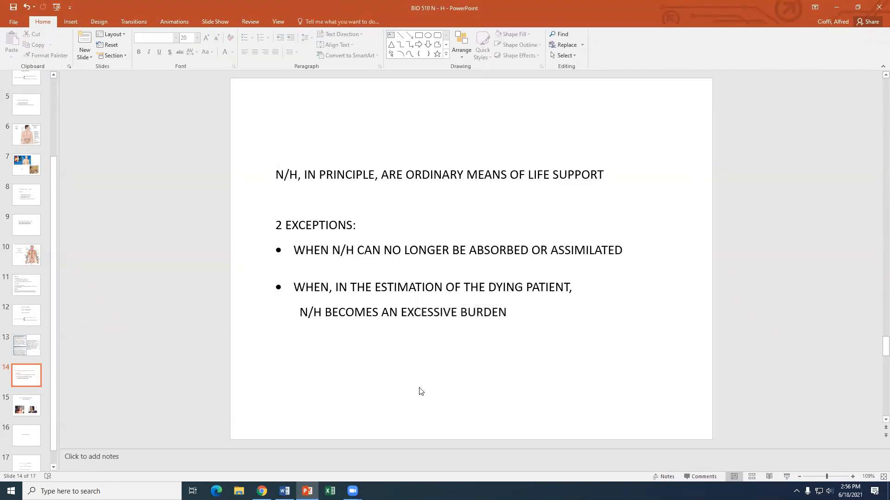
mouse_move(55, 399)
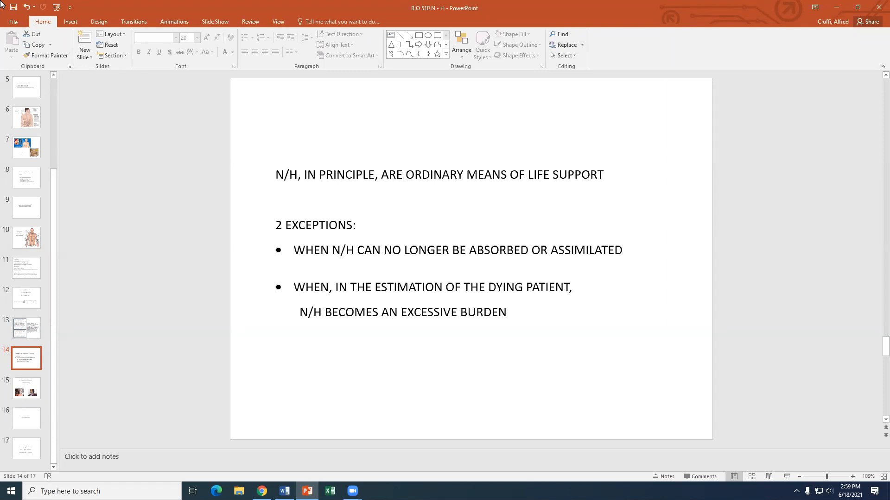
mouse_move(116, 220)
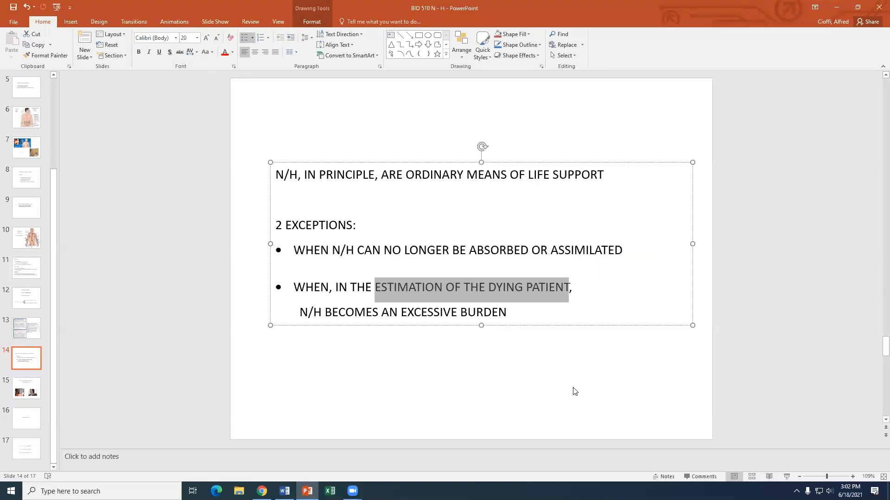
mouse_move(570, 413)
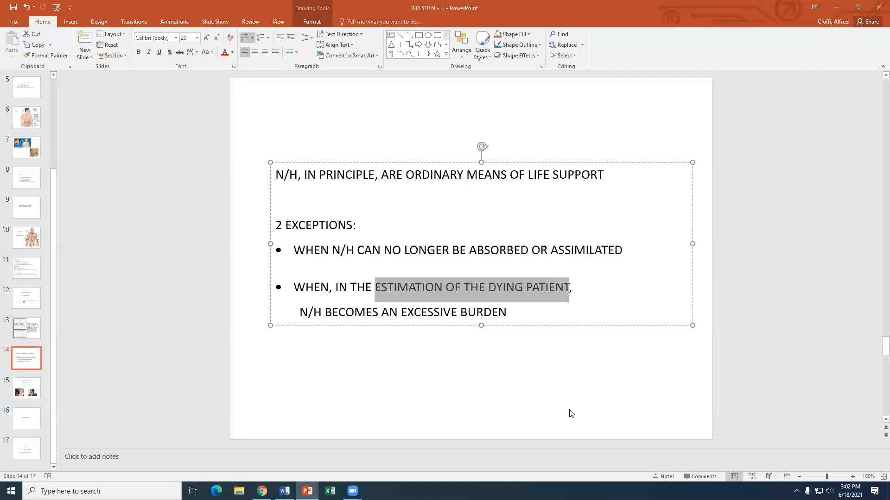
mouse_move(25, 390)
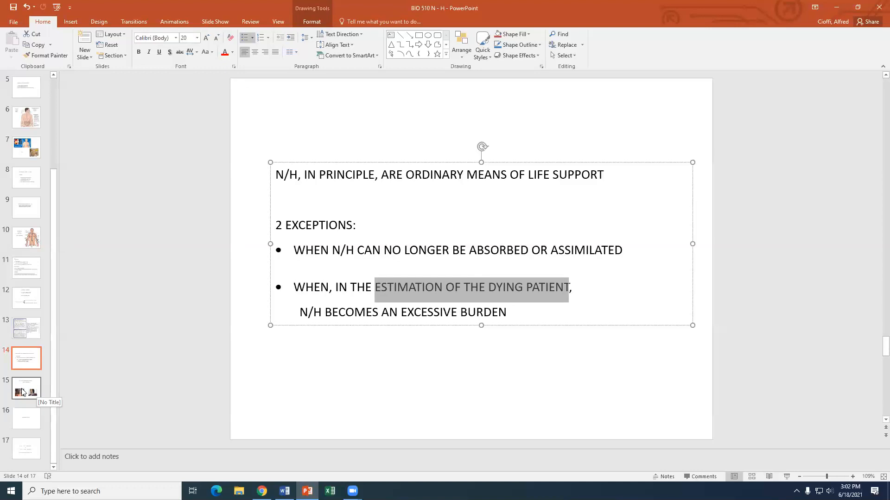
- Show slide 15, the Terry Schiavo 1963–2005 case study with two photos
click(26, 389)
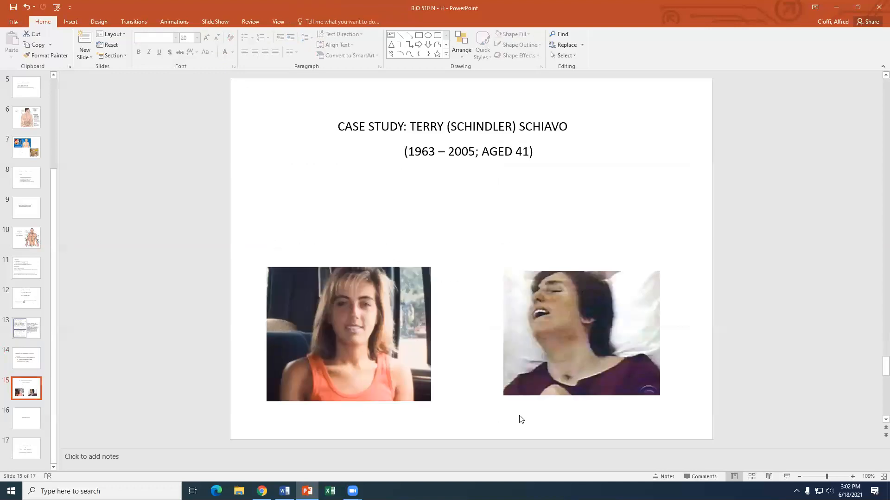
mouse_move(514, 430)
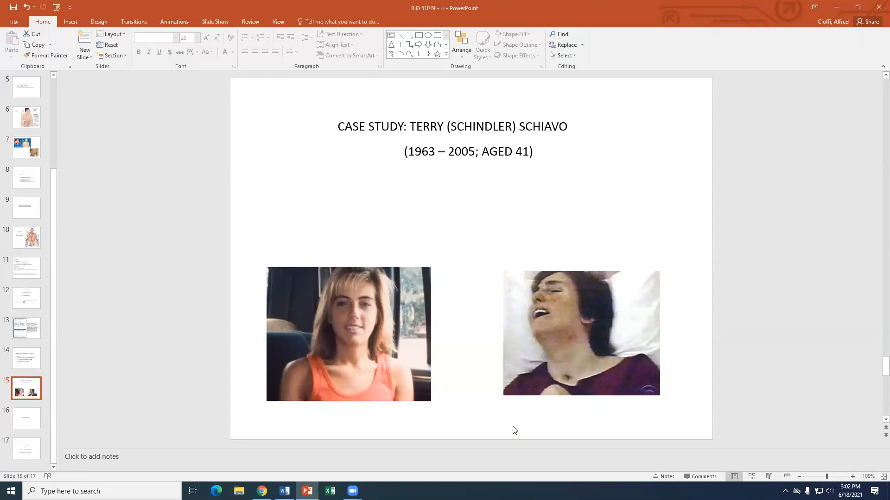
mouse_move(397, 237)
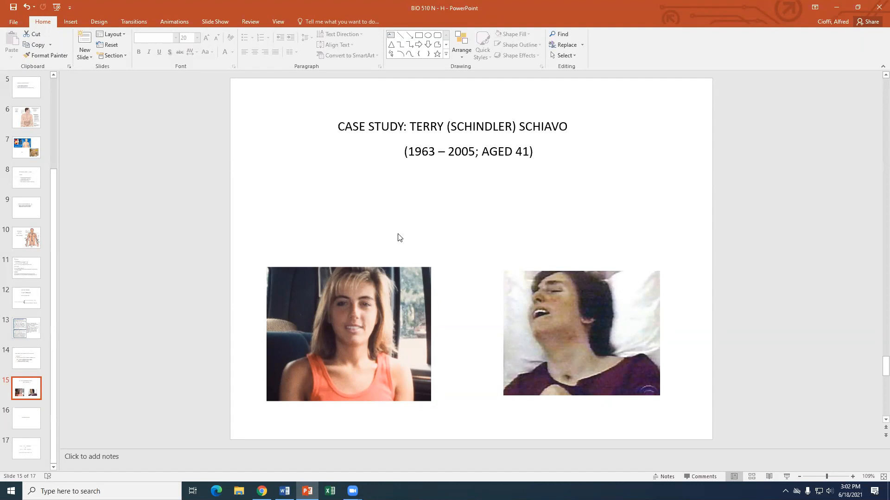
mouse_move(415, 214)
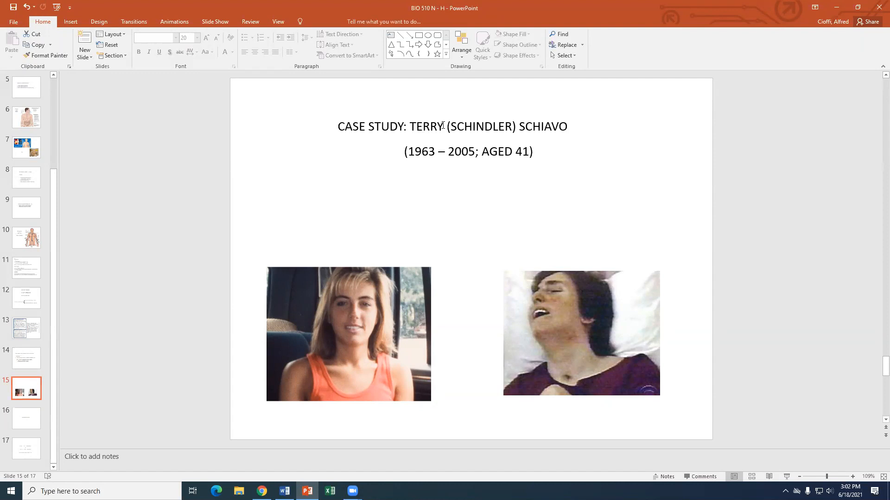
- Click into the title's first name to begin changing 'Terry' to 'Terri'
click(440, 126)
text(I)
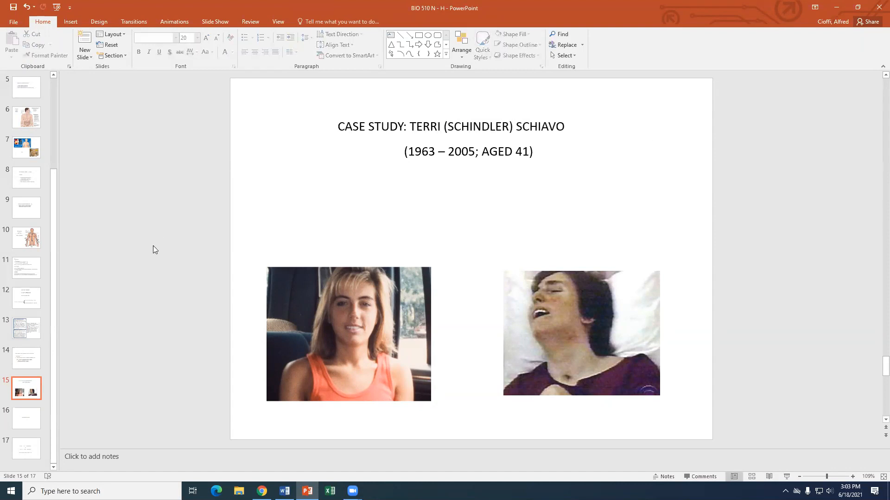
mouse_move(331, 372)
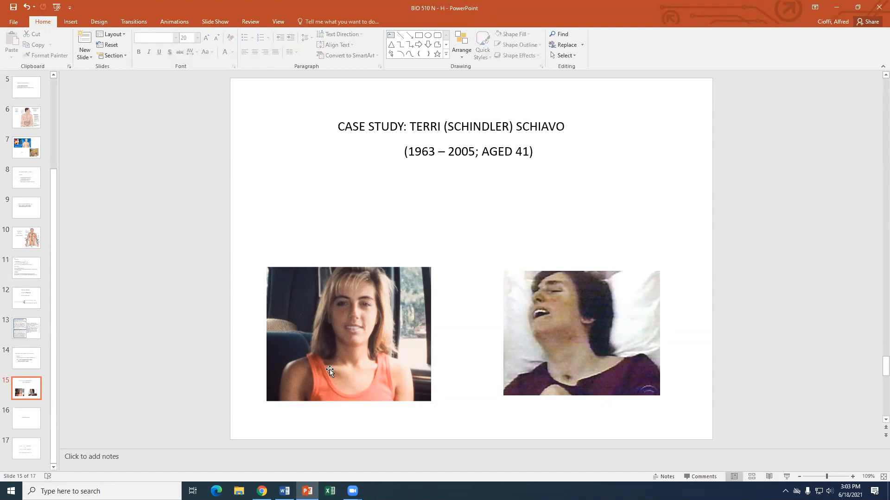
mouse_move(402, 324)
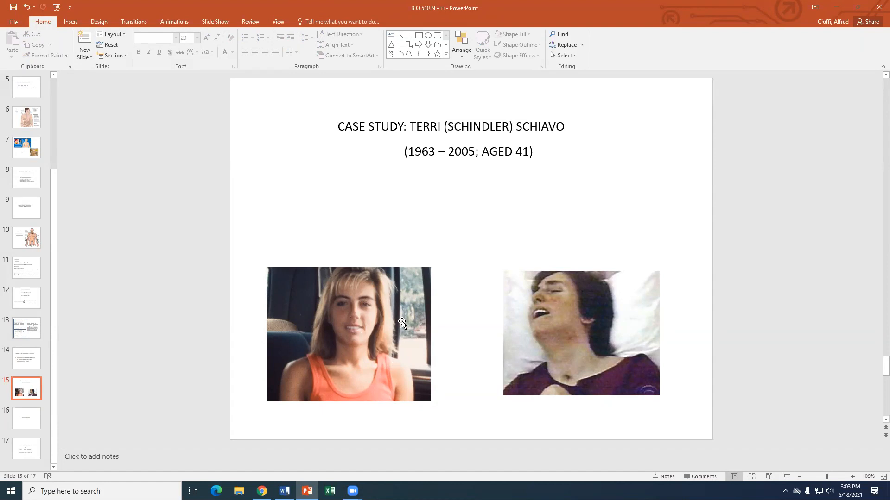
mouse_move(511, 340)
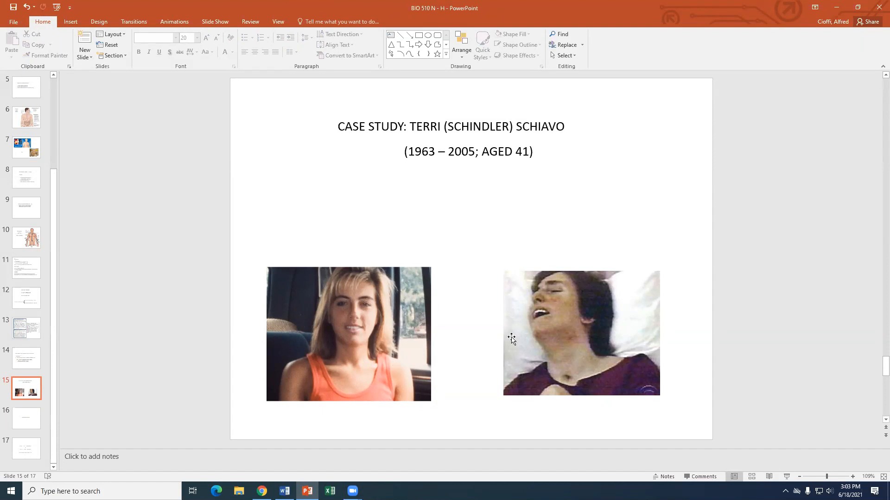
mouse_move(572, 339)
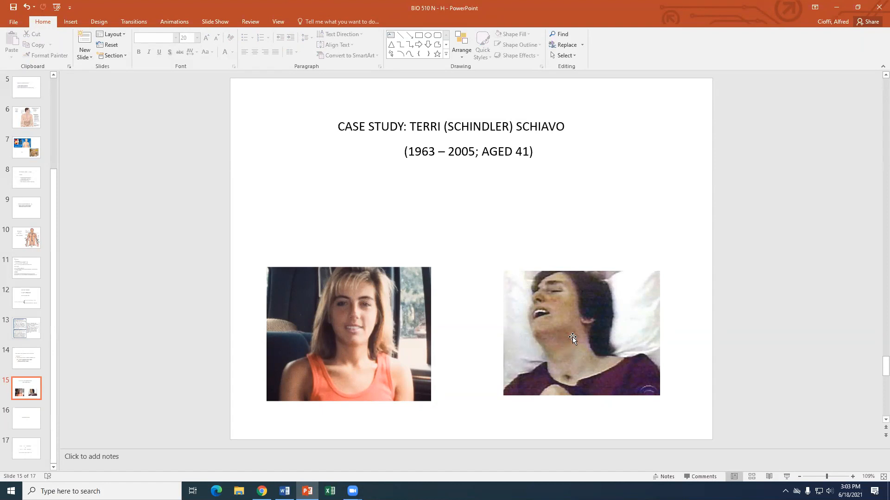
mouse_move(561, 371)
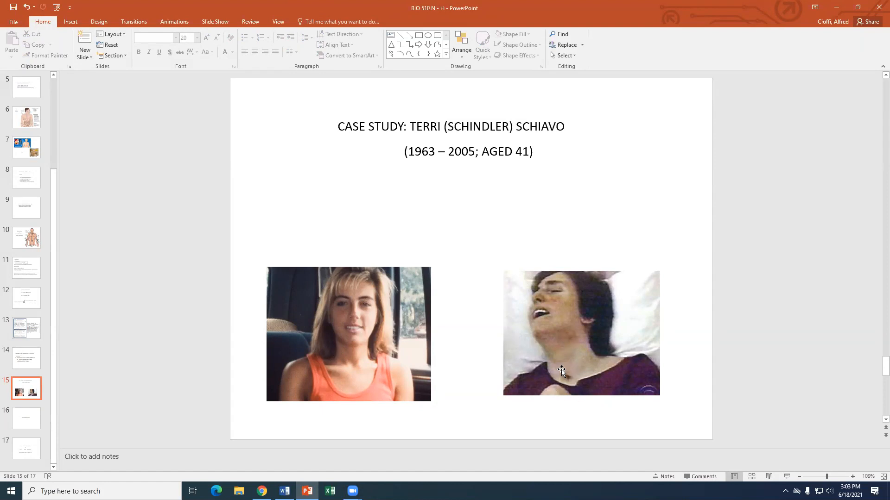
mouse_move(588, 363)
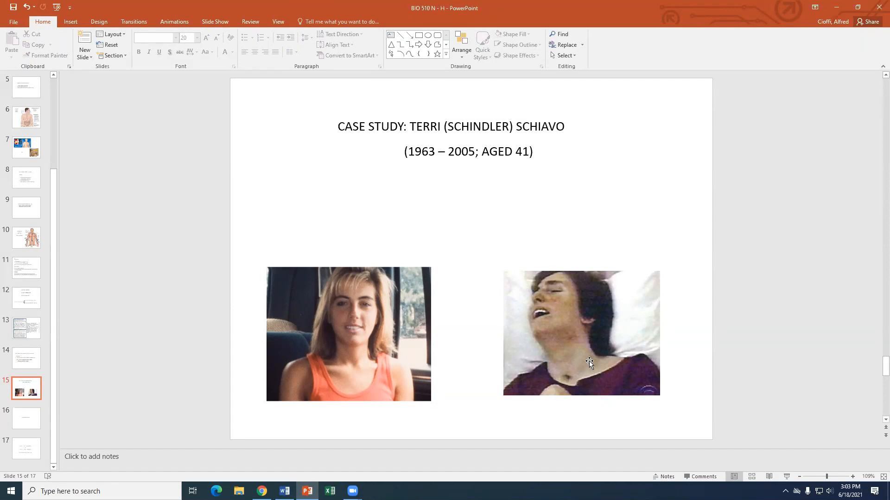
mouse_move(601, 393)
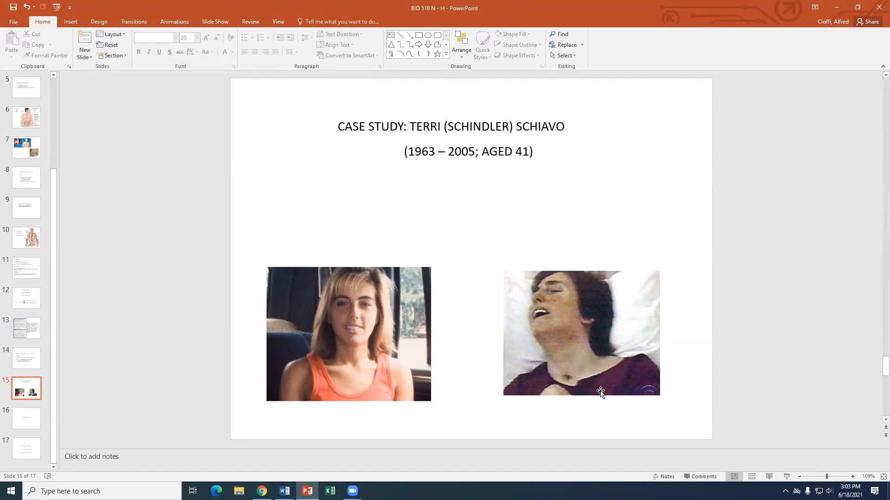
mouse_move(588, 370)
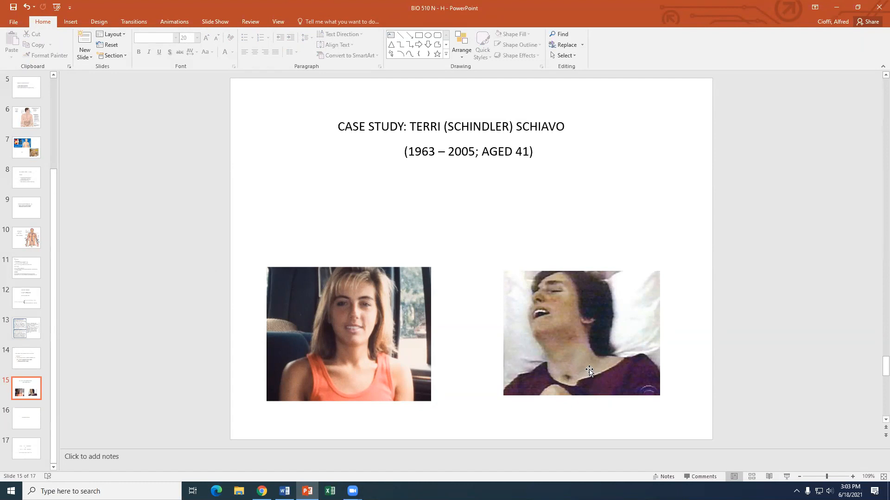
mouse_move(195, 320)
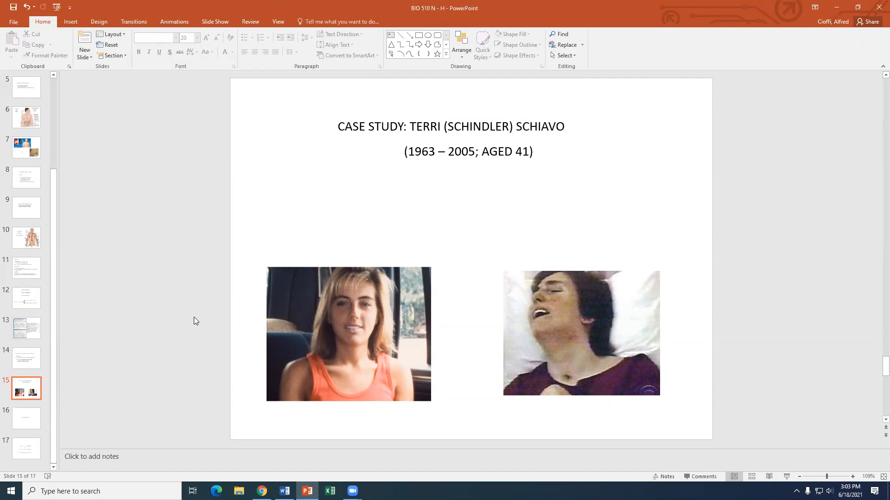
mouse_move(168, 404)
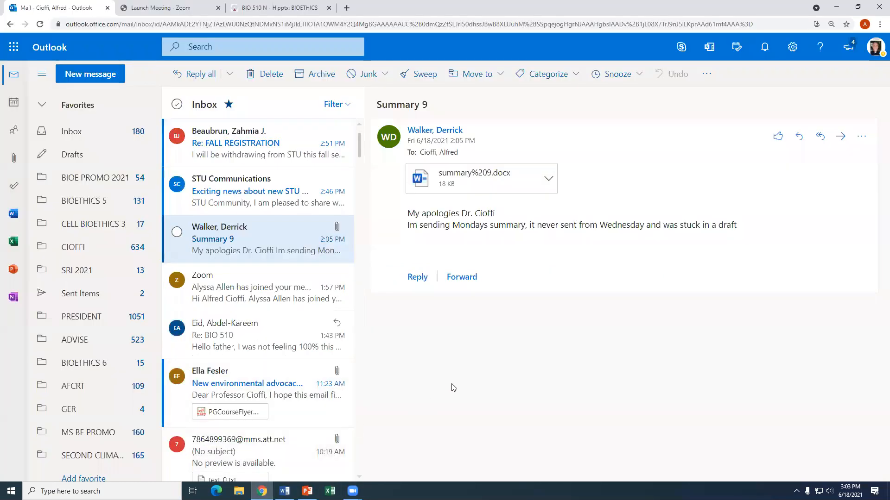
- Return to the course Modules list and scroll down to Module 10
click(278, 7)
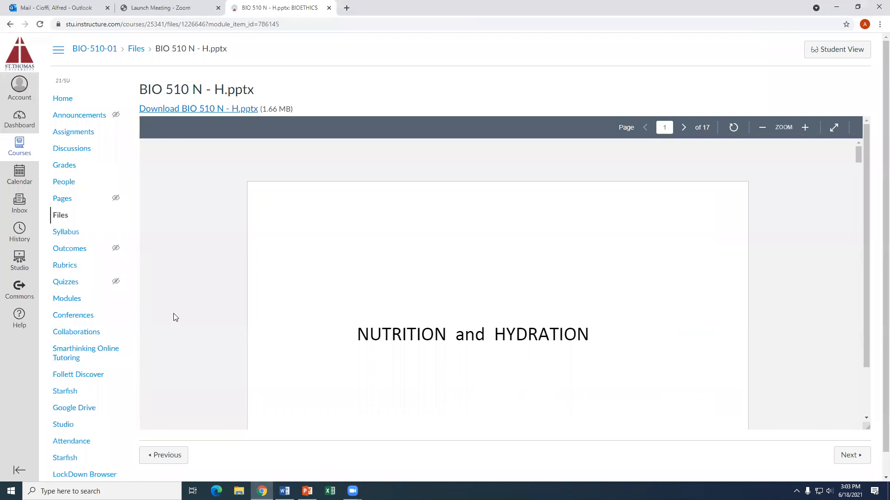
mouse_move(191, 49)
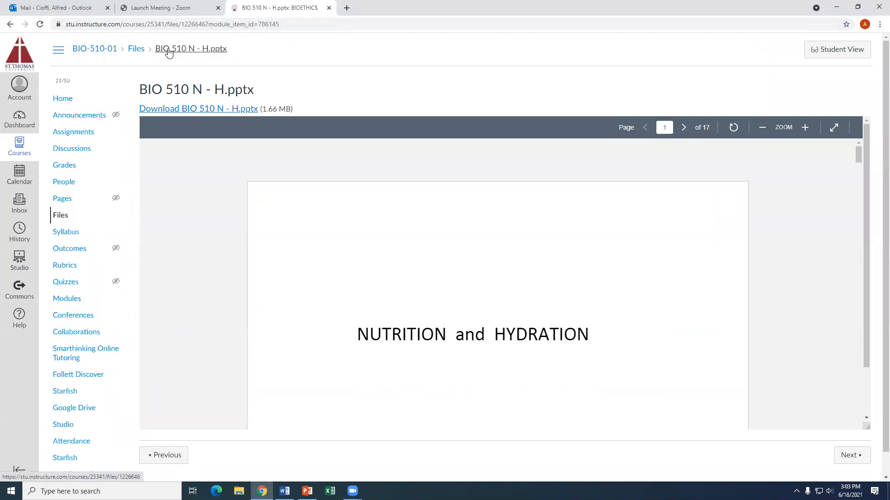
click(135, 48)
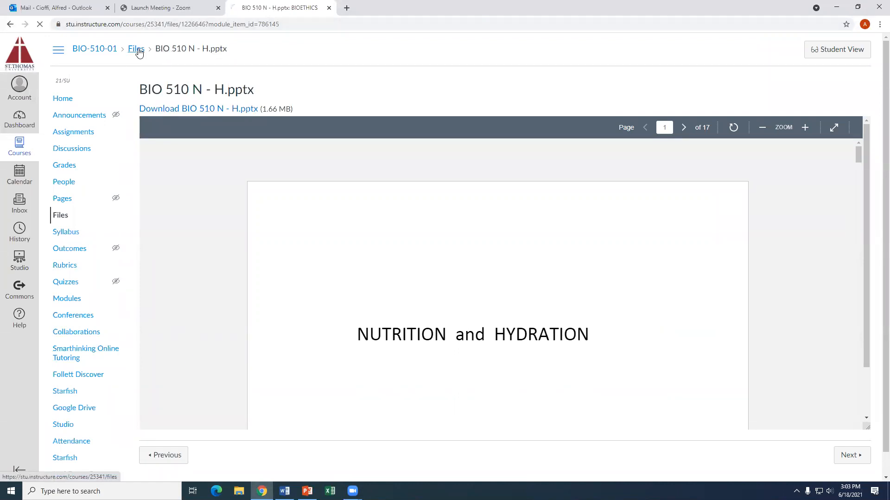
click(136, 49)
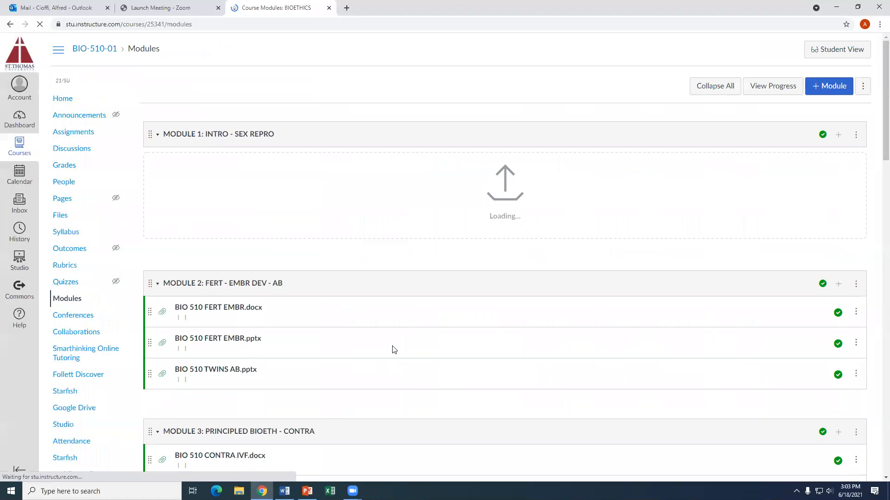
scroll(down, 3)
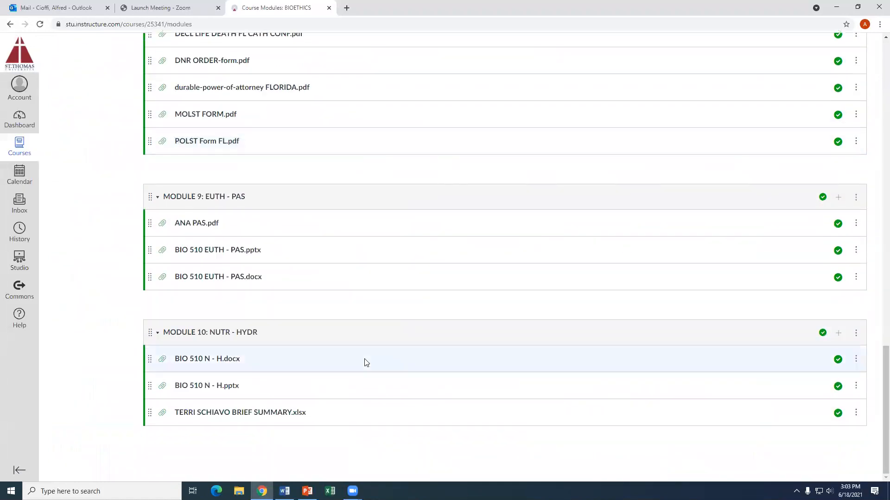
- Download TERRI SCHIAVO BRIEF SUMMARY.xlsx and open it in Excel
click(240, 413)
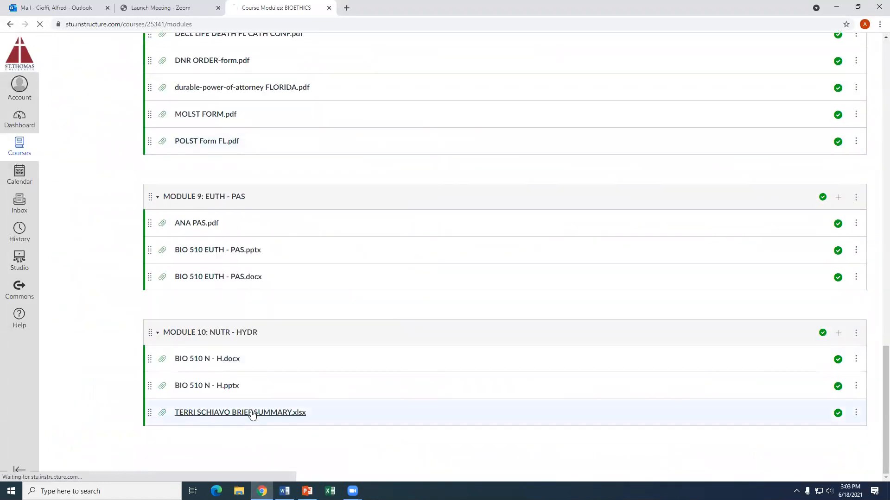
click(239, 413)
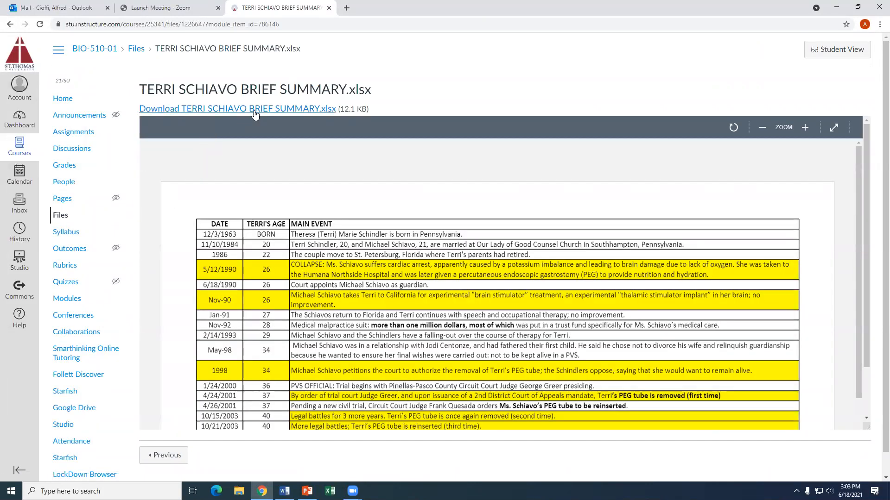
click(236, 109)
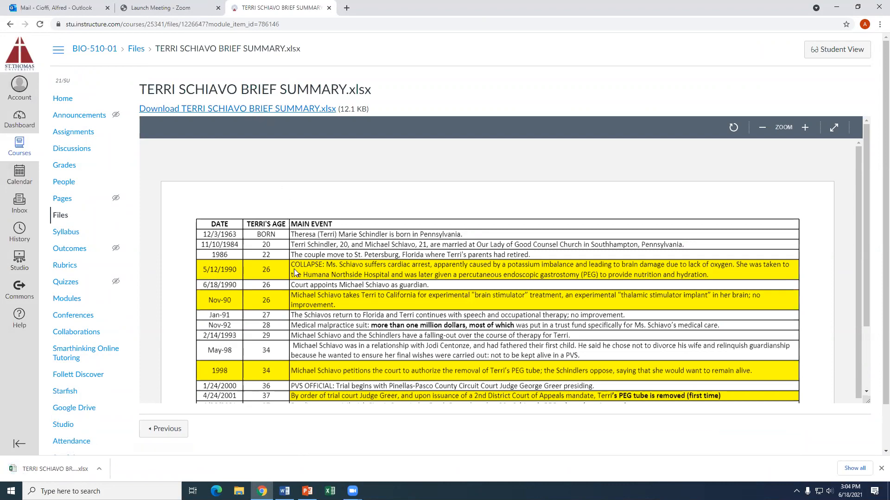
click(54, 468)
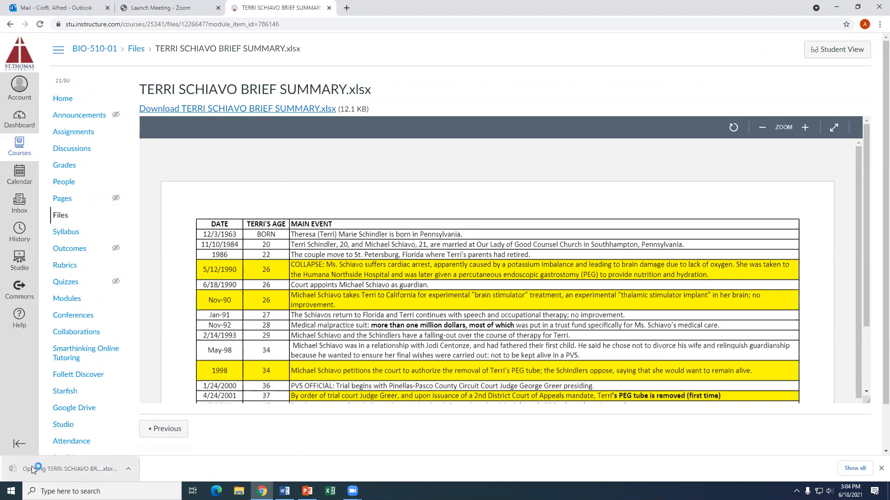
click(73, 468)
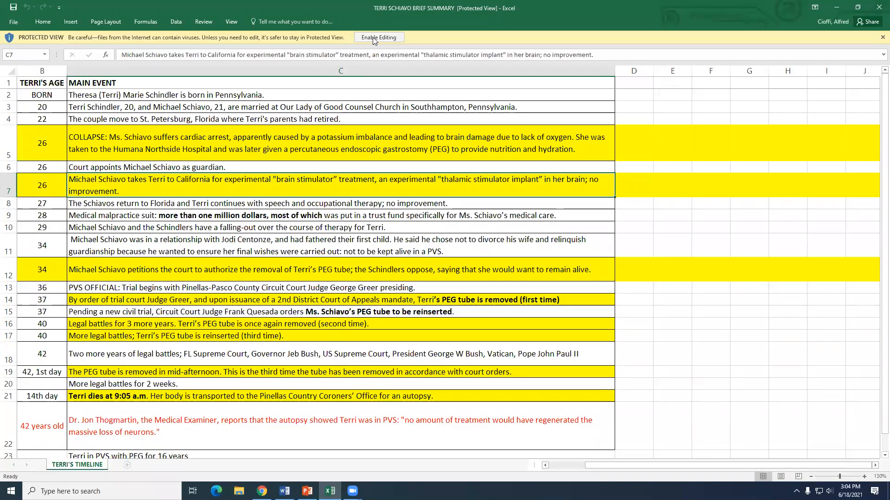
- Enable editing on the Terri Schiavo timeline workbook and bring column A (DATE) into view
click(379, 37)
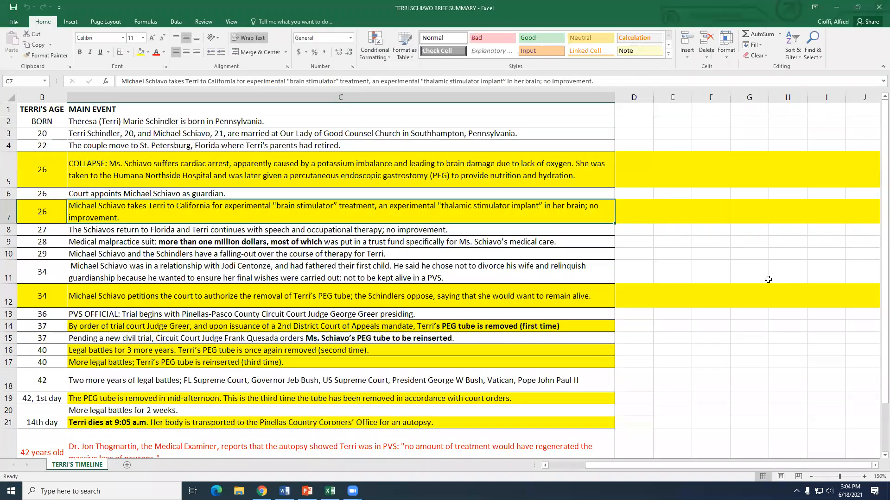
click(862, 96)
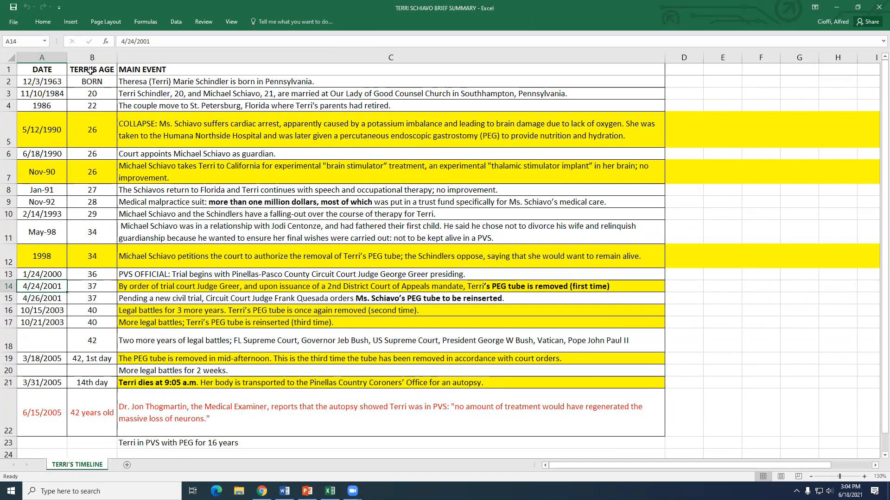
mouse_move(67, 450)
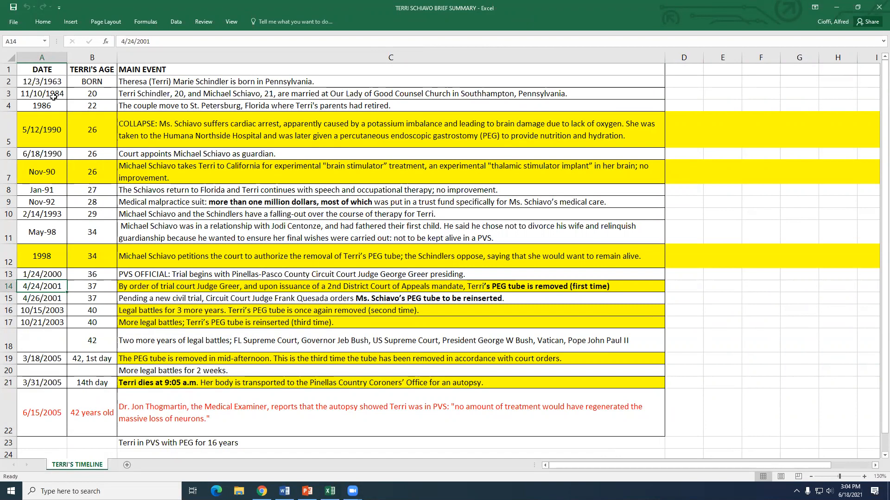
mouse_move(103, 104)
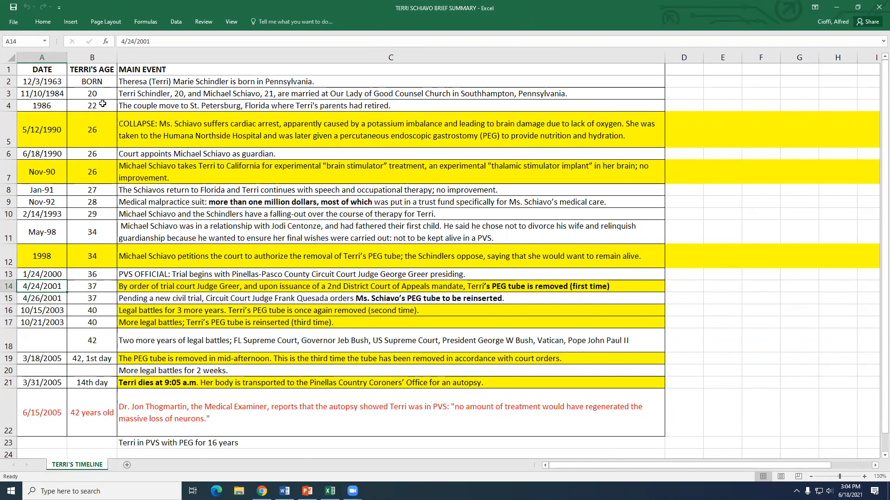
mouse_move(160, 115)
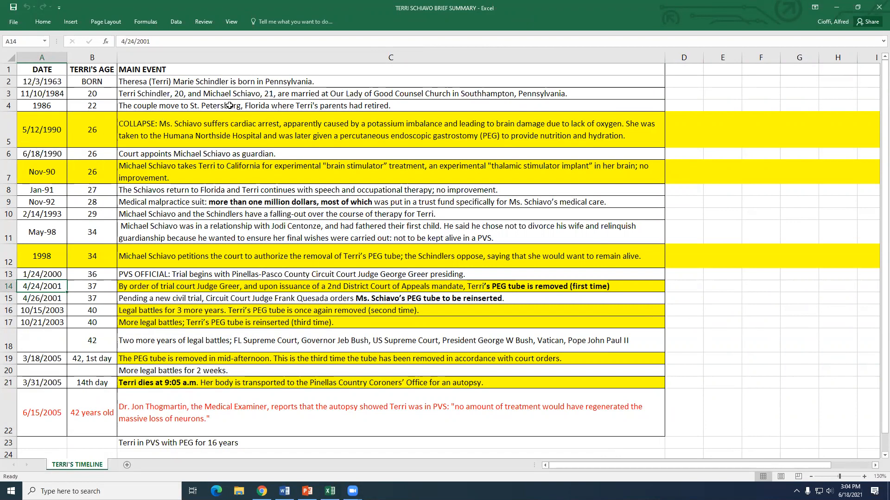
mouse_move(176, 101)
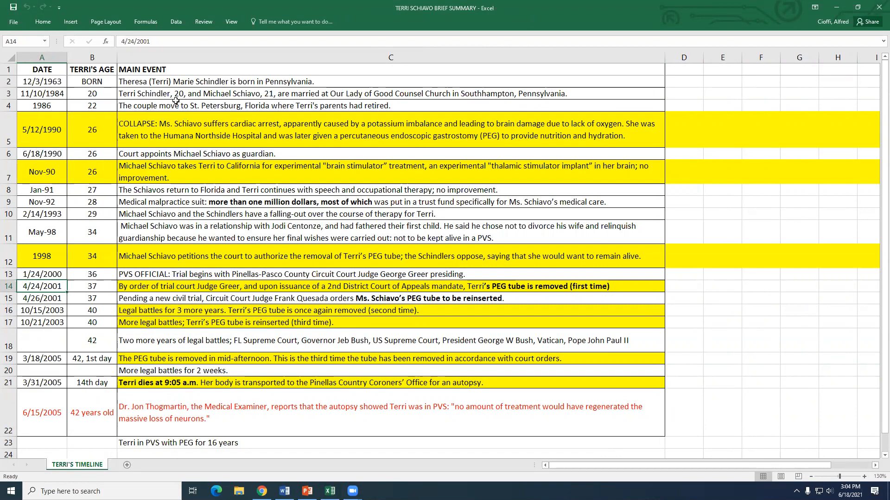
mouse_move(169, 107)
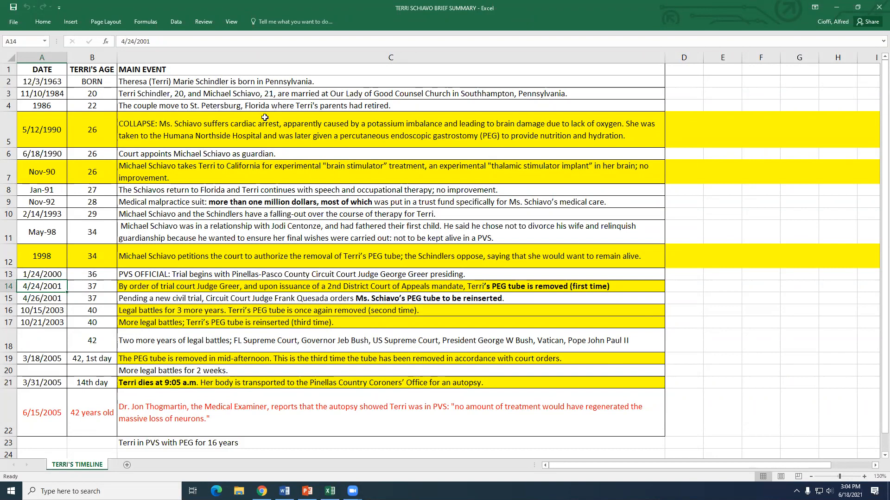
mouse_move(230, 125)
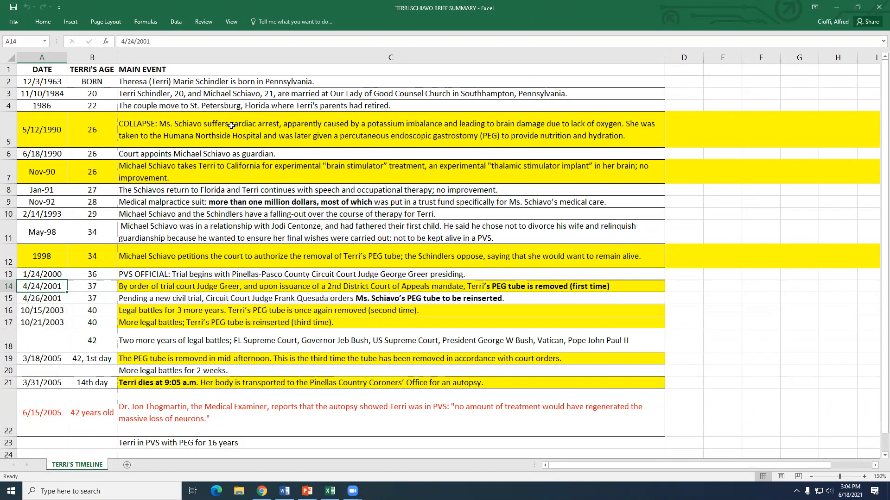
mouse_move(277, 116)
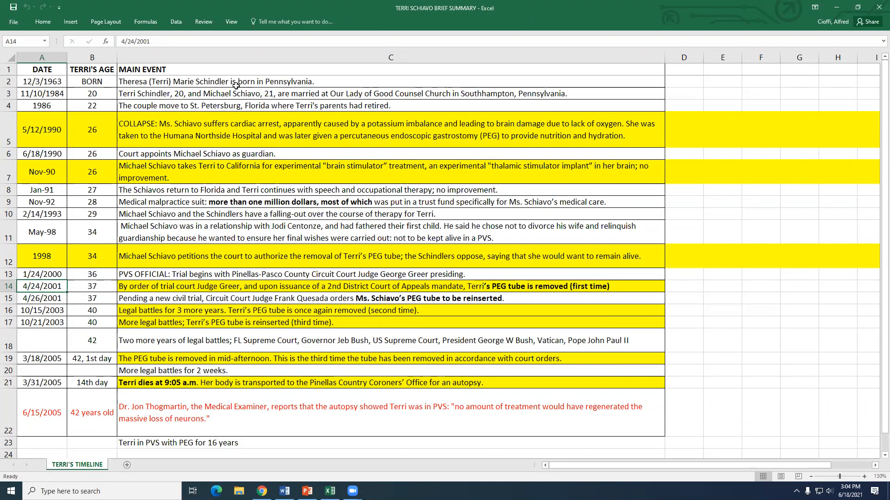
mouse_move(229, 106)
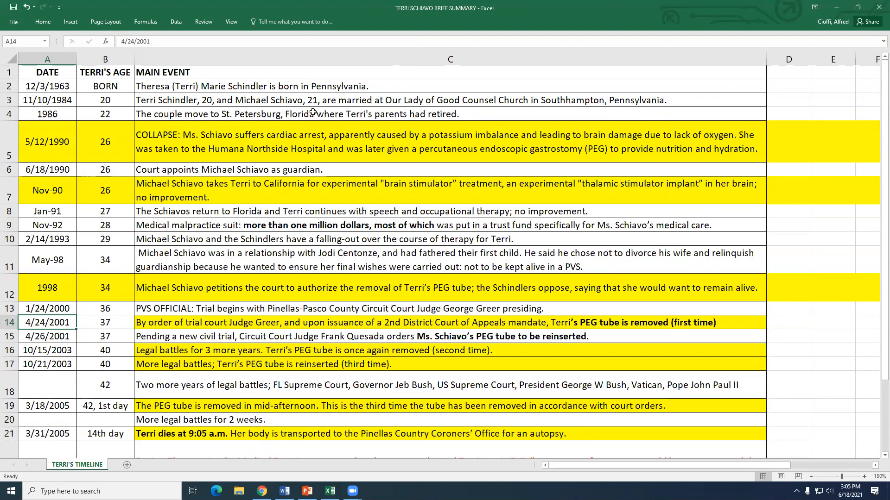
mouse_move(283, 113)
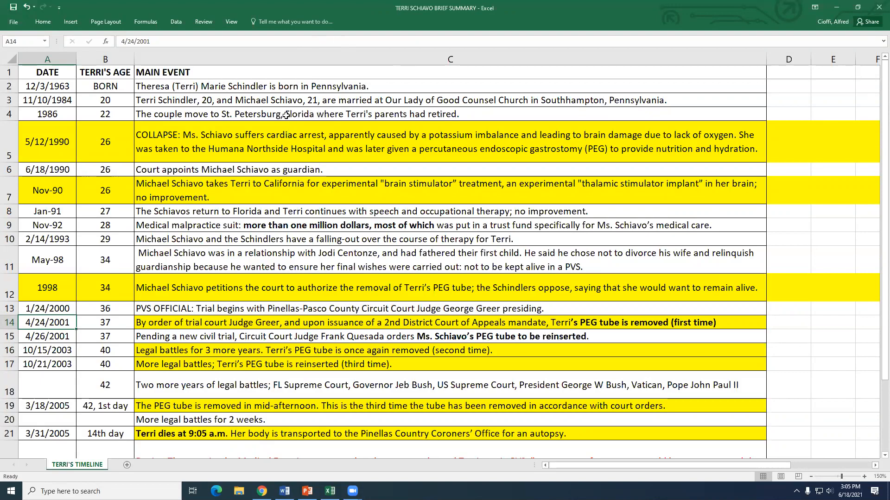
mouse_move(286, 106)
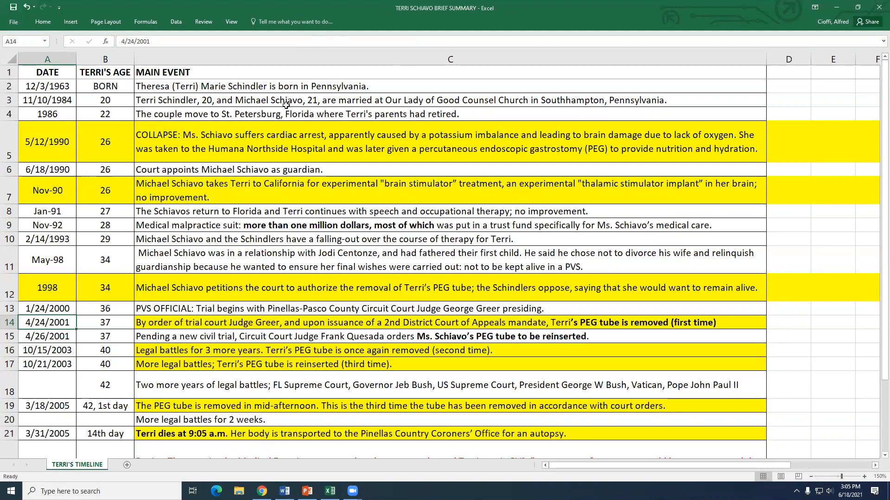
mouse_move(286, 109)
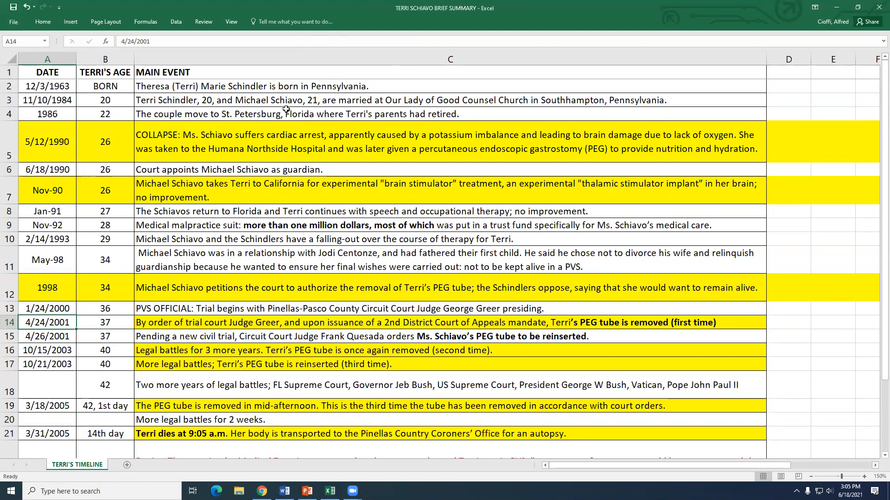
mouse_move(284, 109)
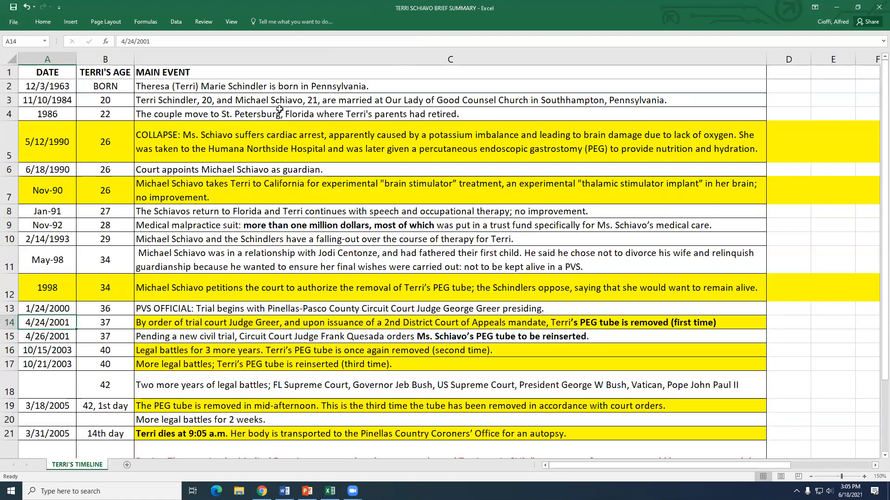
mouse_move(292, 114)
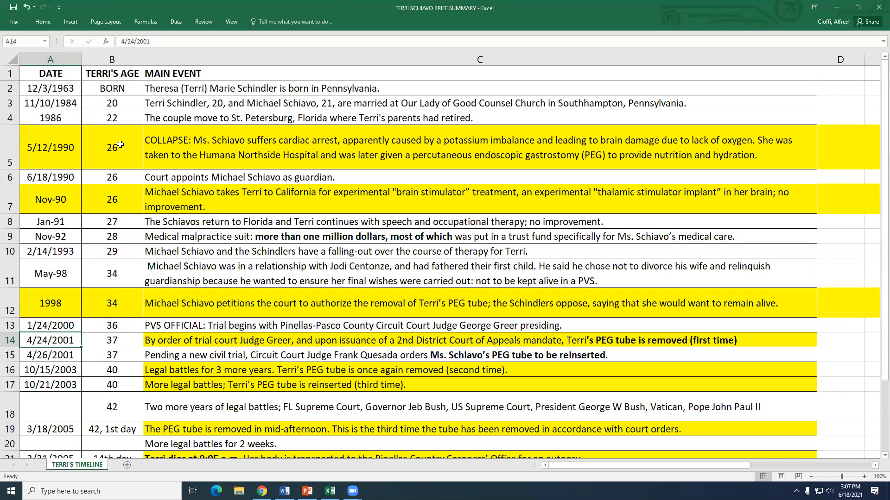
mouse_move(440, 166)
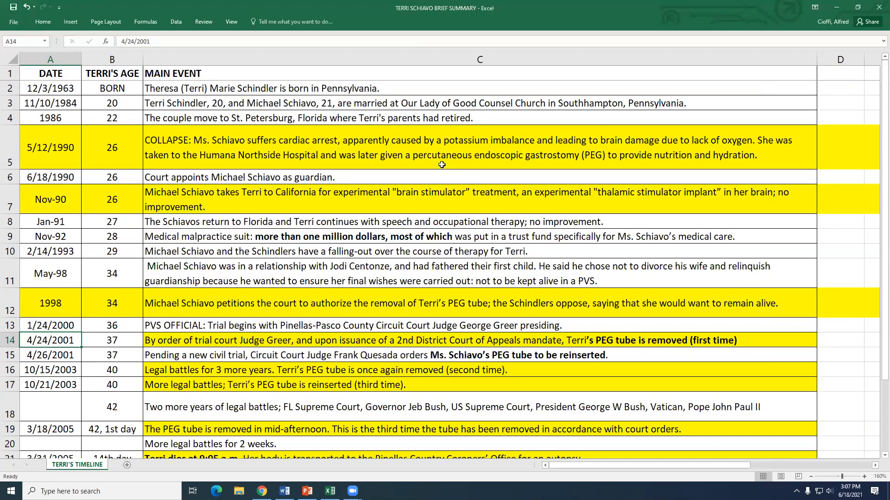
mouse_move(277, 227)
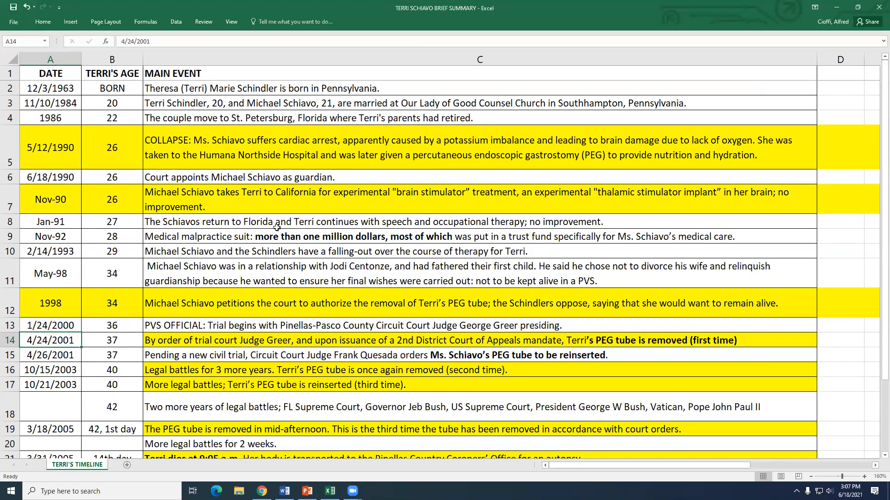
mouse_move(277, 206)
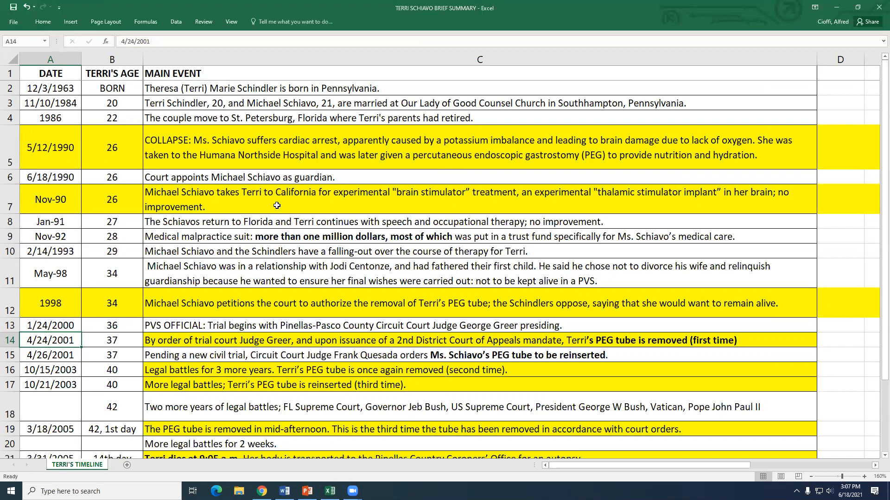
mouse_move(278, 207)
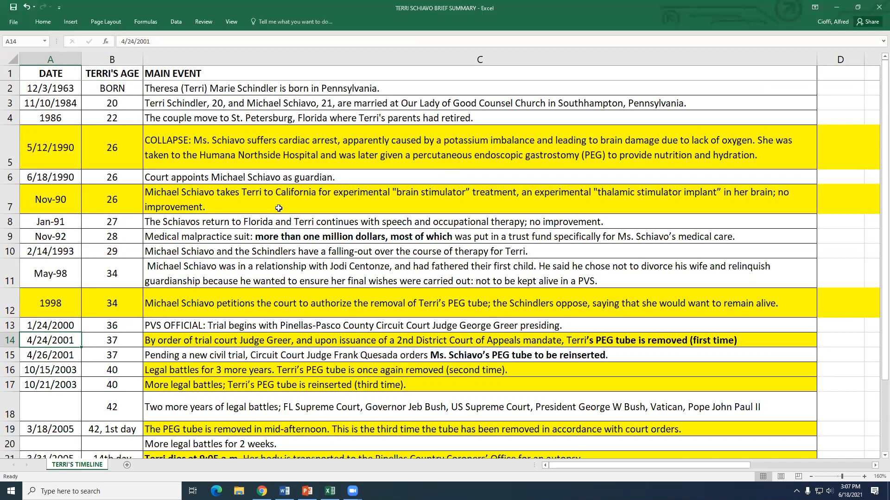
mouse_move(312, 180)
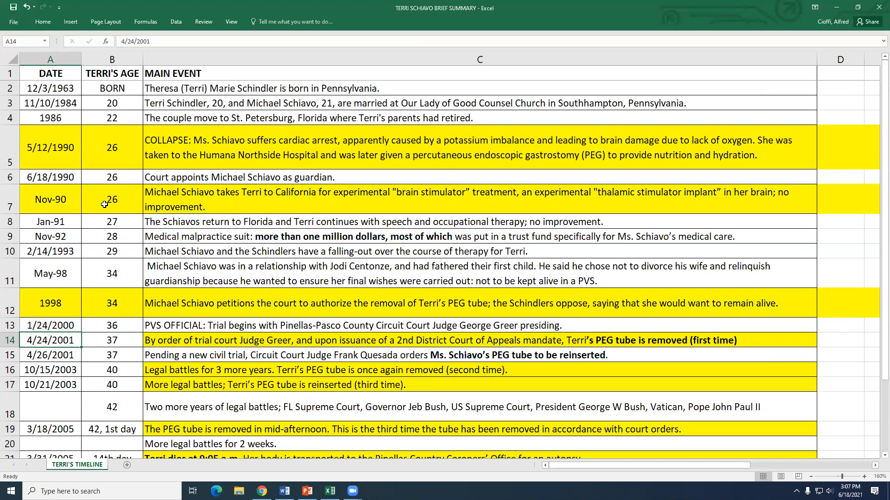
mouse_move(241, 210)
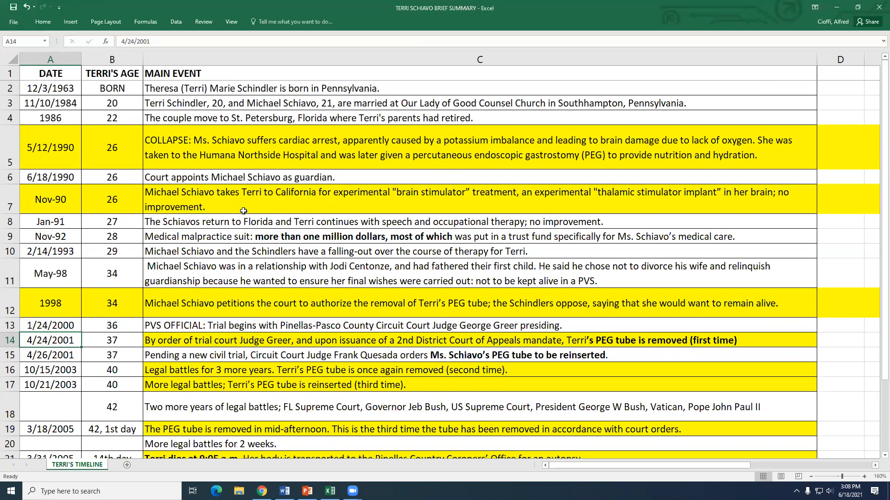
mouse_move(453, 208)
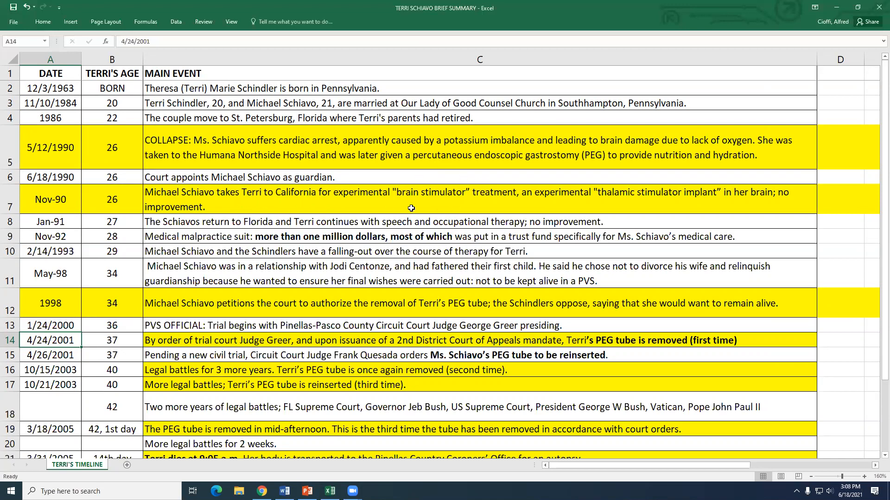
mouse_move(415, 172)
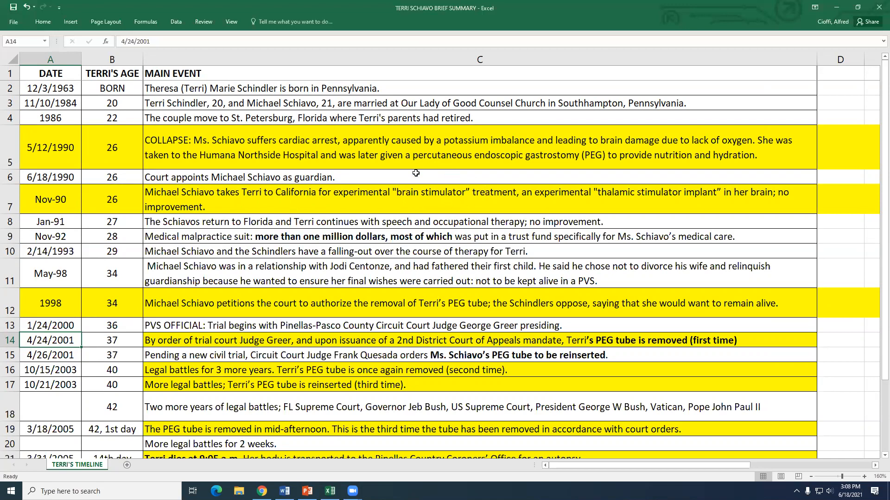
mouse_move(409, 207)
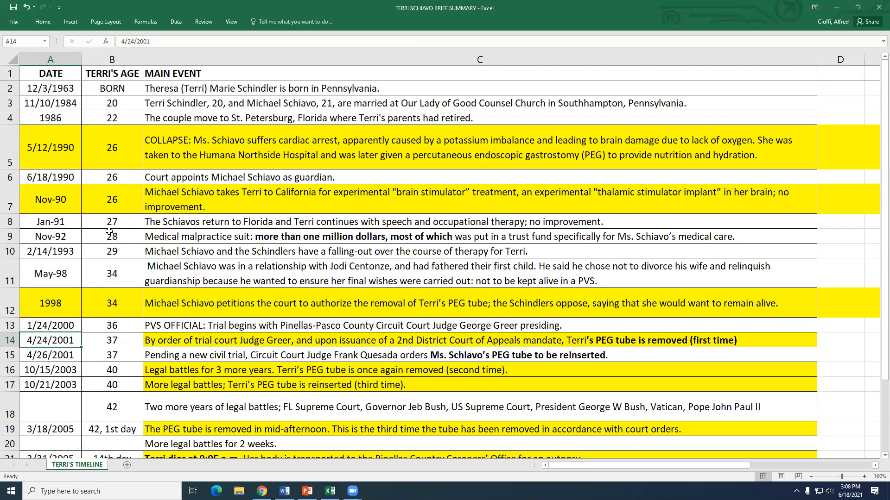
mouse_move(123, 226)
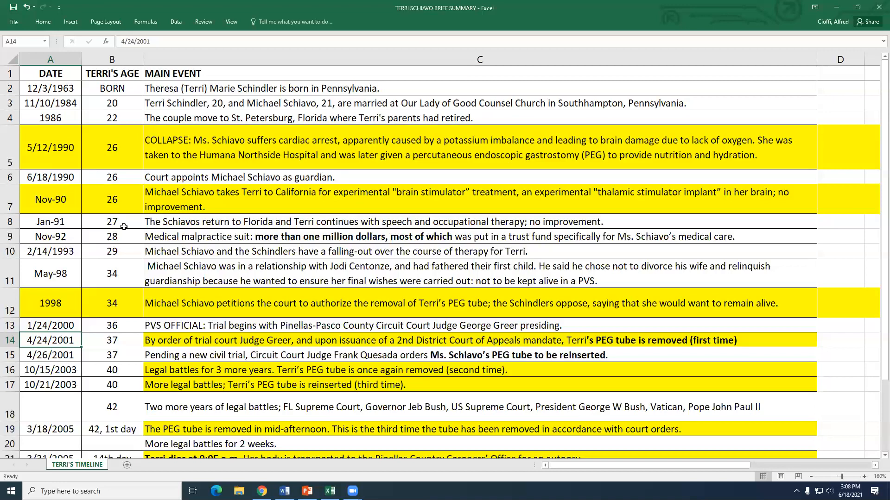
mouse_move(117, 251)
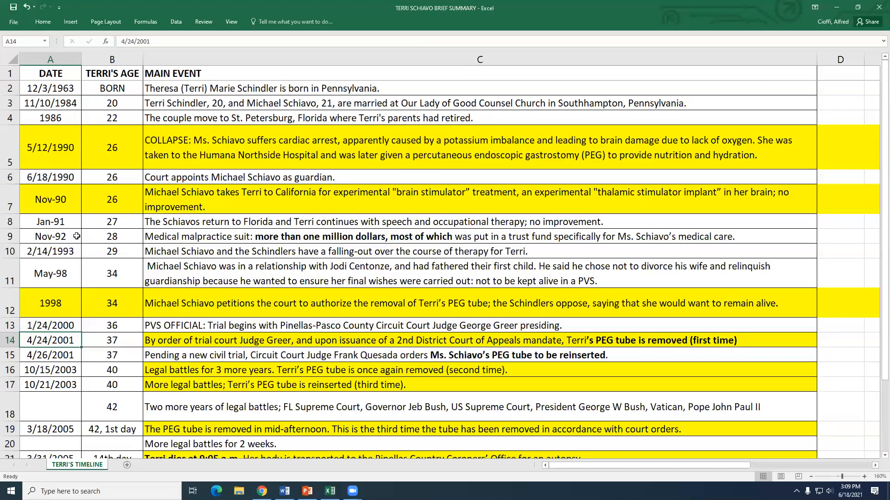
mouse_move(133, 239)
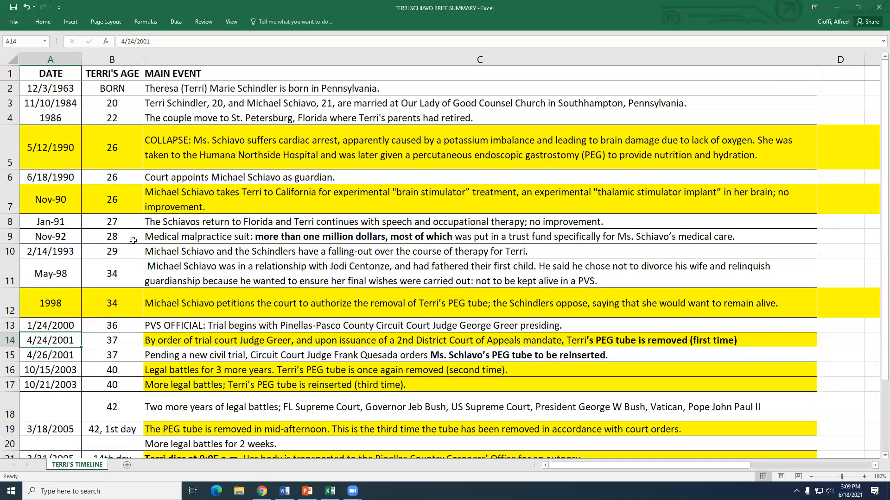
mouse_move(142, 237)
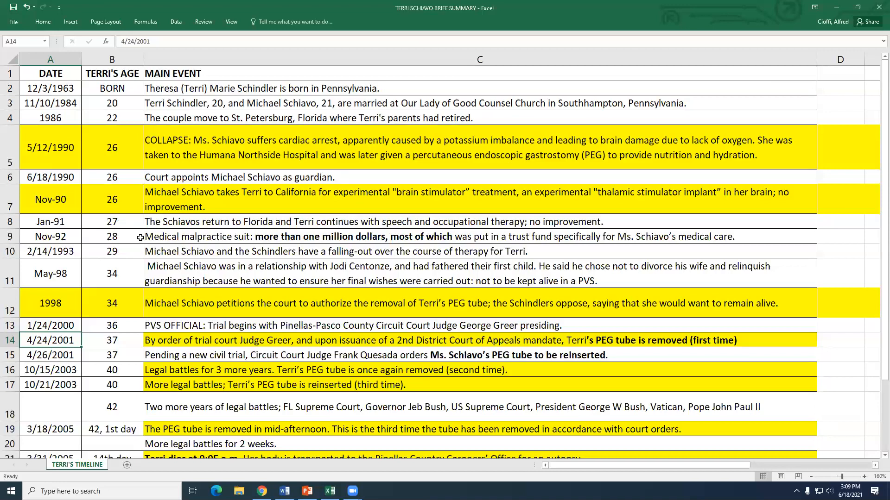
mouse_move(286, 238)
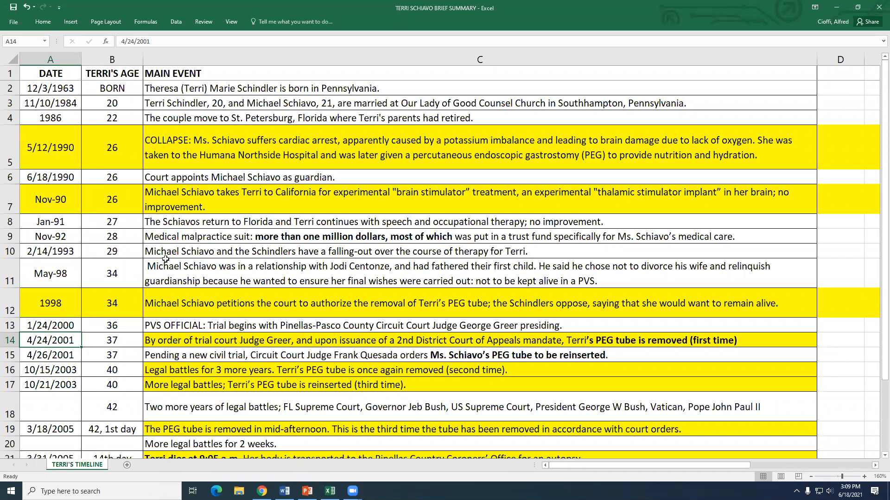
mouse_move(178, 253)
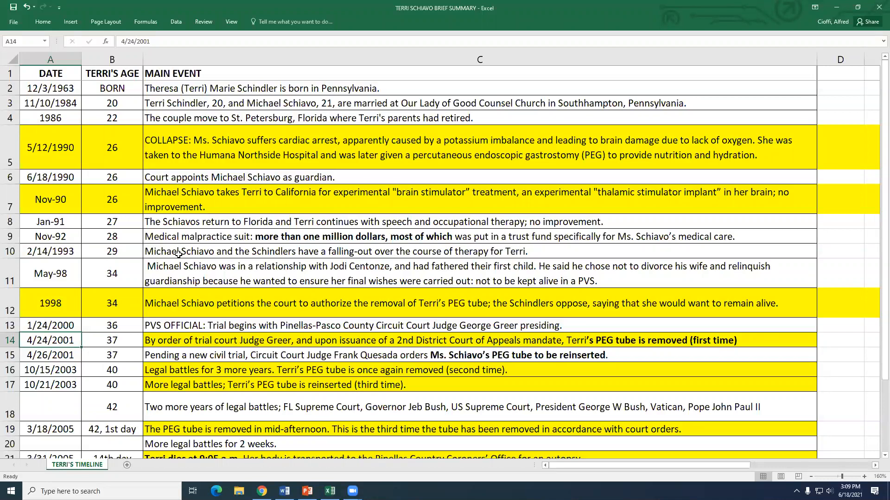
mouse_move(177, 270)
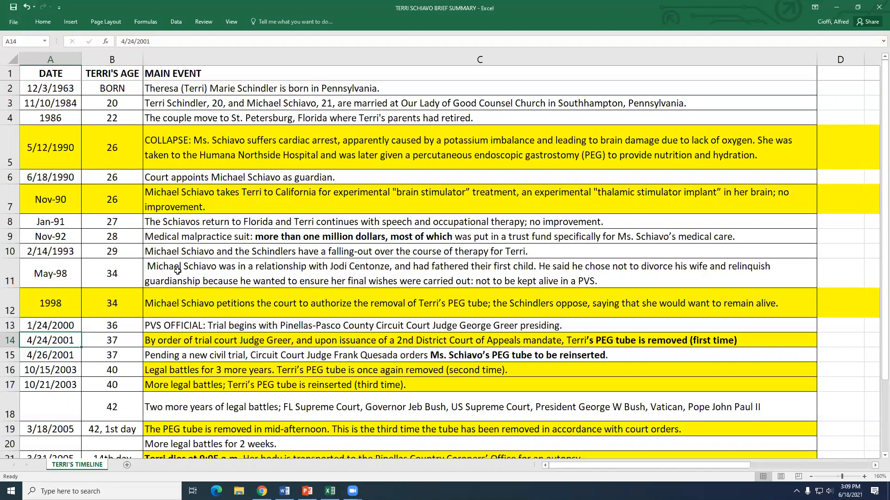
mouse_move(177, 272)
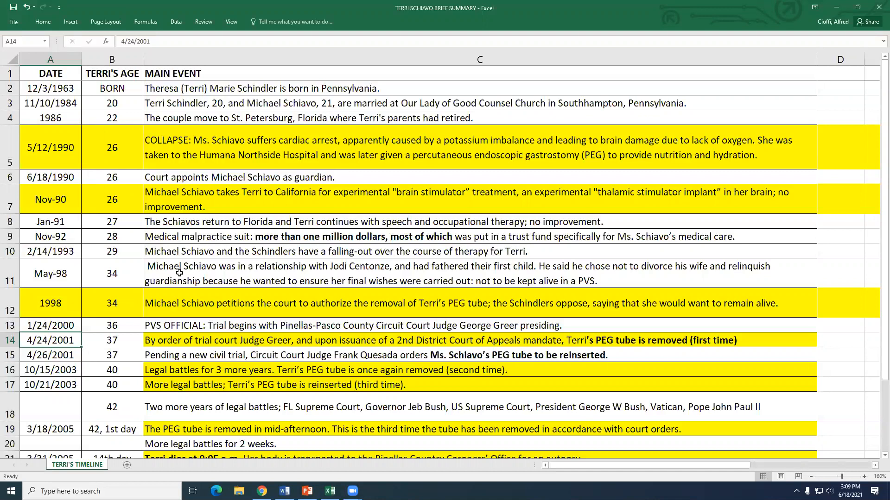
mouse_move(203, 274)
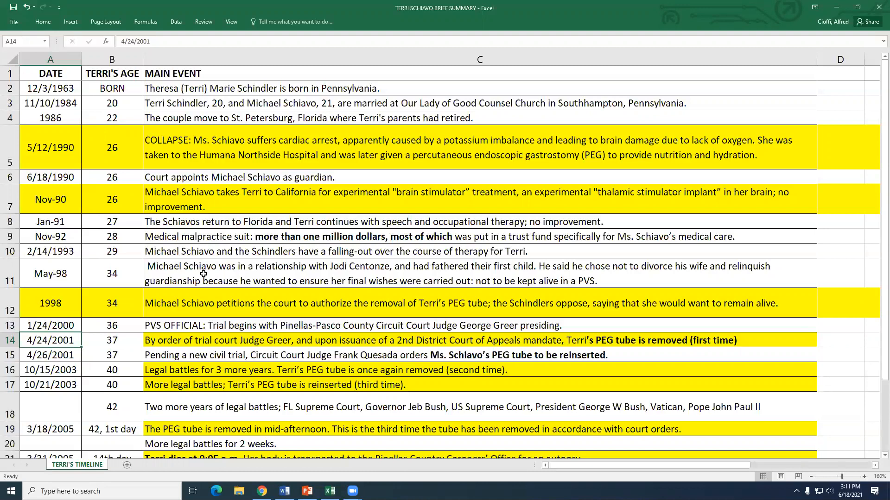
mouse_move(187, 268)
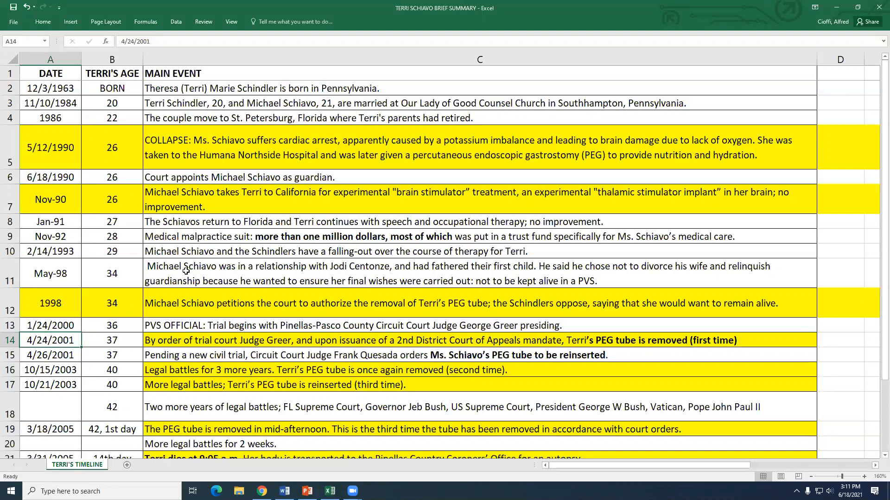
mouse_move(263, 317)
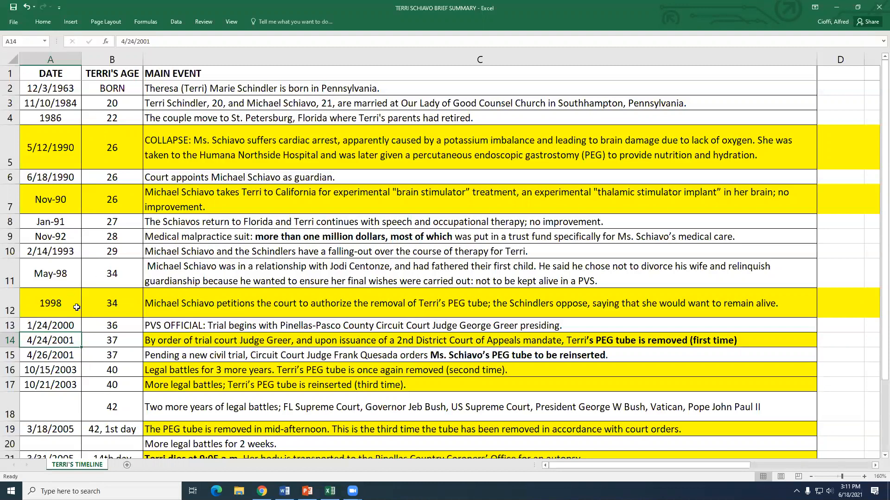
mouse_move(117, 304)
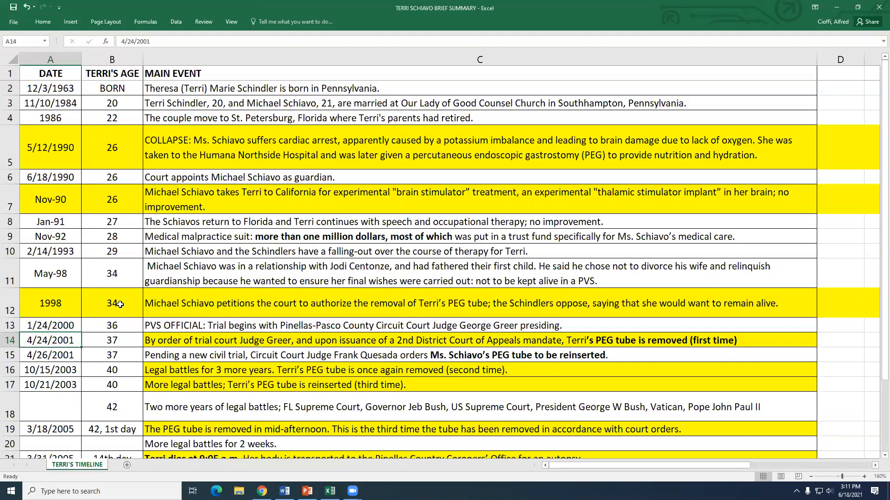
mouse_move(121, 145)
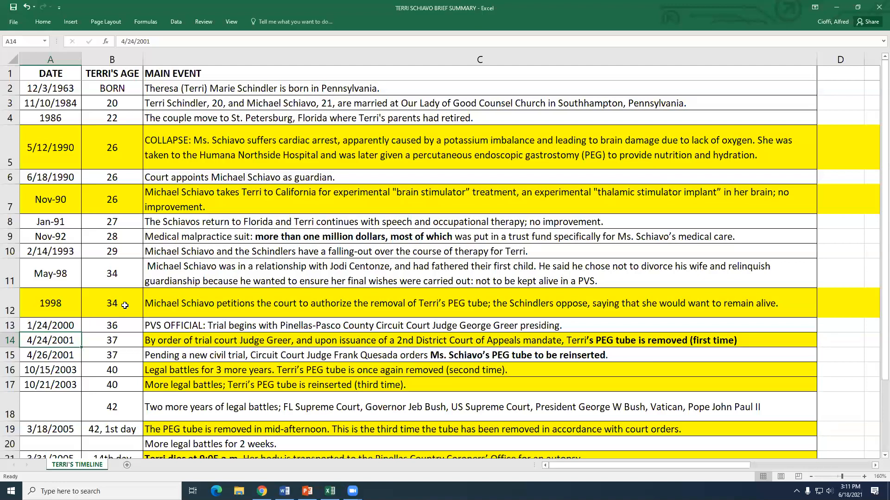
mouse_move(136, 307)
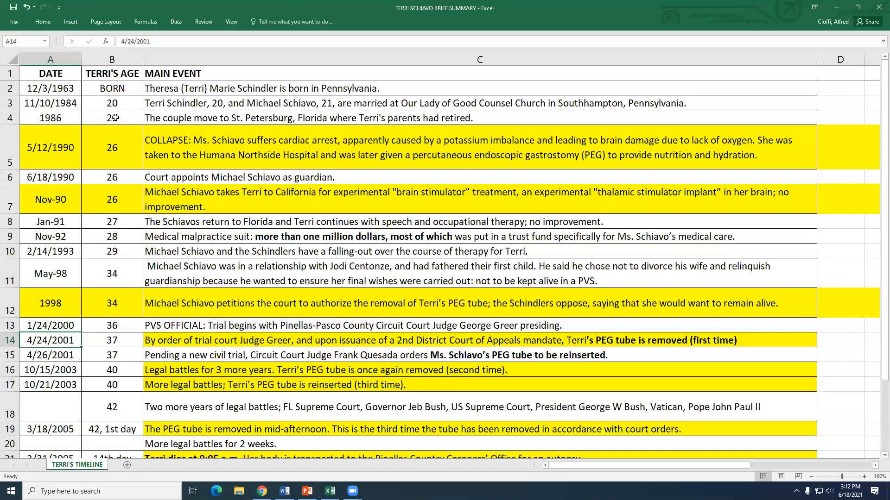
mouse_move(10, 6)
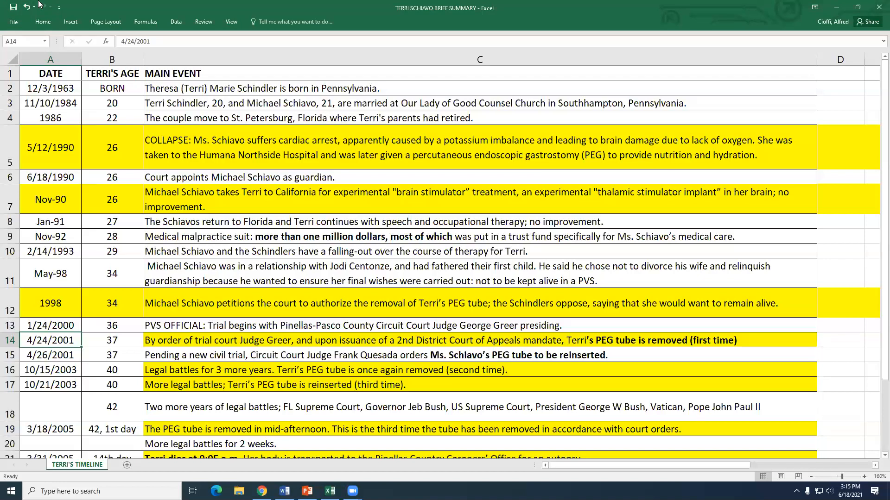
mouse_move(50, 119)
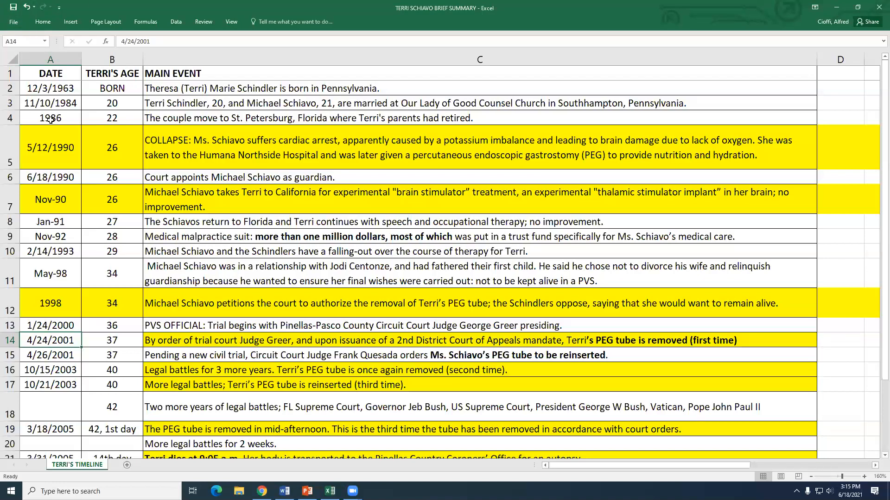
mouse_move(255, 340)
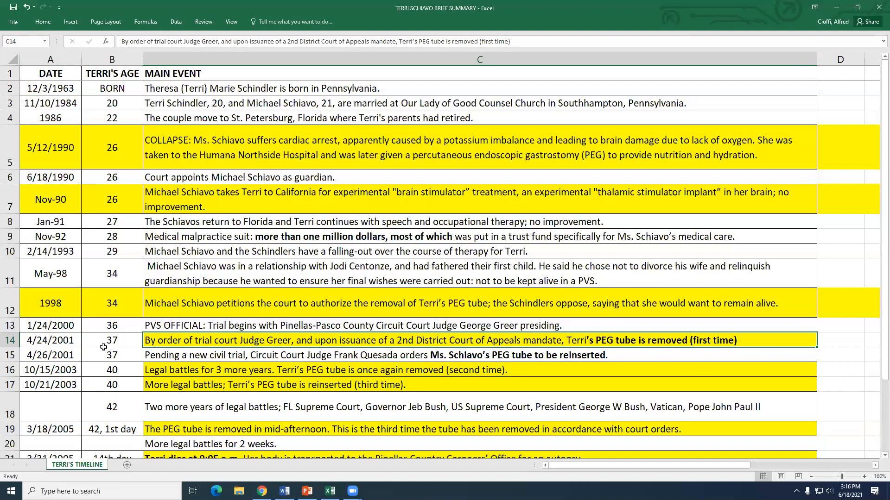
click(112, 340)
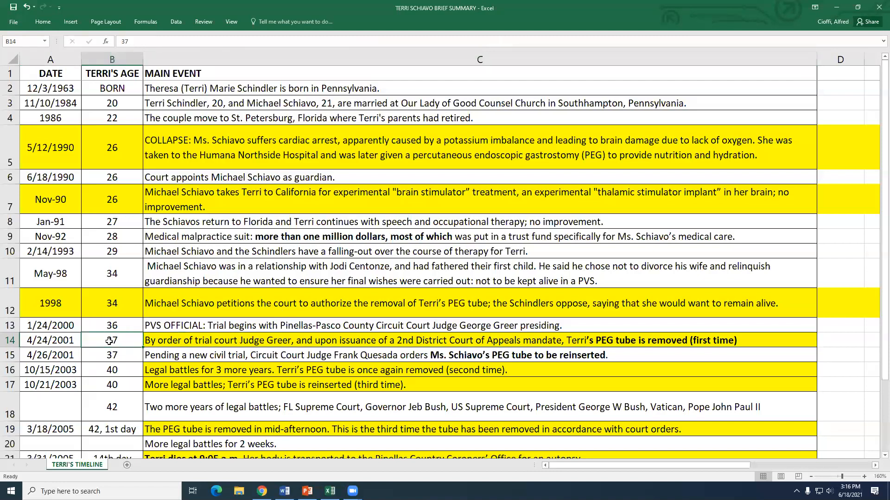
mouse_move(137, 341)
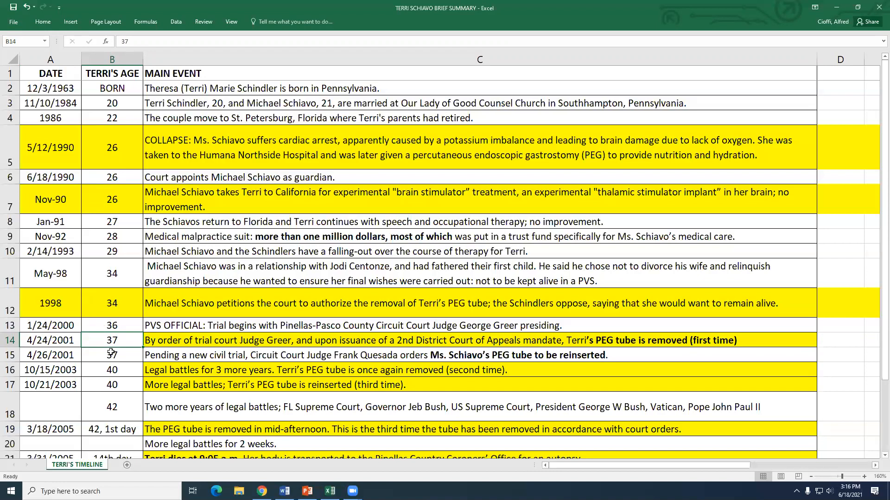
mouse_move(143, 355)
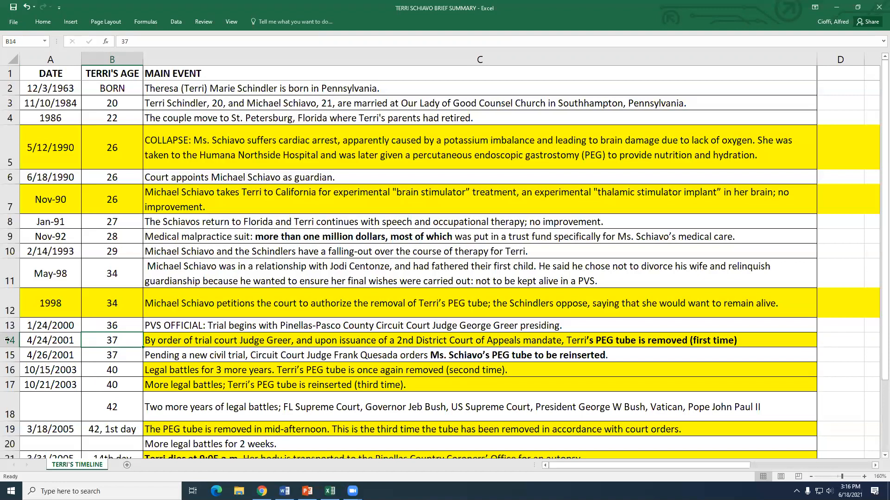
mouse_move(146, 363)
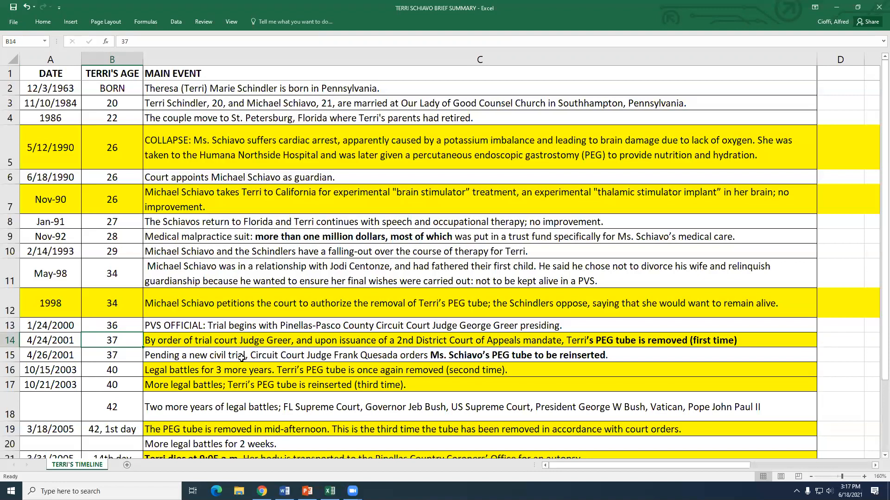
mouse_move(102, 359)
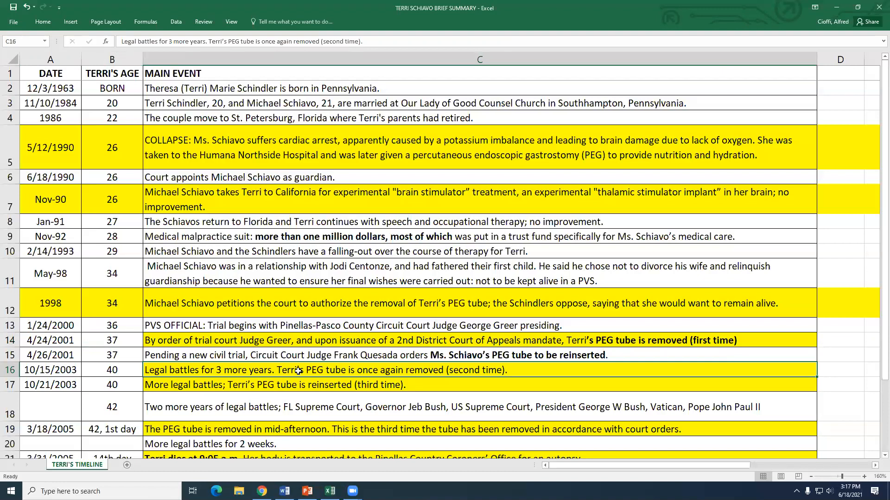
mouse_move(326, 371)
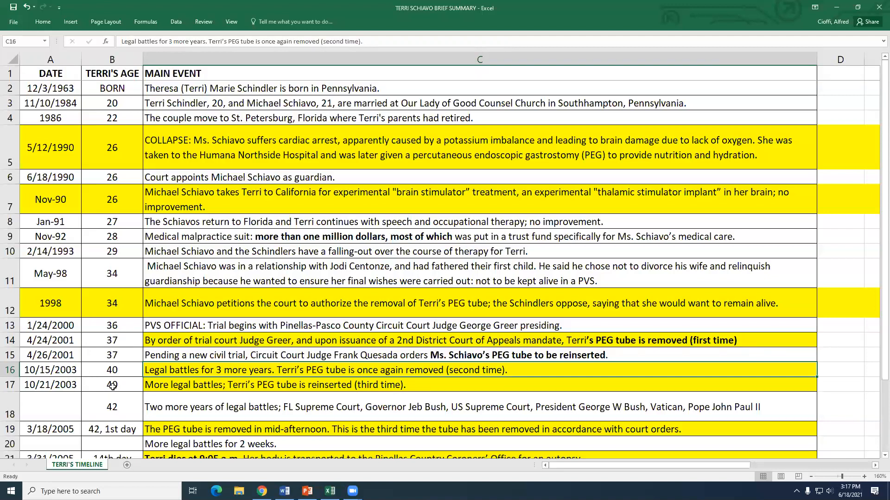
click(50, 384)
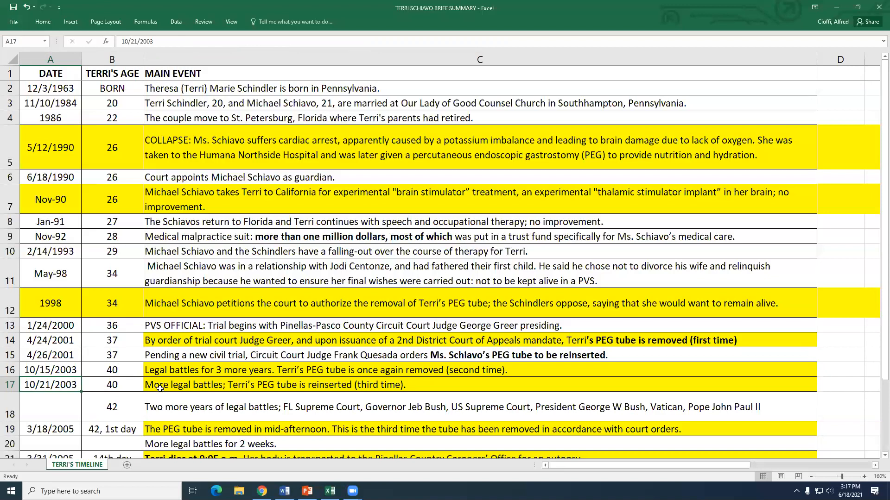
click(274, 385)
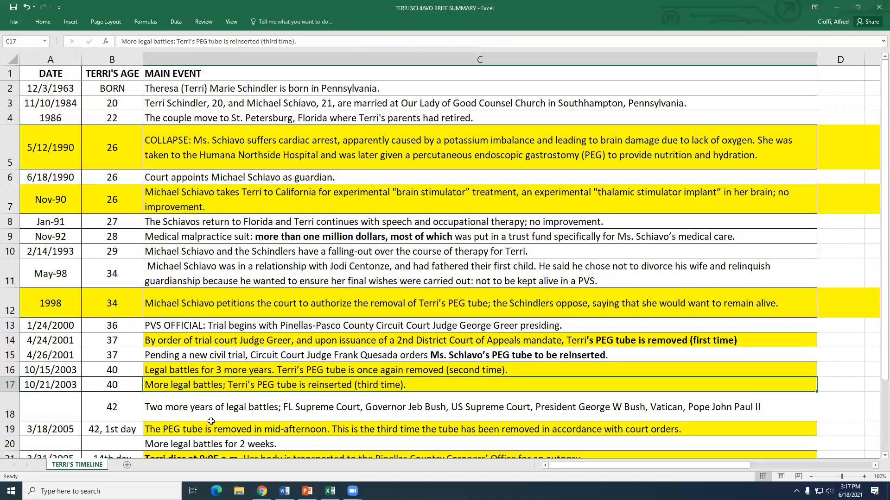
scroll(down, 3)
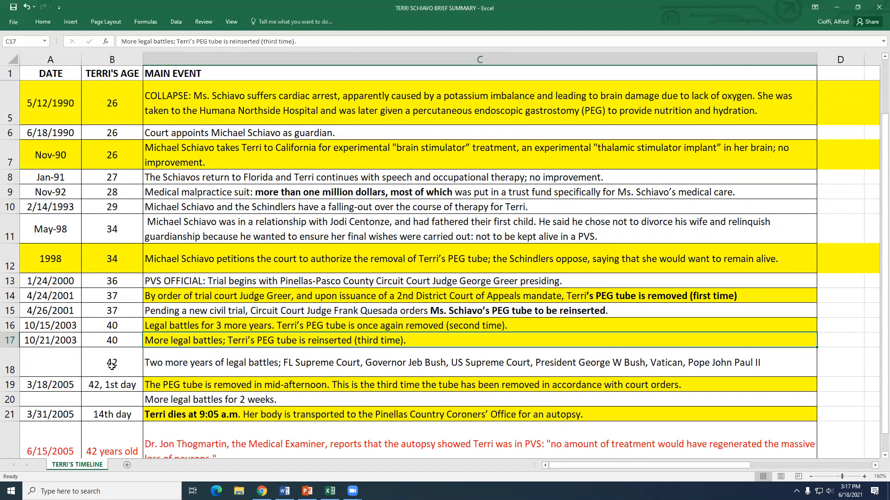
mouse_move(112, 367)
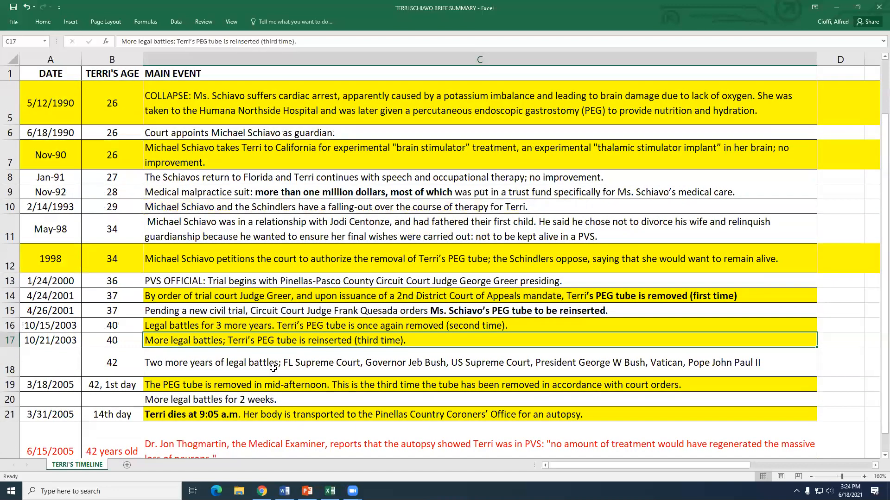
- Scroll down TERRI'S TIMELINE to the closing row about 16 years in PVS
scroll(down, 3)
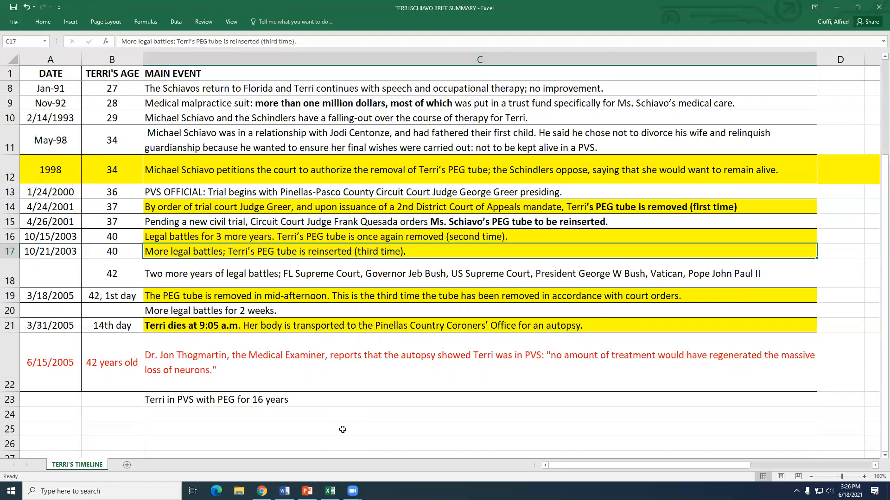
mouse_move(187, 399)
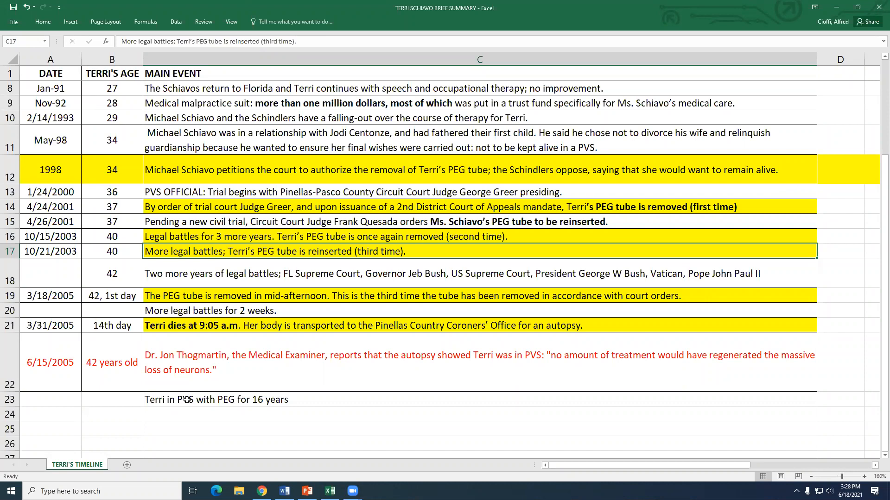
mouse_move(331, 372)
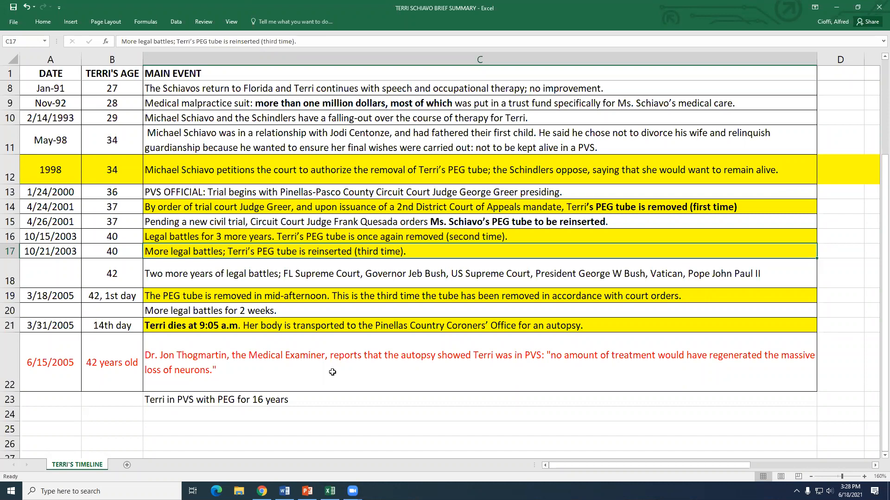